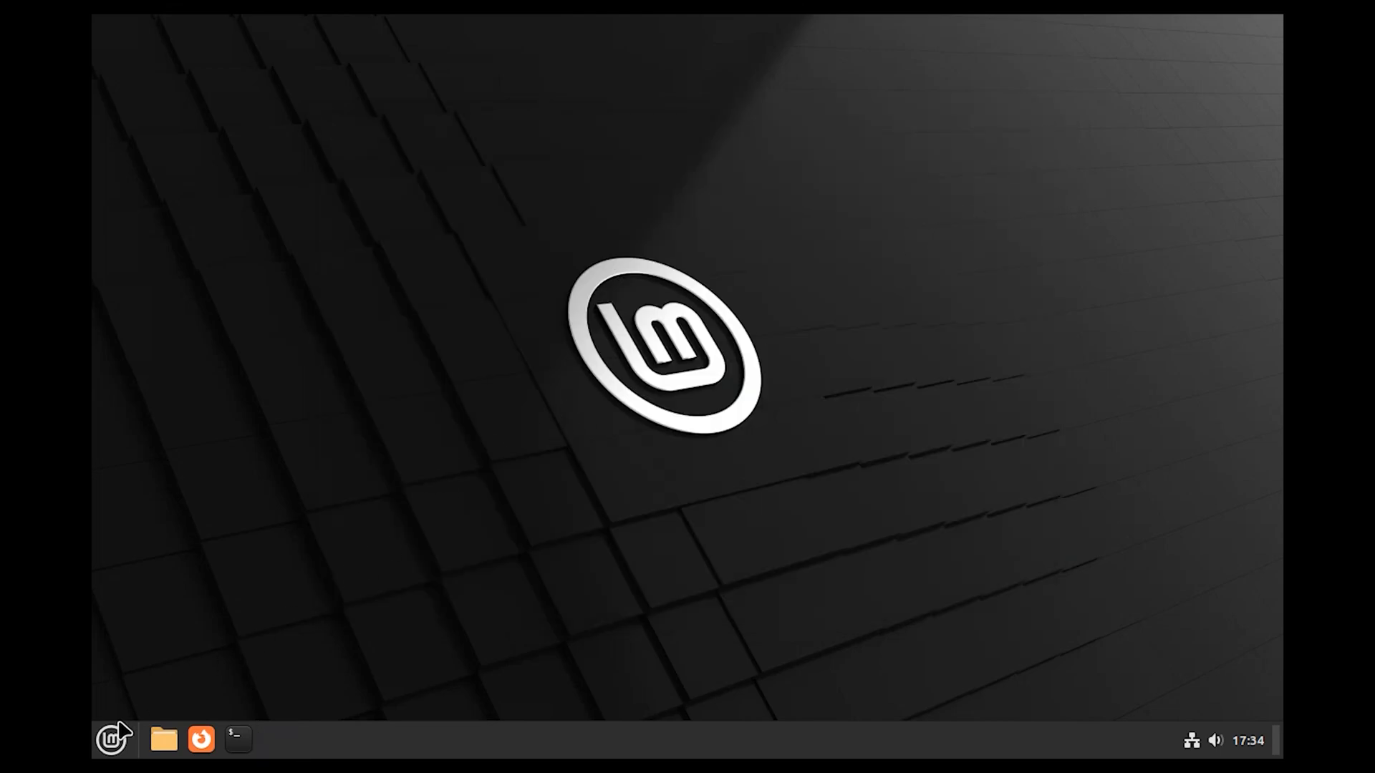
- Sign in to Linux Mint by entering the account password at the login screen
left_click(111, 739)
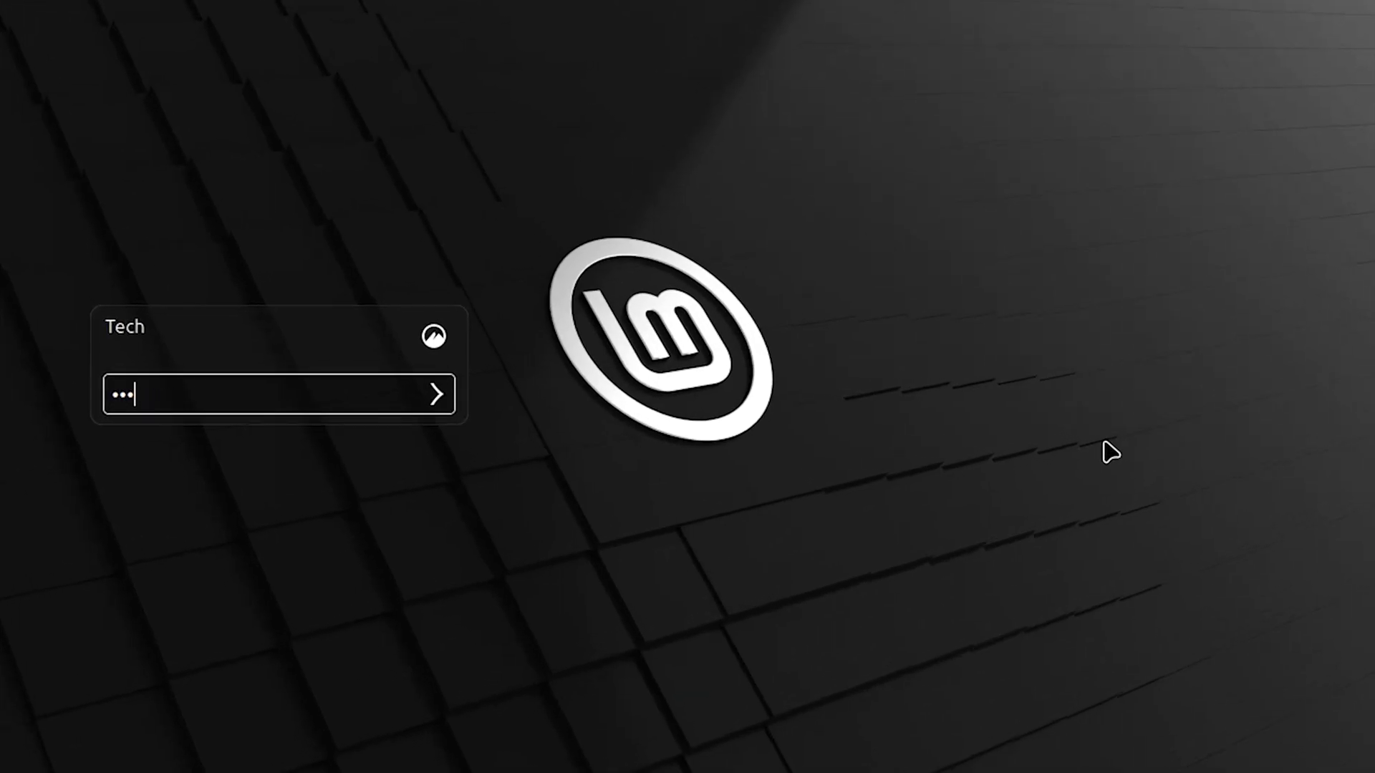
type("••")
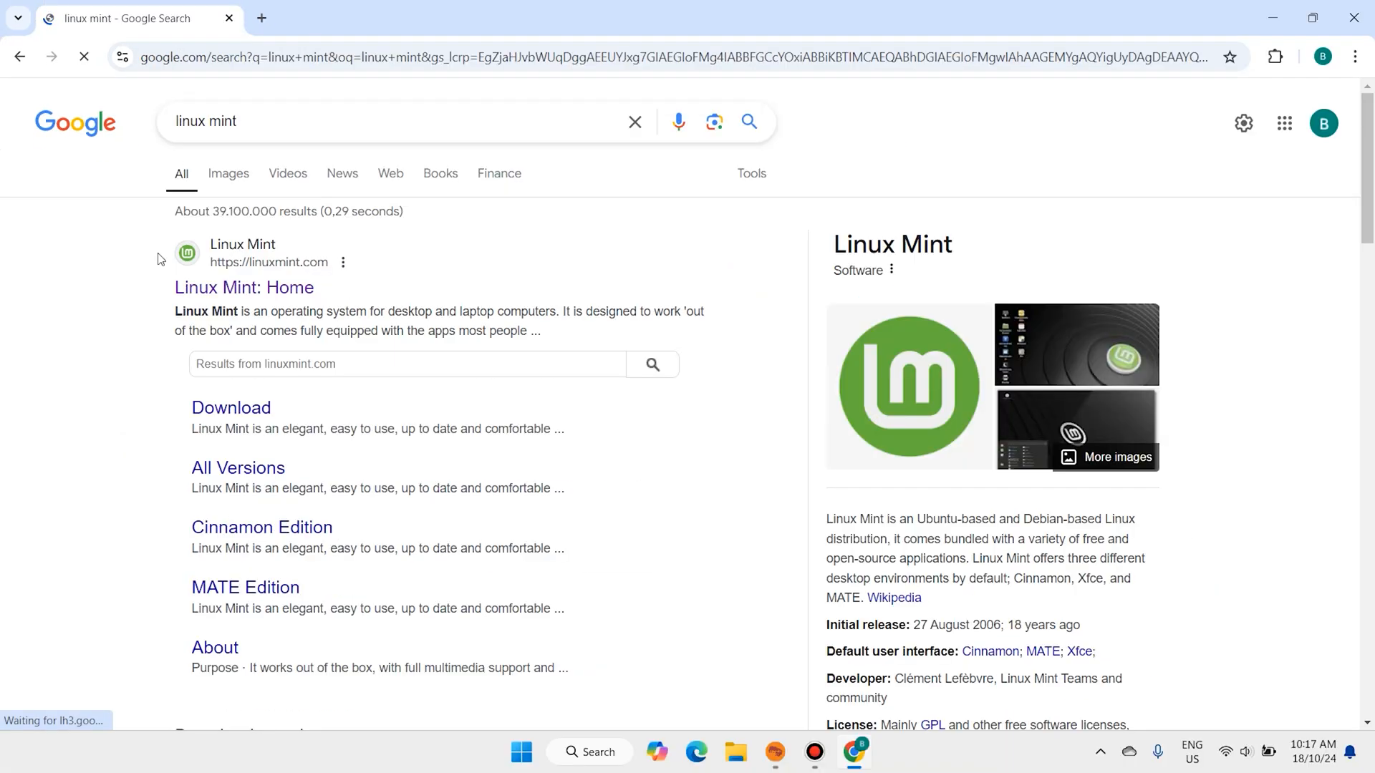
- Open the official Linux Mint home page from the search results and go to its Download page
left_click(243, 288)
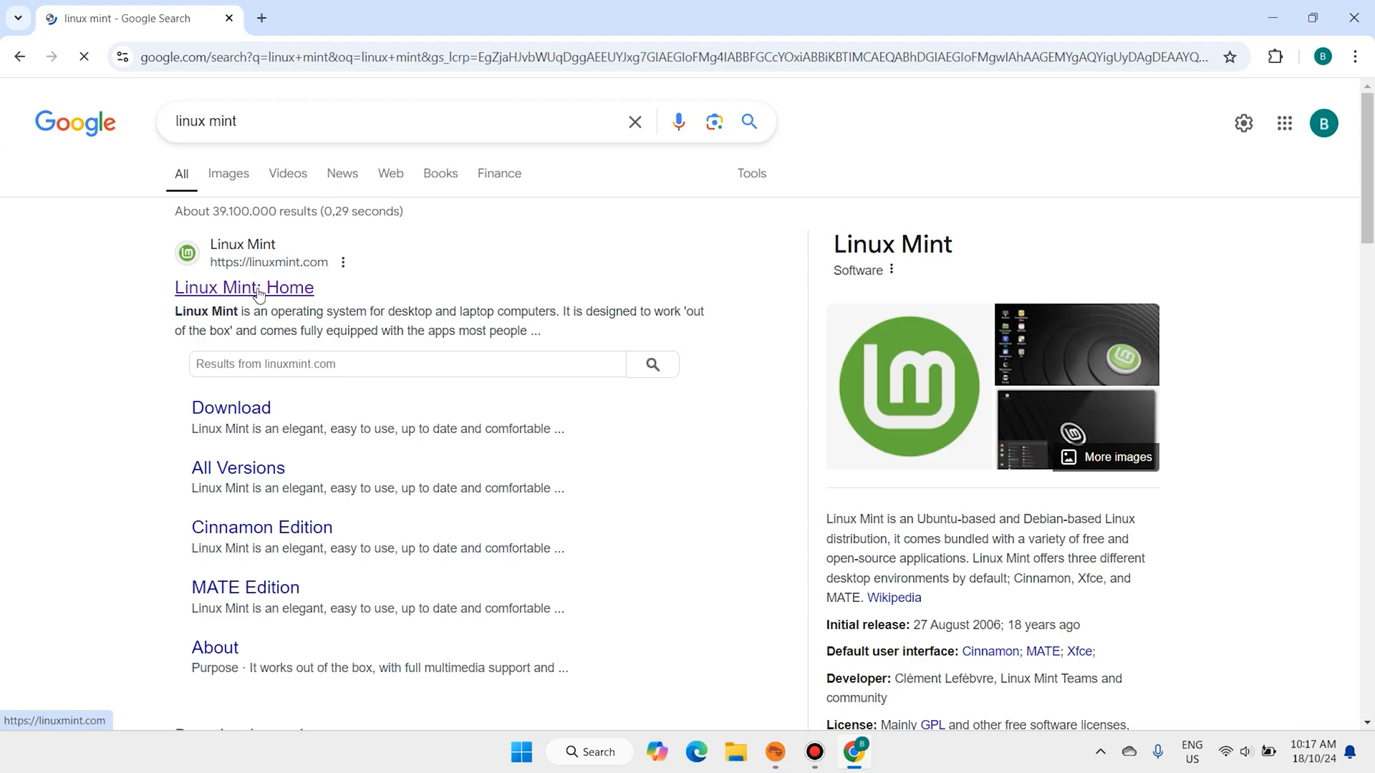
left_click(244, 288)
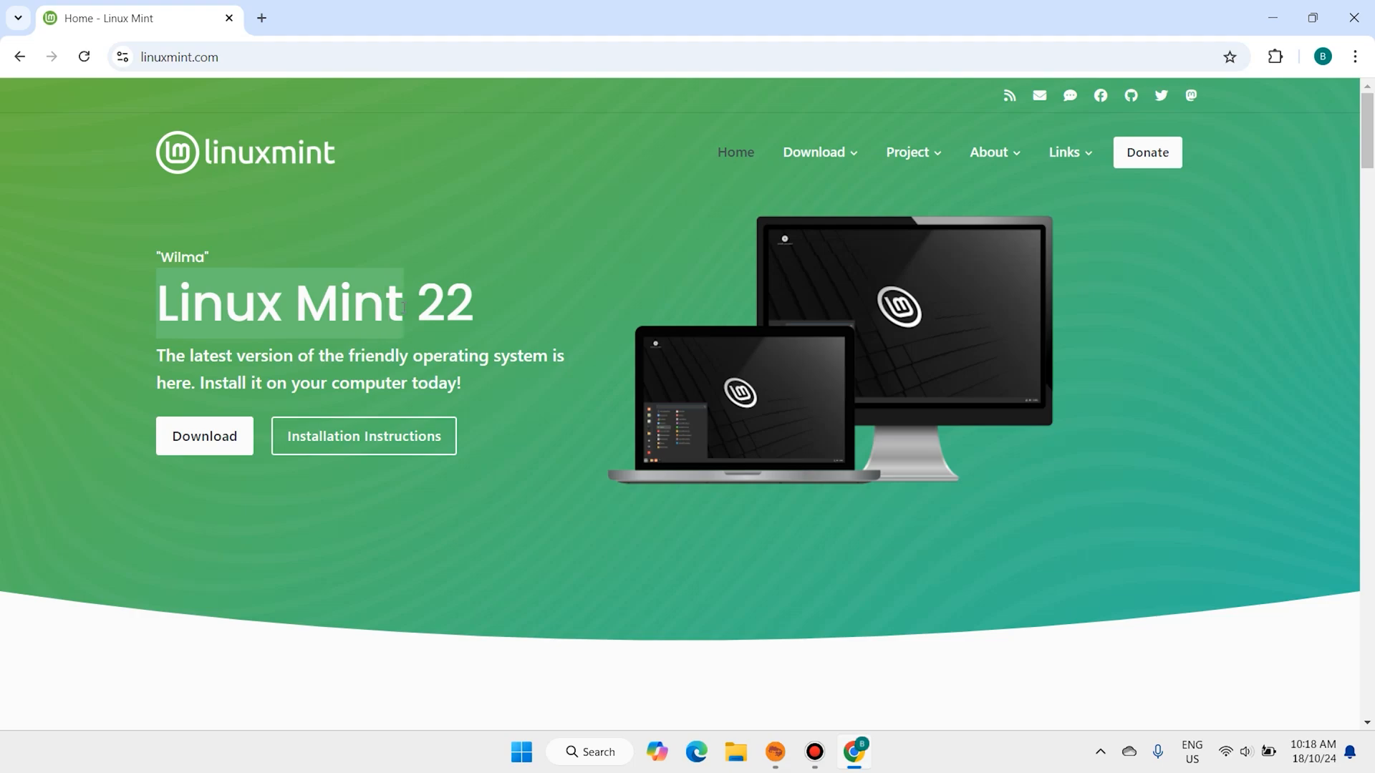
scroll("down", 3)
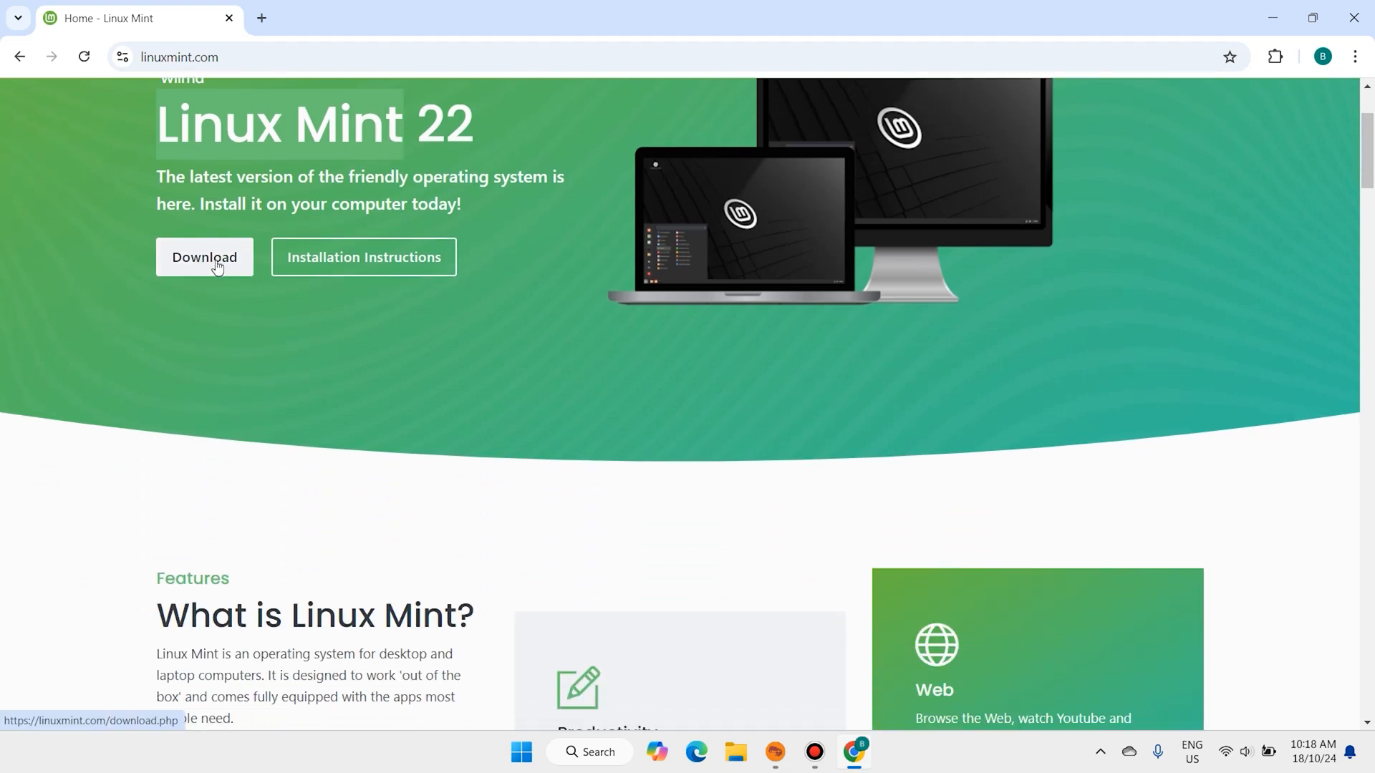
left_click(204, 257)
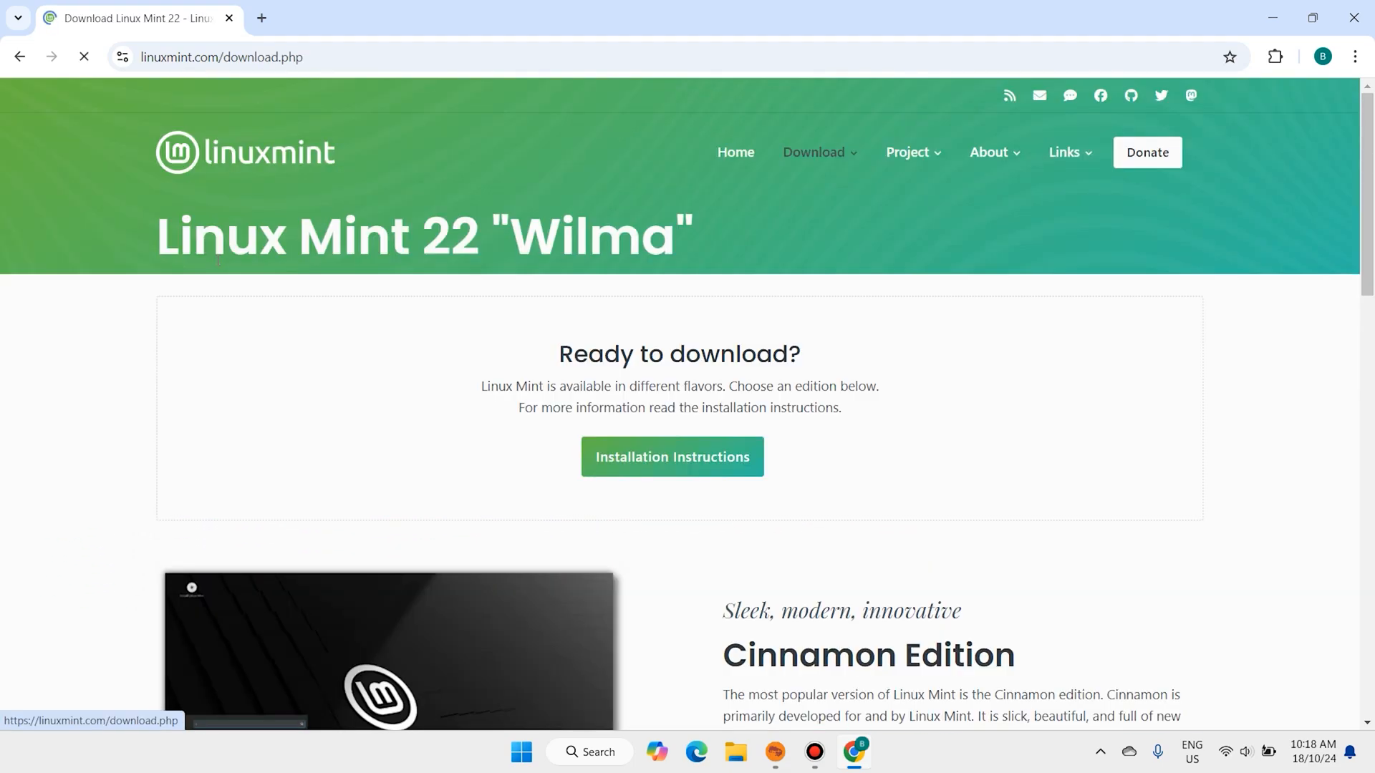
- Choose the Cinnamon Edition and start the ISO download from the Manitoba Unix User Group mirror
scroll("down", 3)
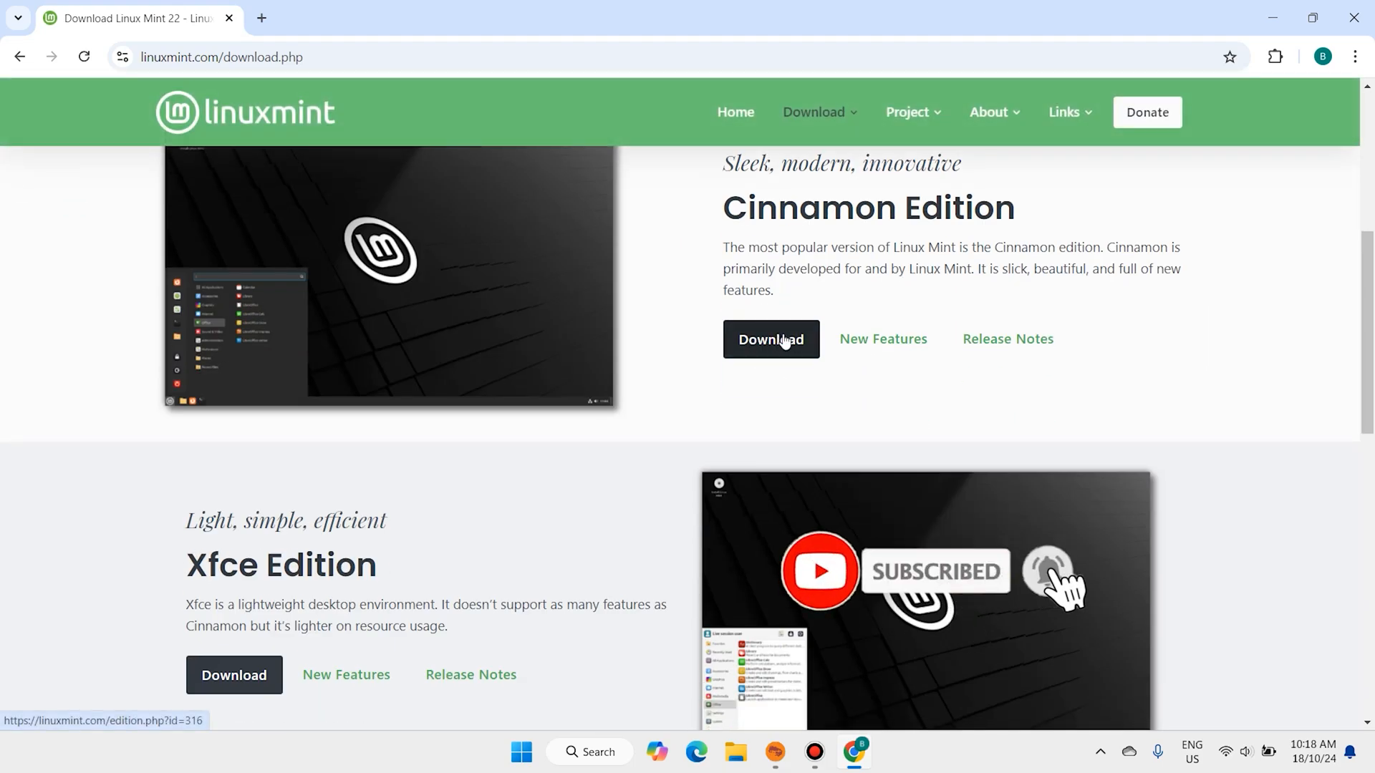
left_click(770, 339)
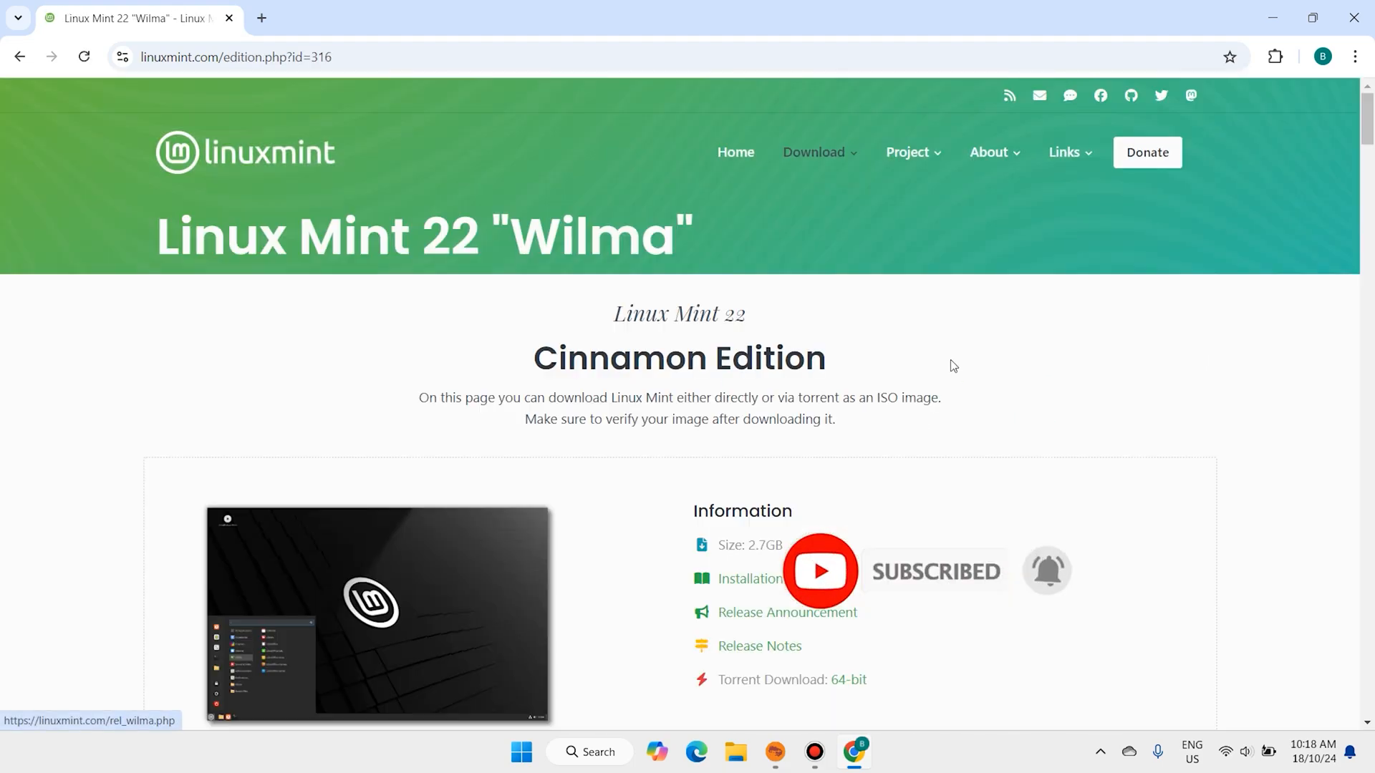
scroll("down", 3)
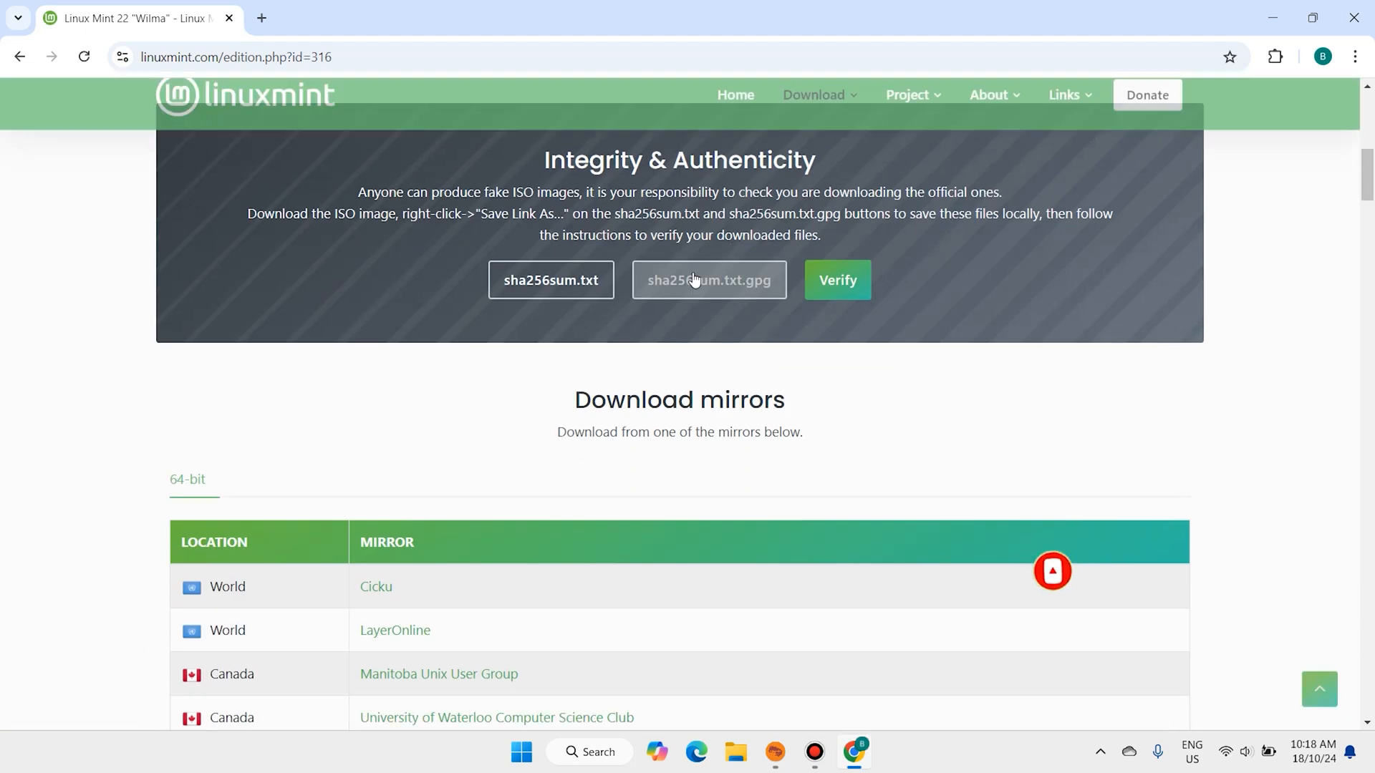
scroll("down", 3)
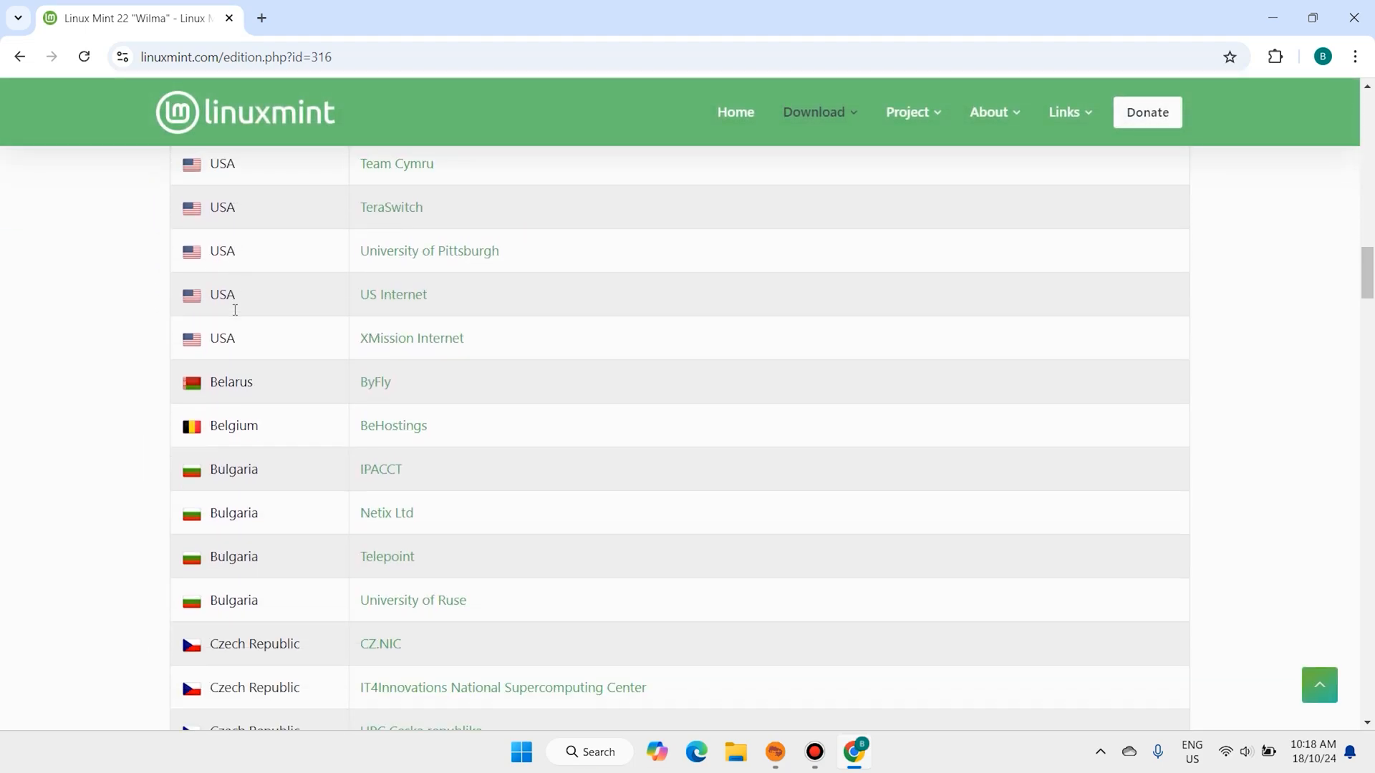
scroll("up", 3)
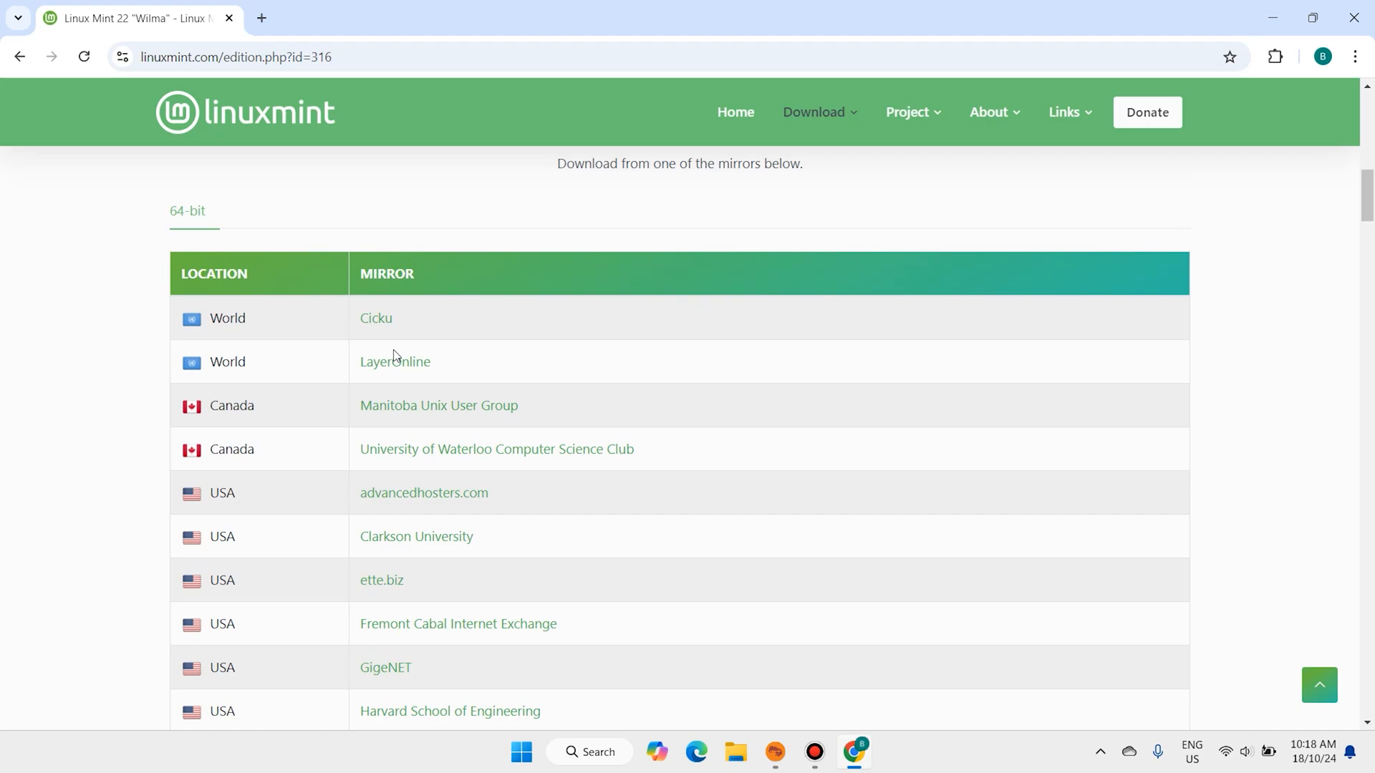
mouse_move(406, 413)
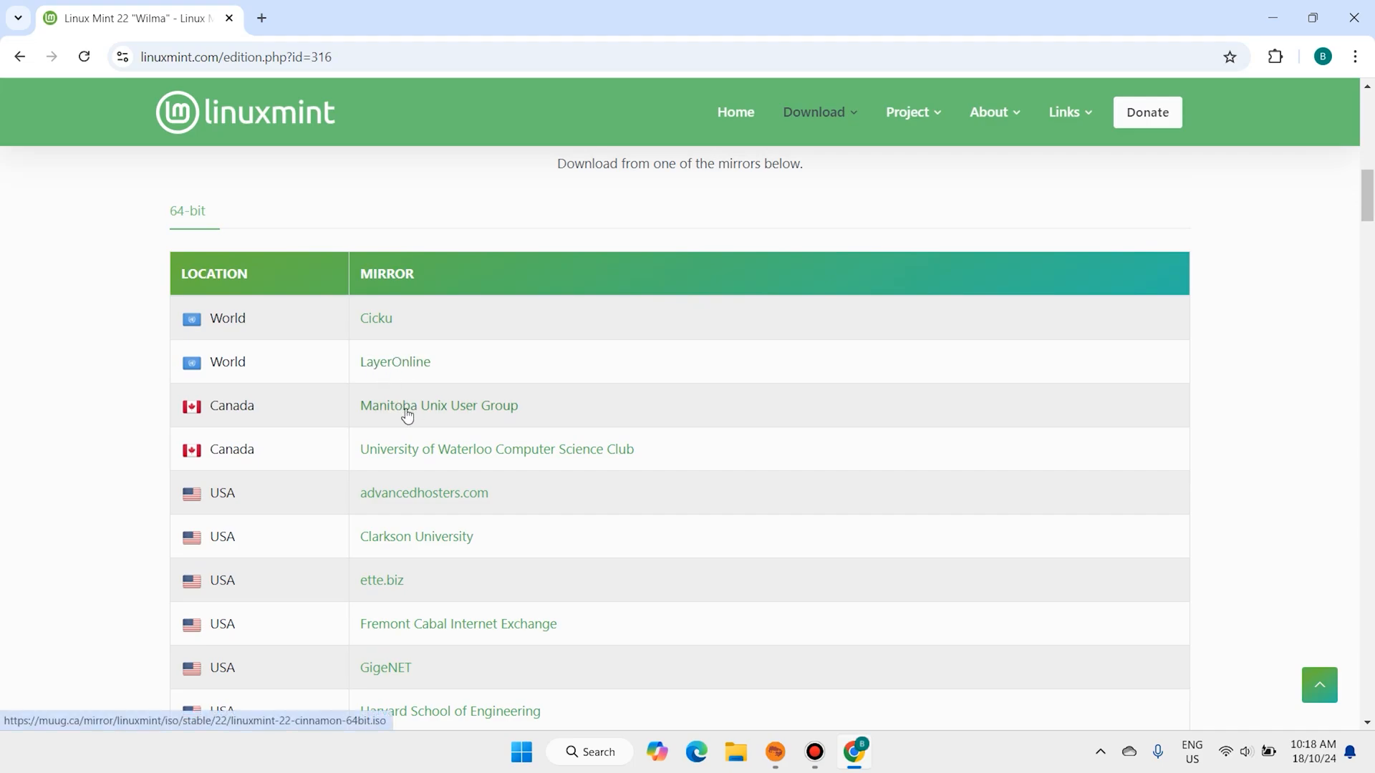
left_click(439, 405)
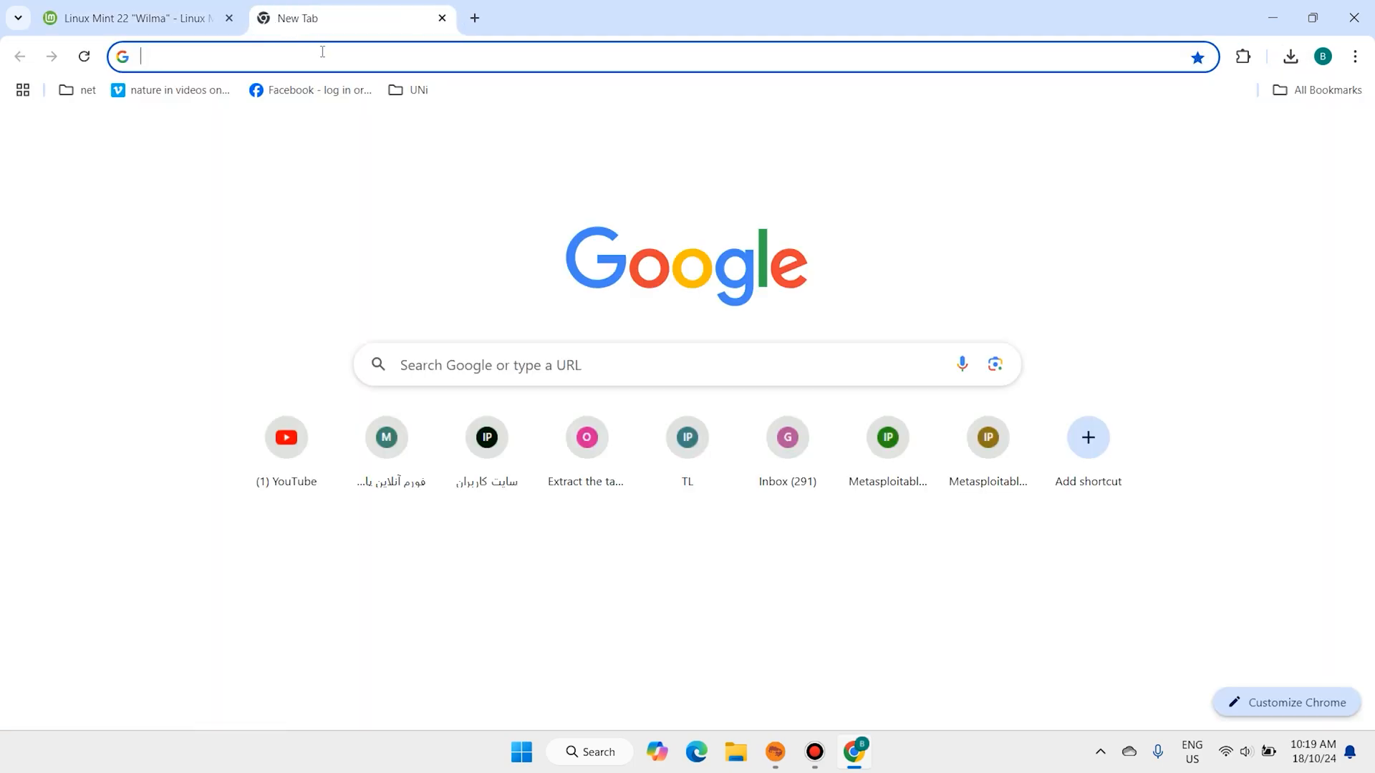
- Search 'balena etcher', open the balenaEtcher site and jump to its download options
type("balena etcher")
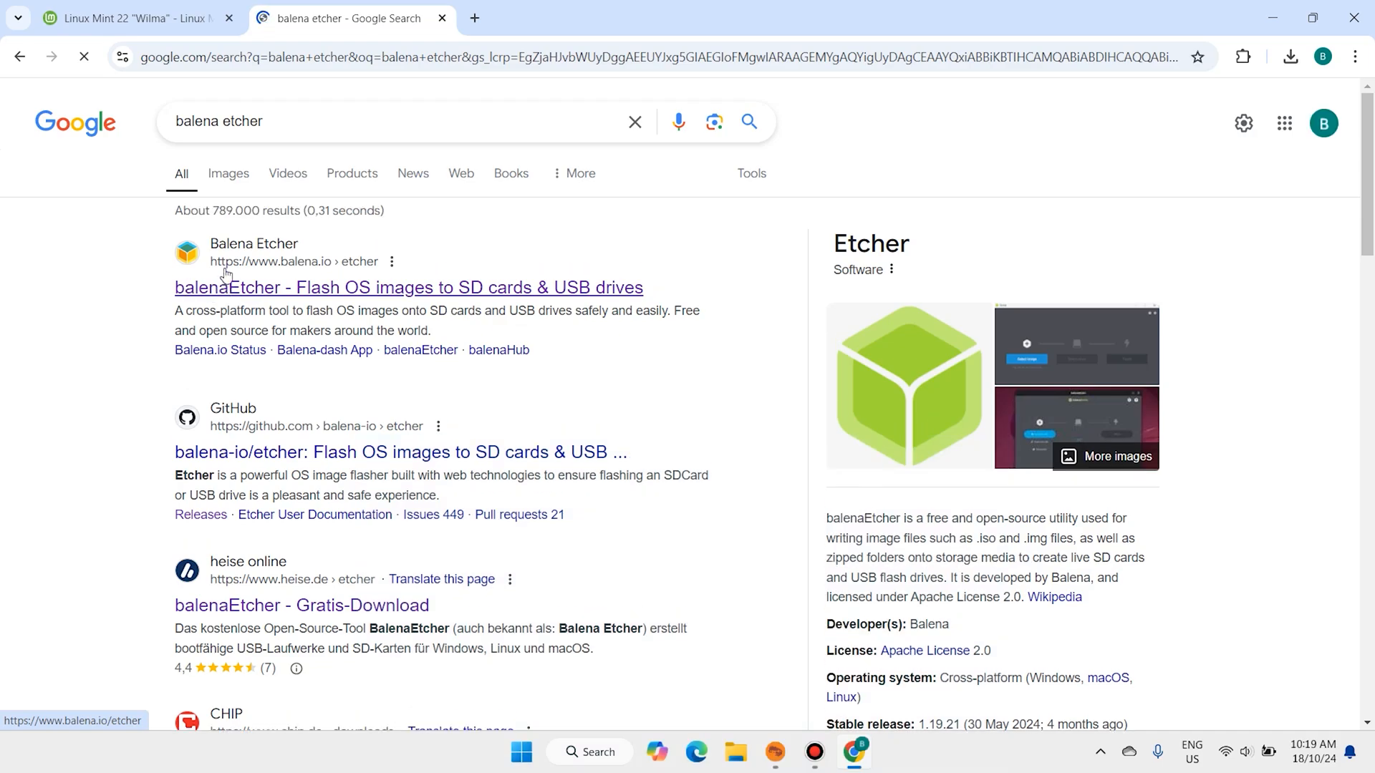
left_click(408, 287)
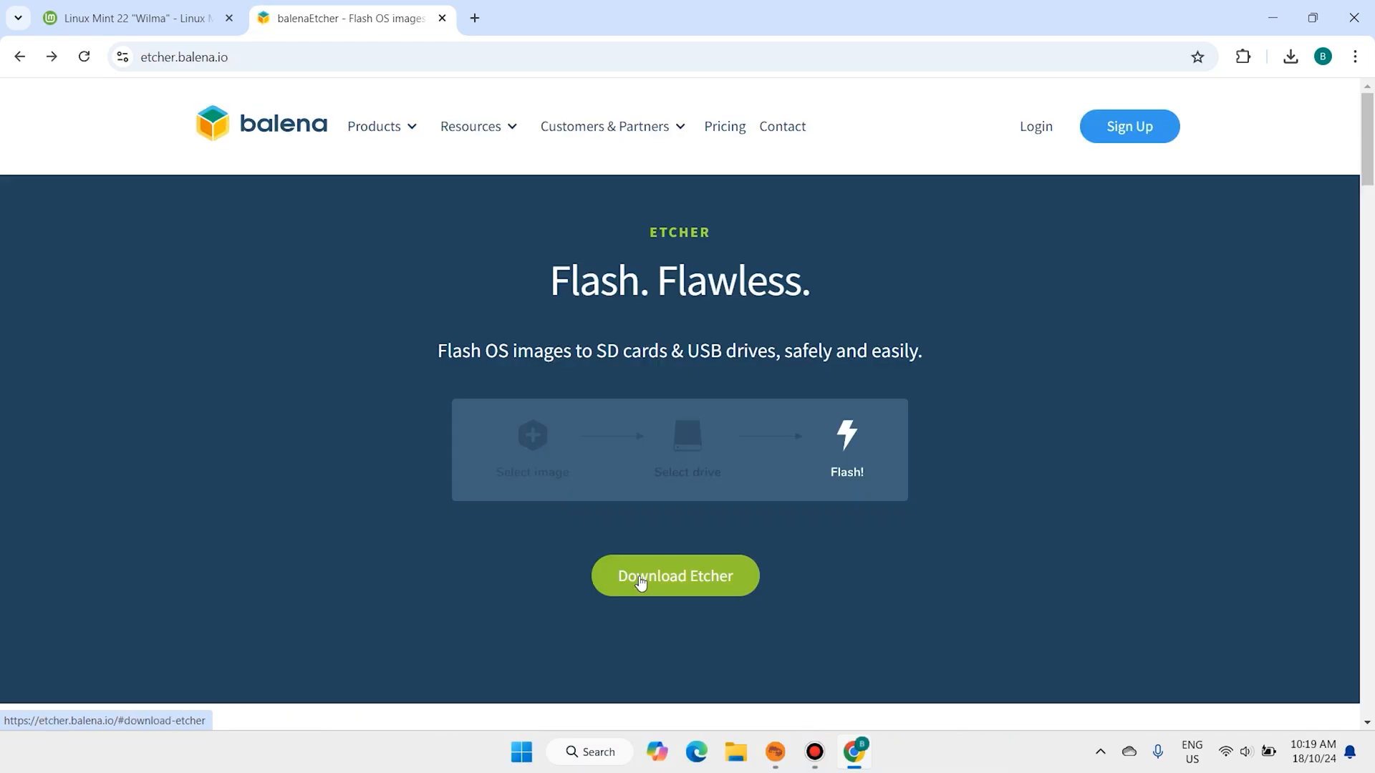
left_click(675, 576)
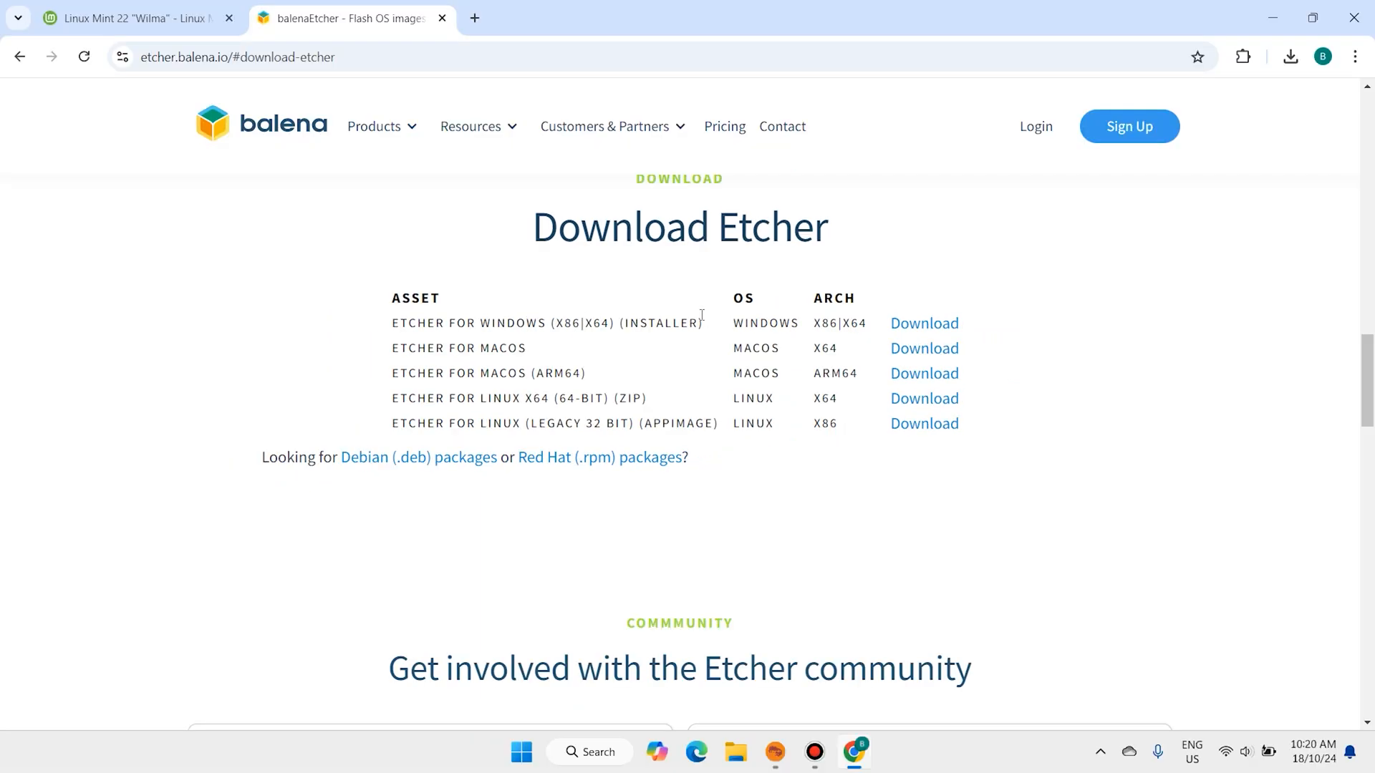
mouse_move(923, 323)
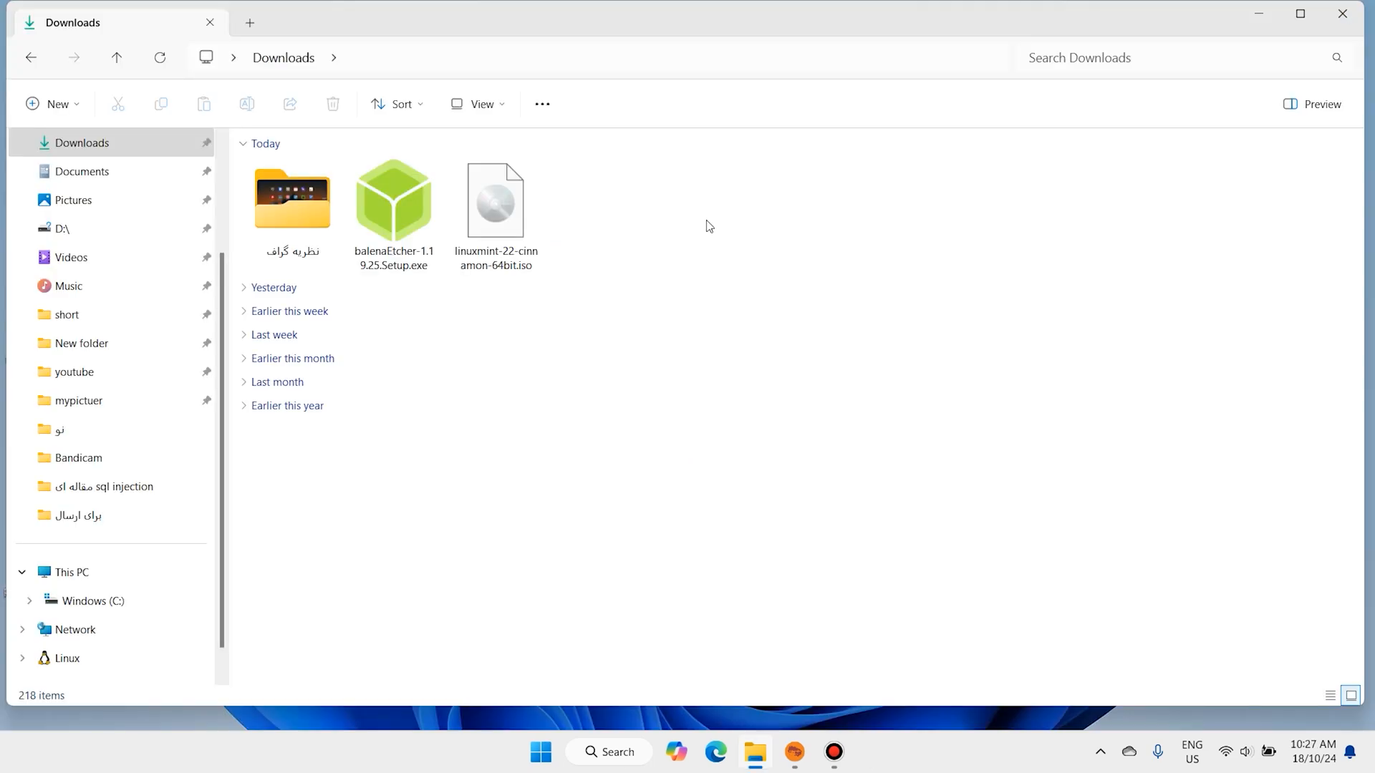
left_click(496, 200)
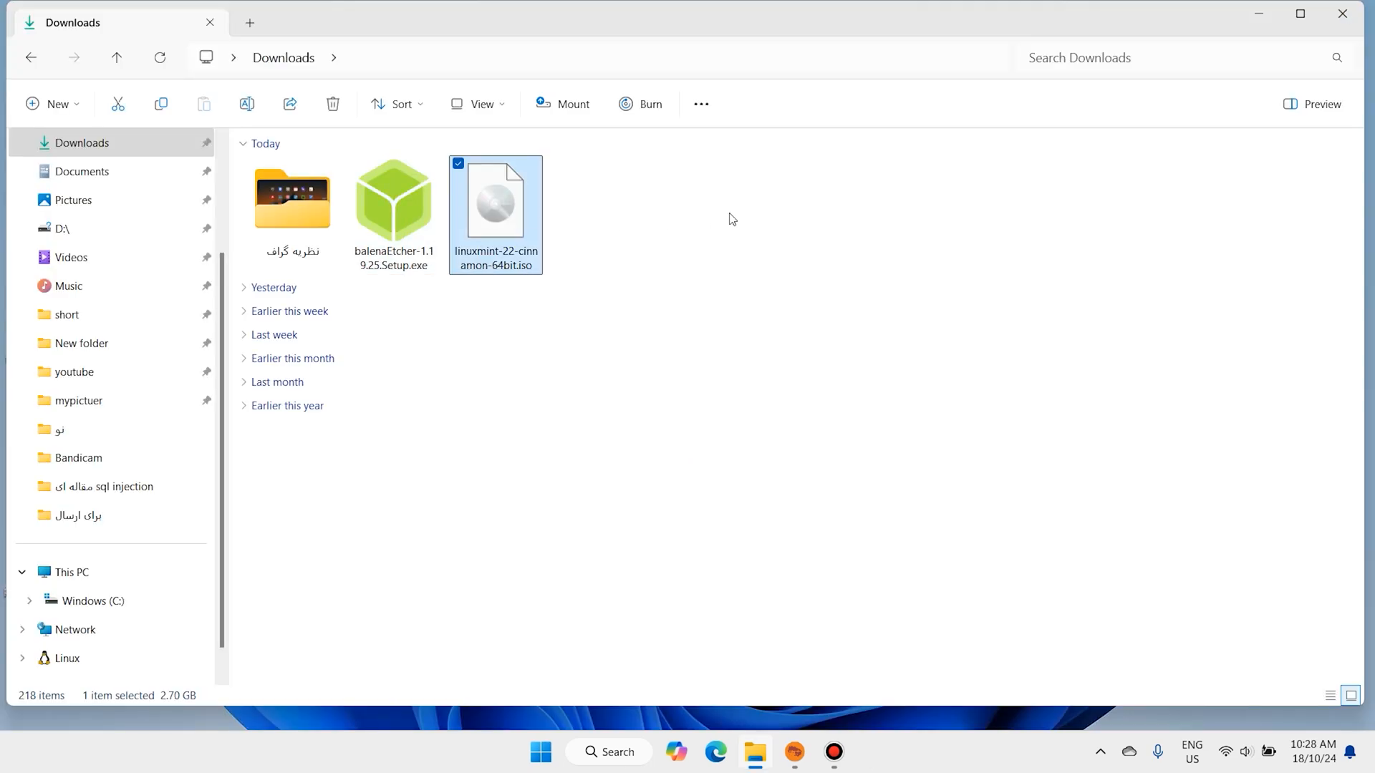
left_click(731, 220)
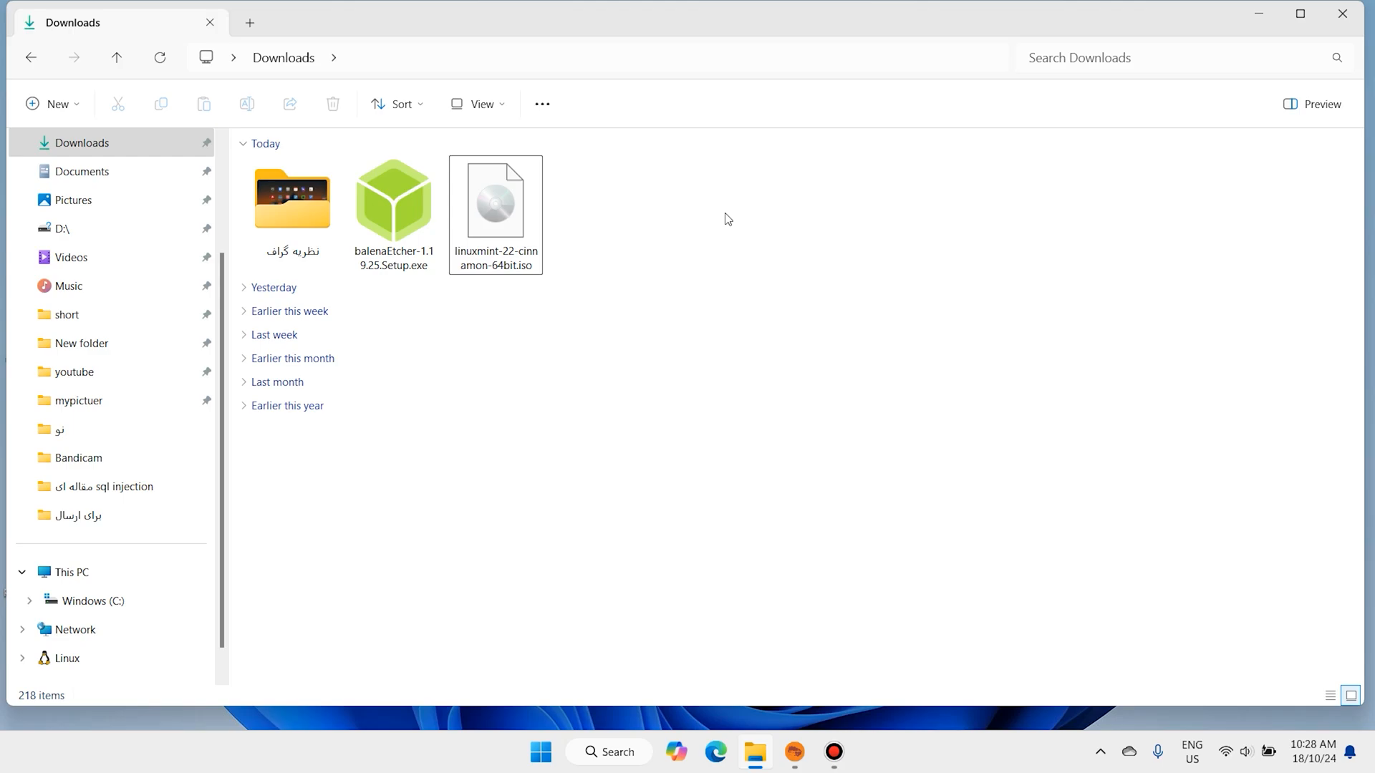
right_click(393, 200)
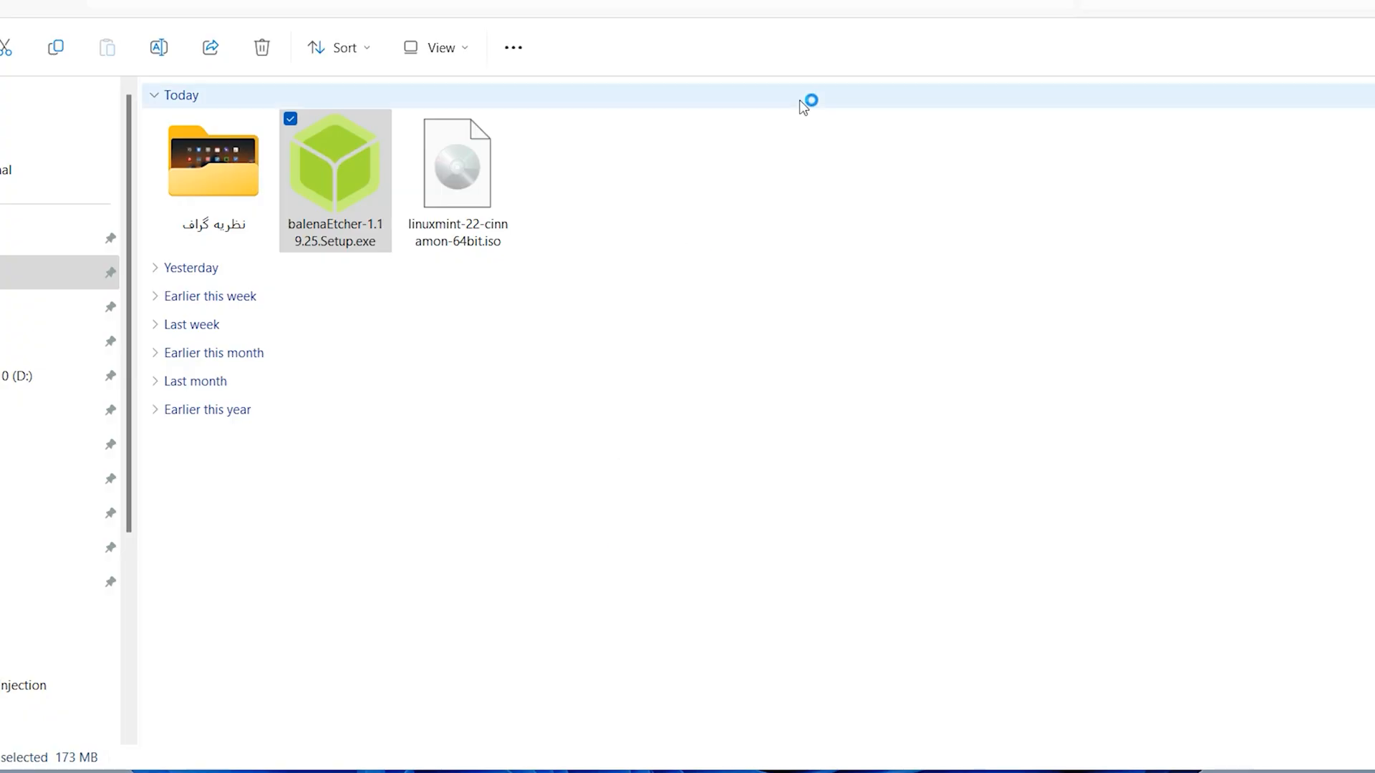
- Launch balenaEtcher and load the Linux Mint ISO from the Downloads folder as the image
double_click(335, 162)
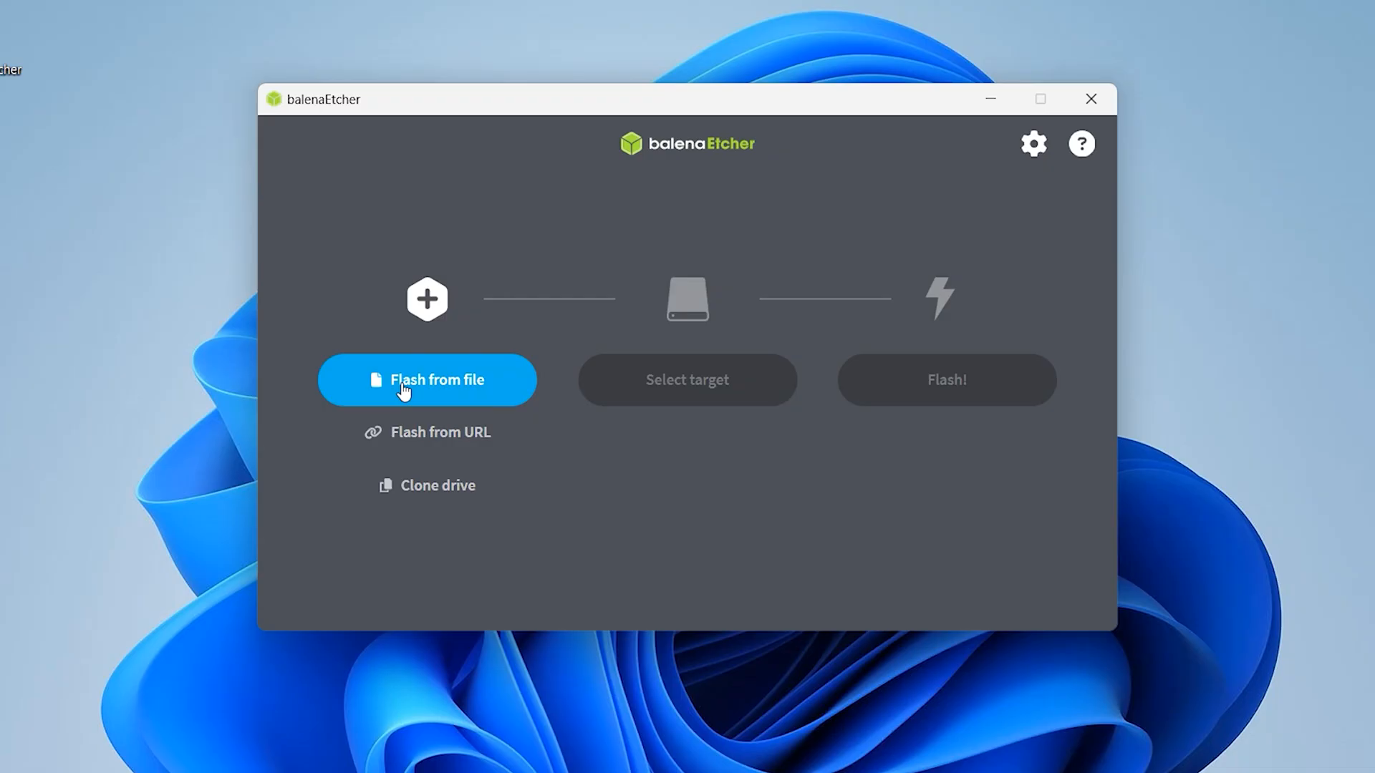
left_click(427, 379)
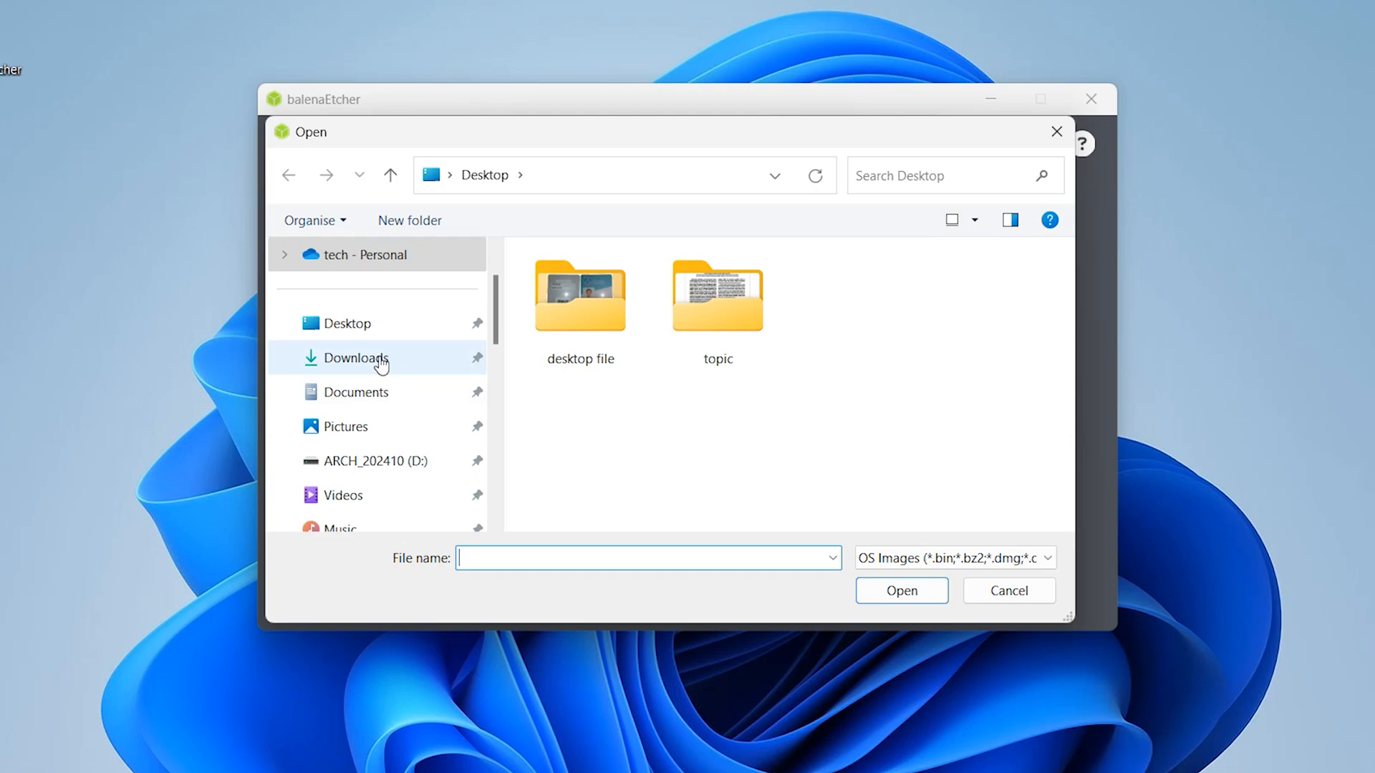
left_click(356, 358)
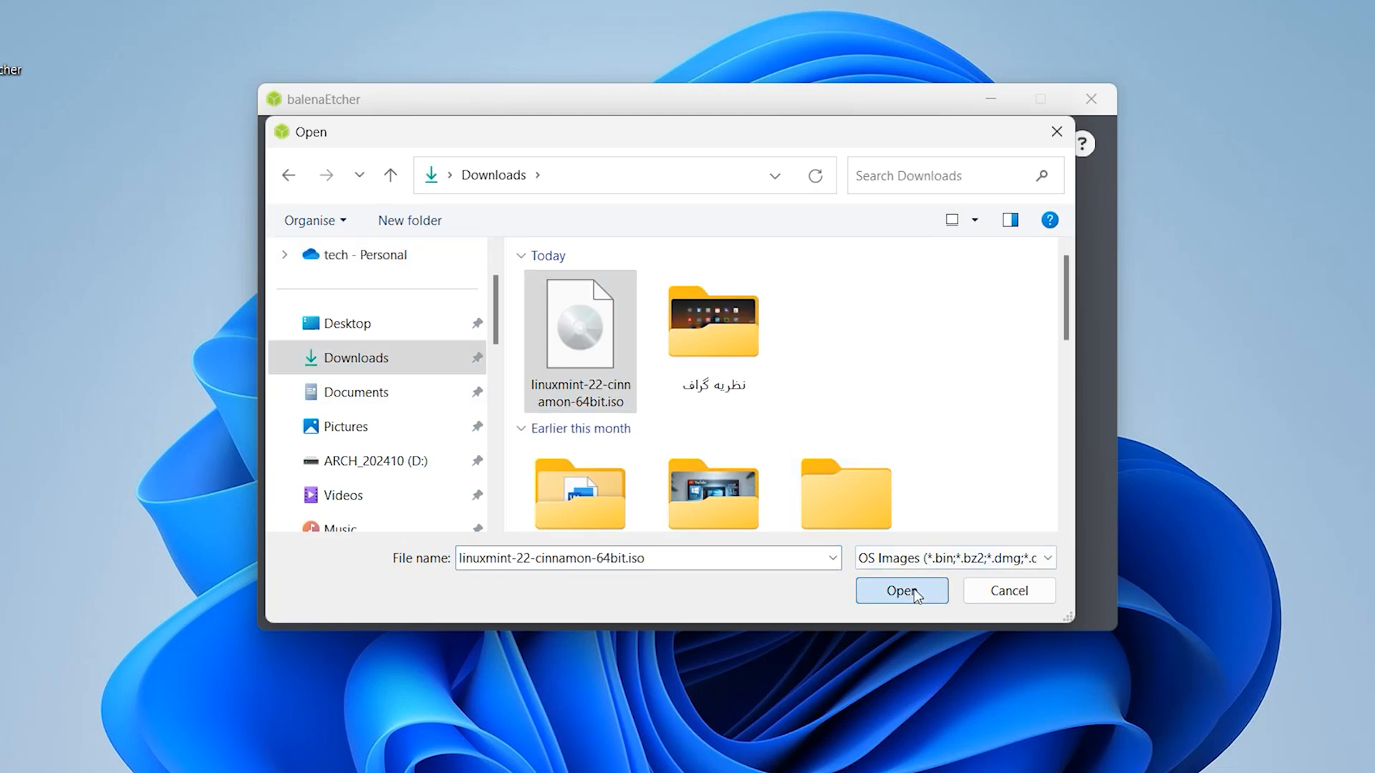
left_click(901, 590)
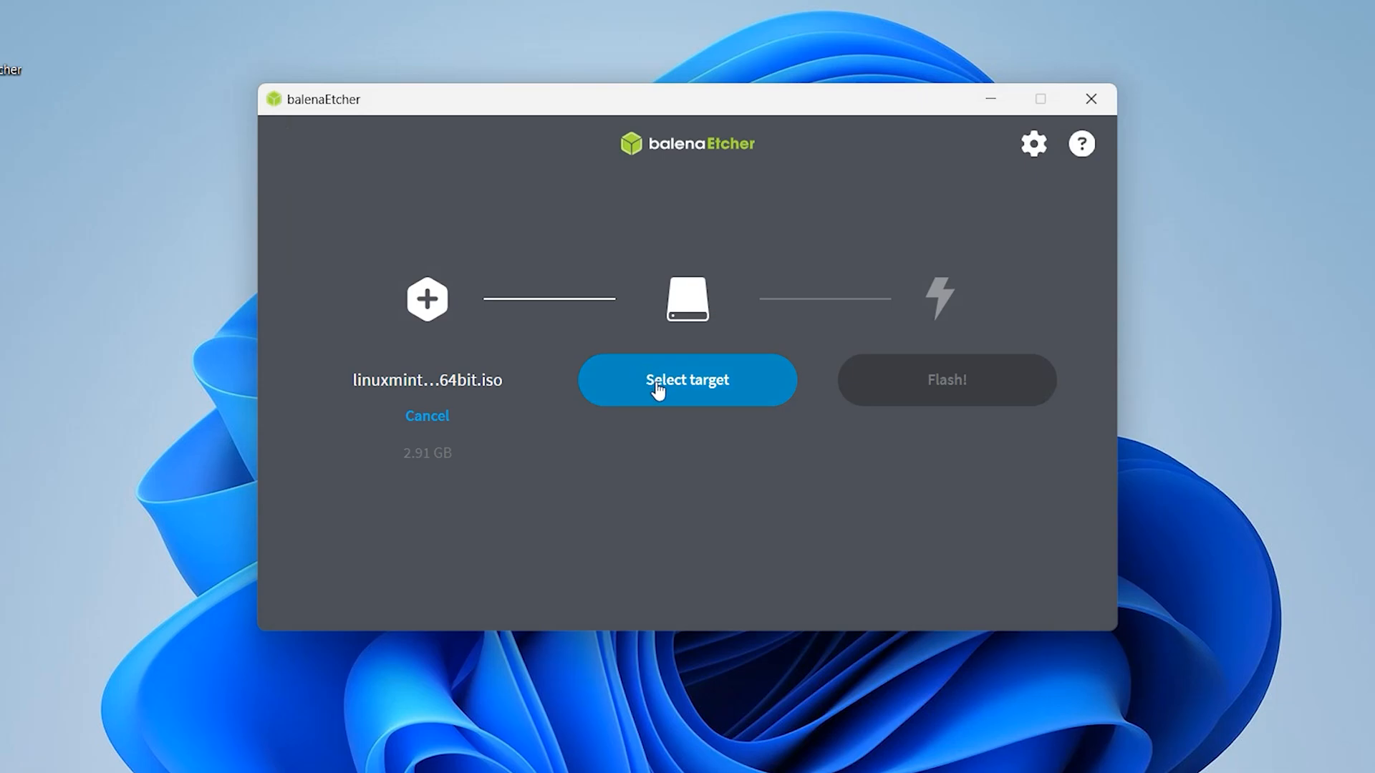
- Select the SanDisk USB drive as target, flash the image, and close Etcher when done
left_click(687, 380)
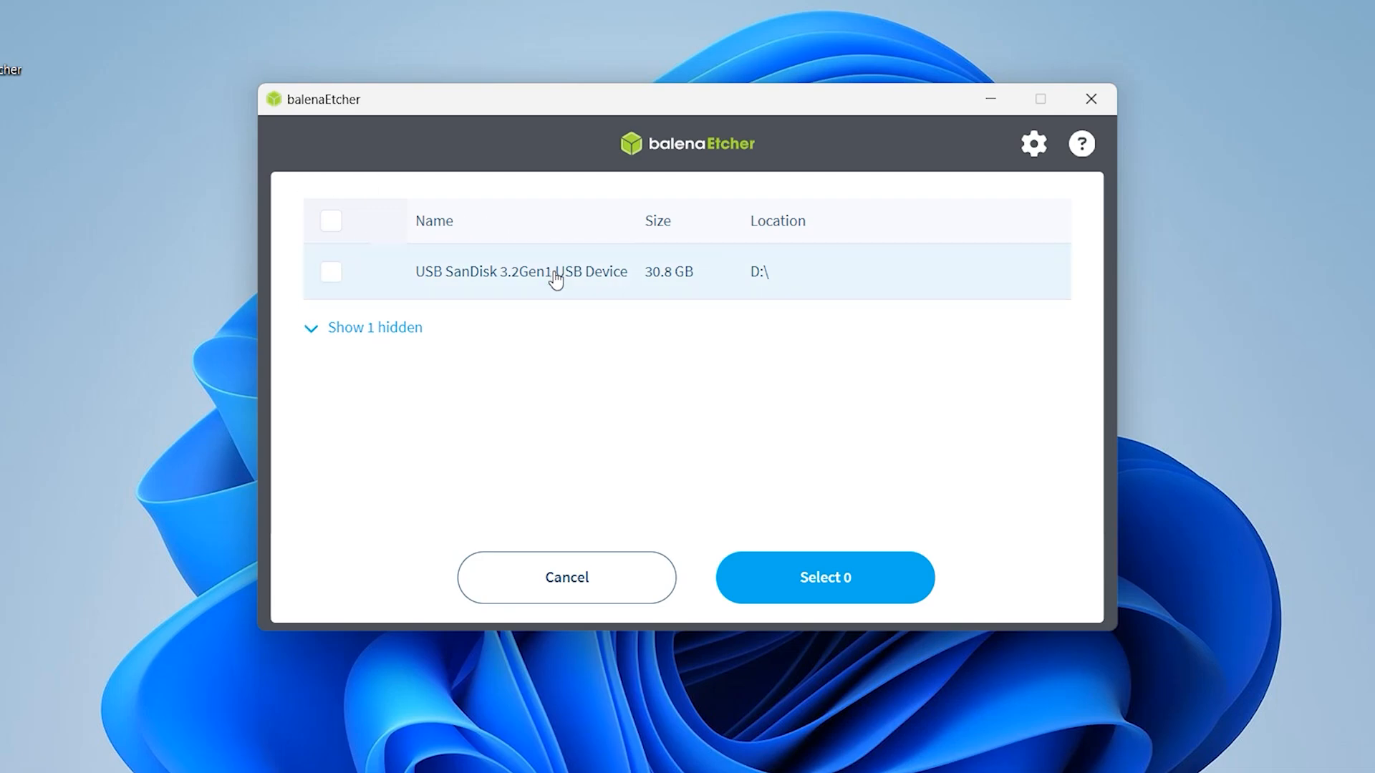
left_click(331, 270)
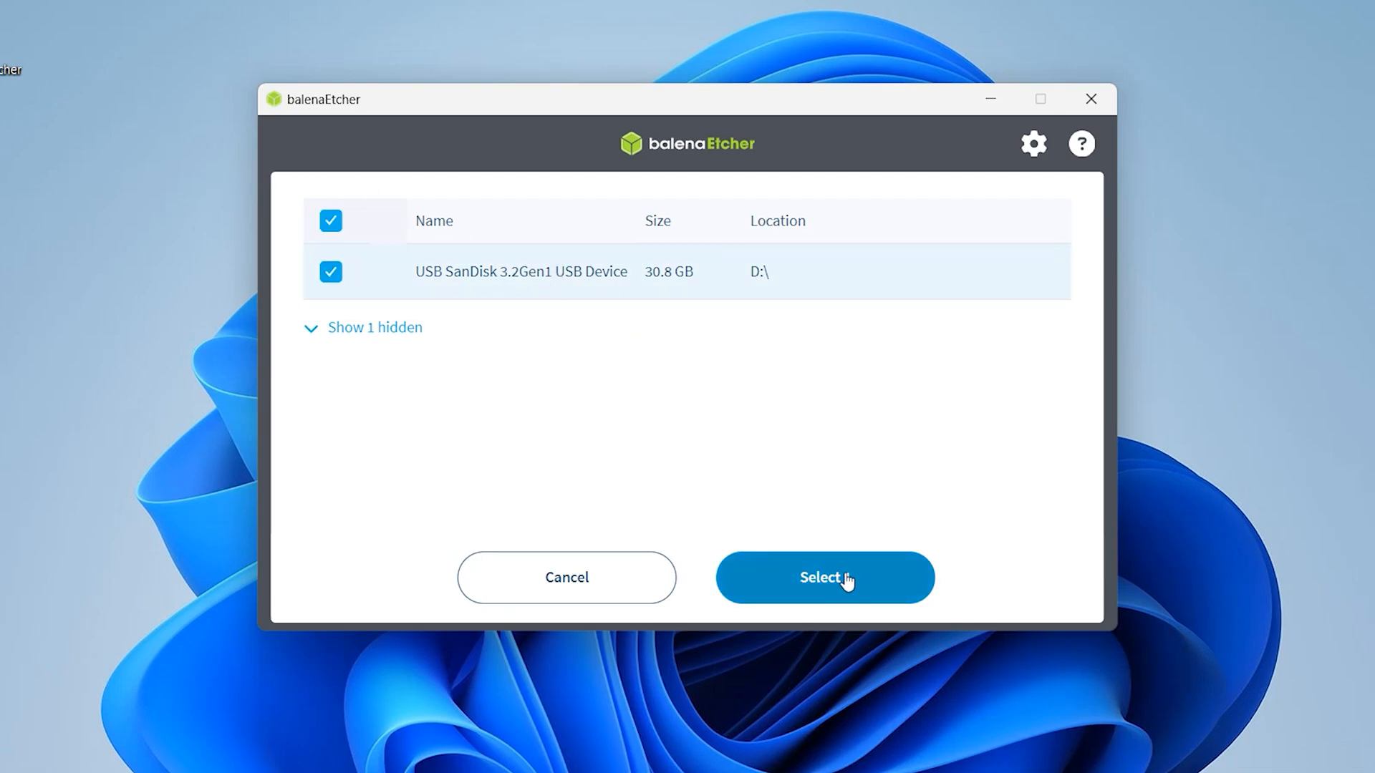
left_click(823, 577)
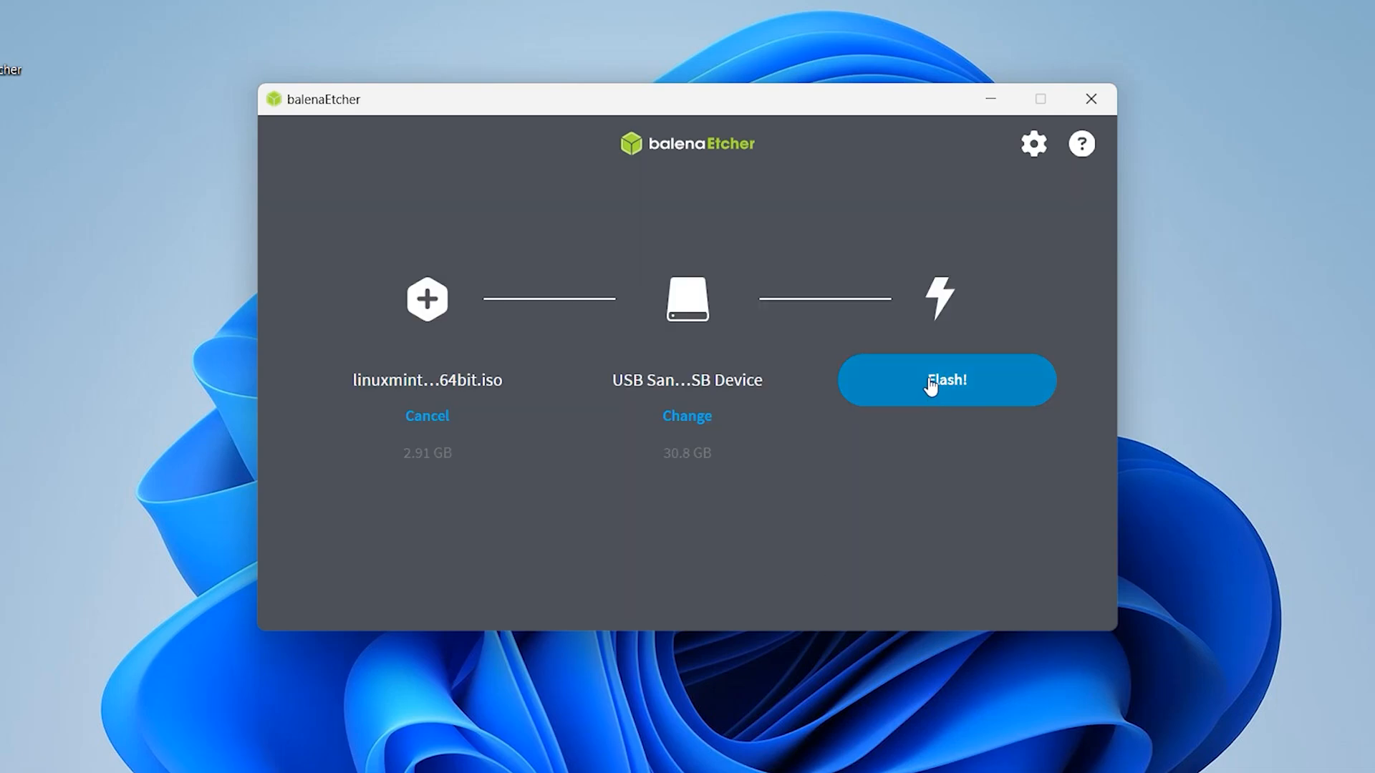
left_click(946, 379)
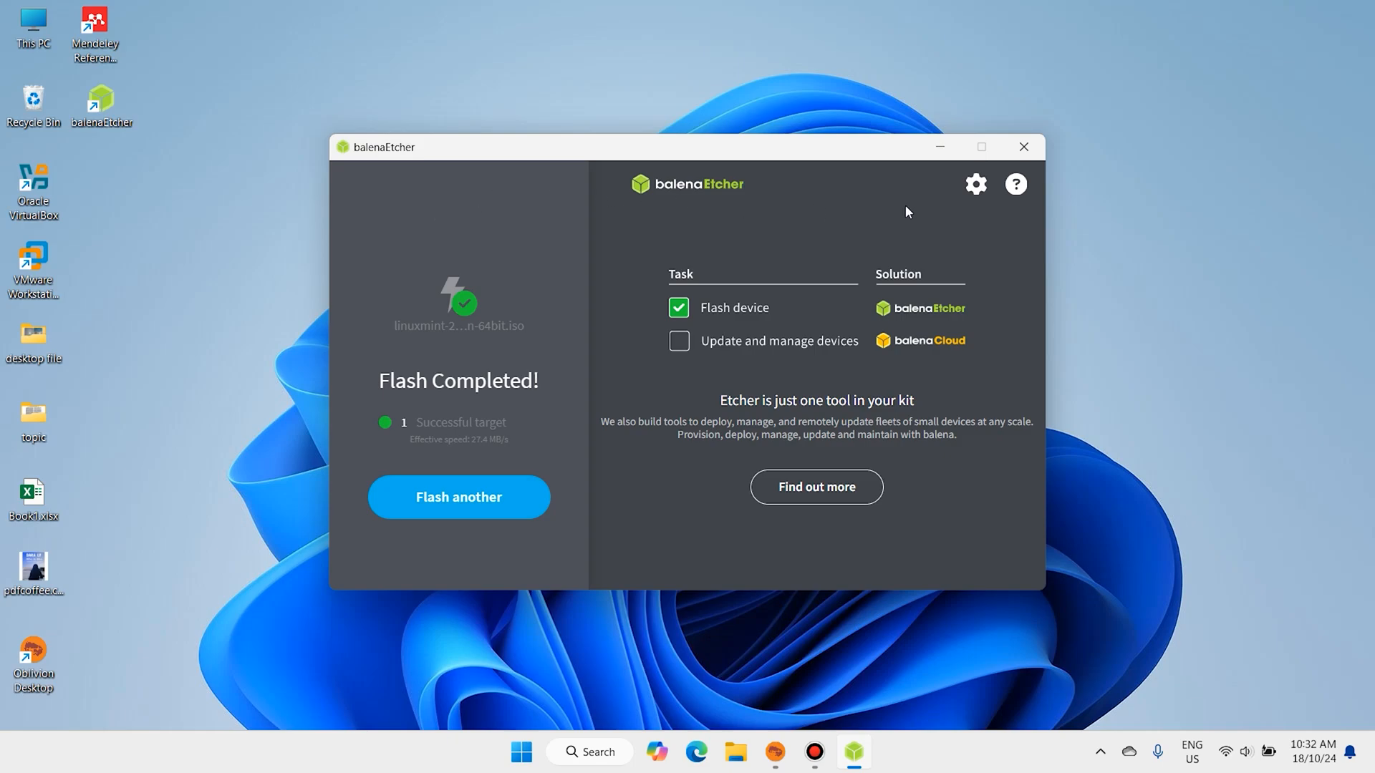
left_click(1022, 146)
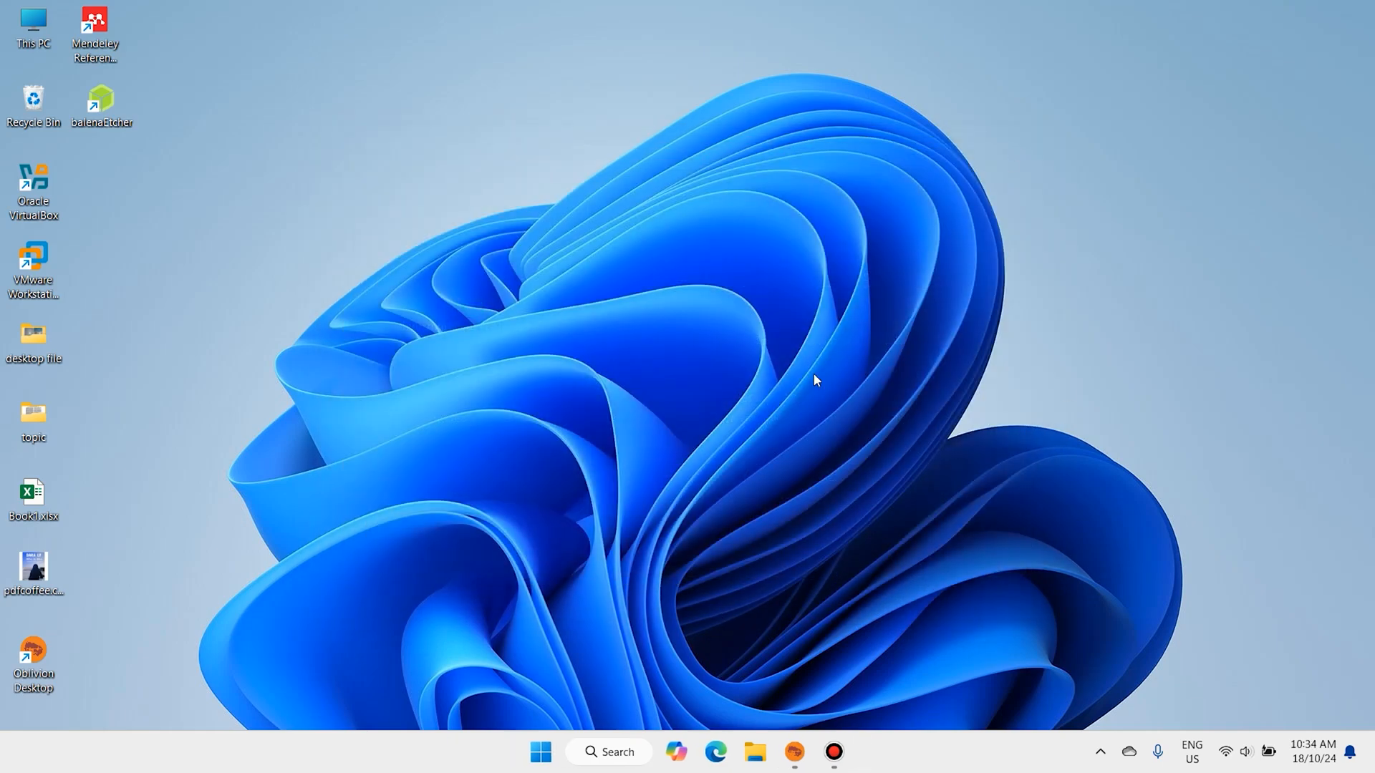
- Restart the PC from the Start menu power options to boot from the USB drive
left_click_drag(813, 379, 495, 181)
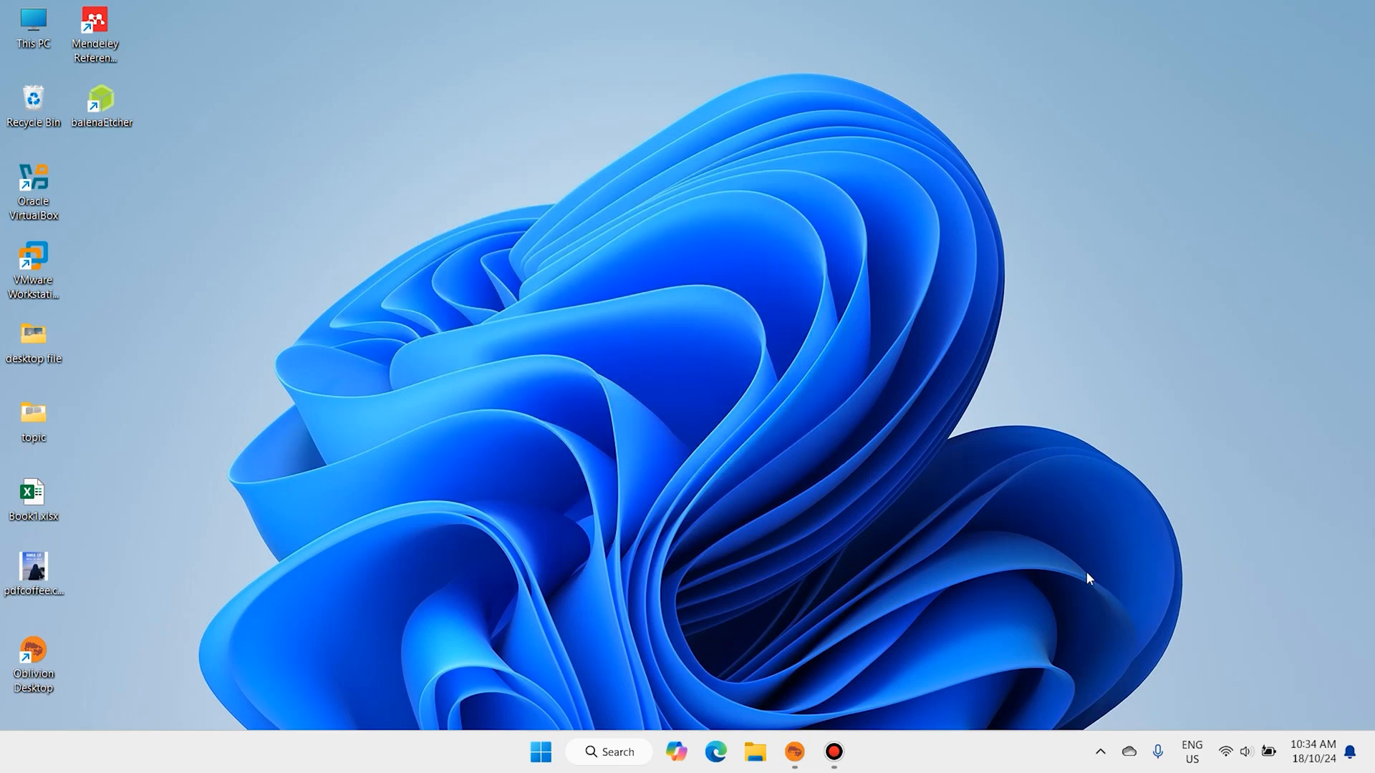
mouse_move(1008, 539)
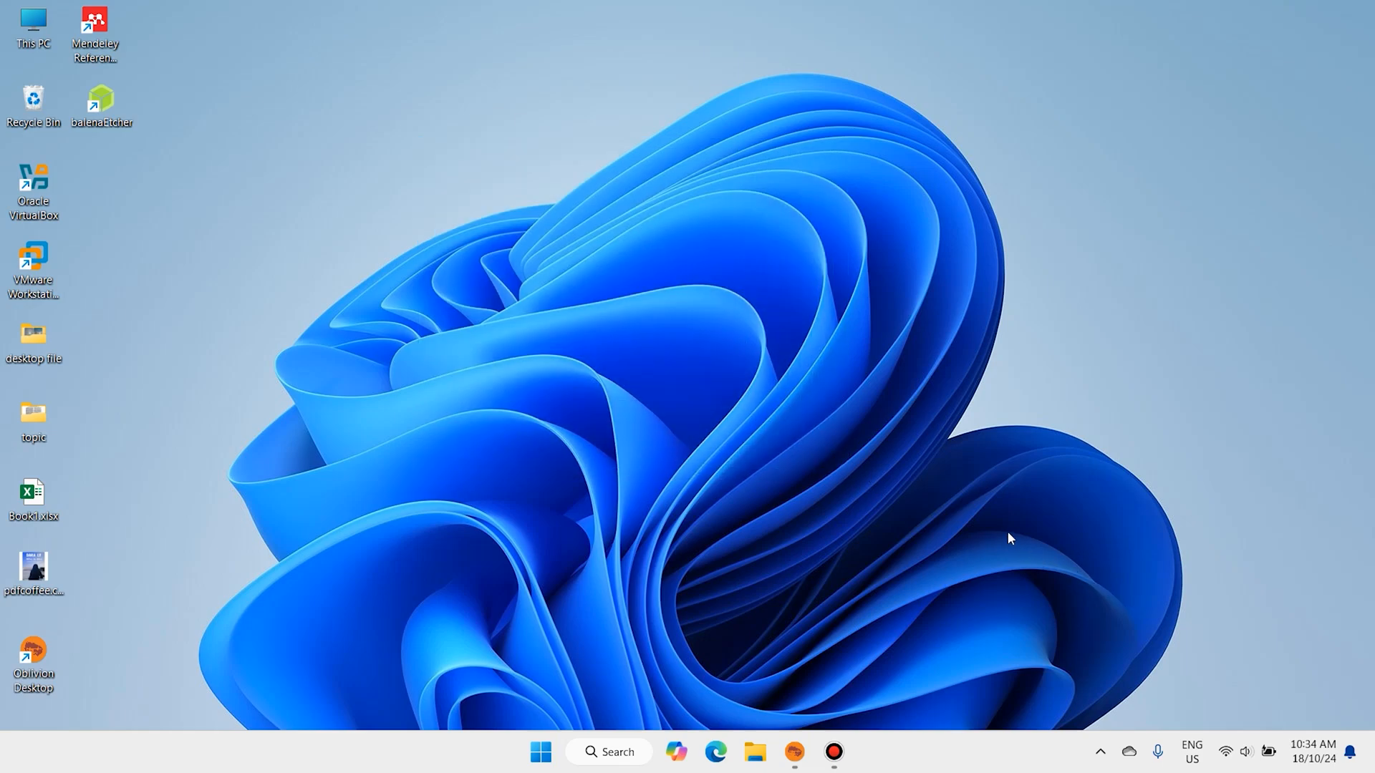
left_click(1099, 752)
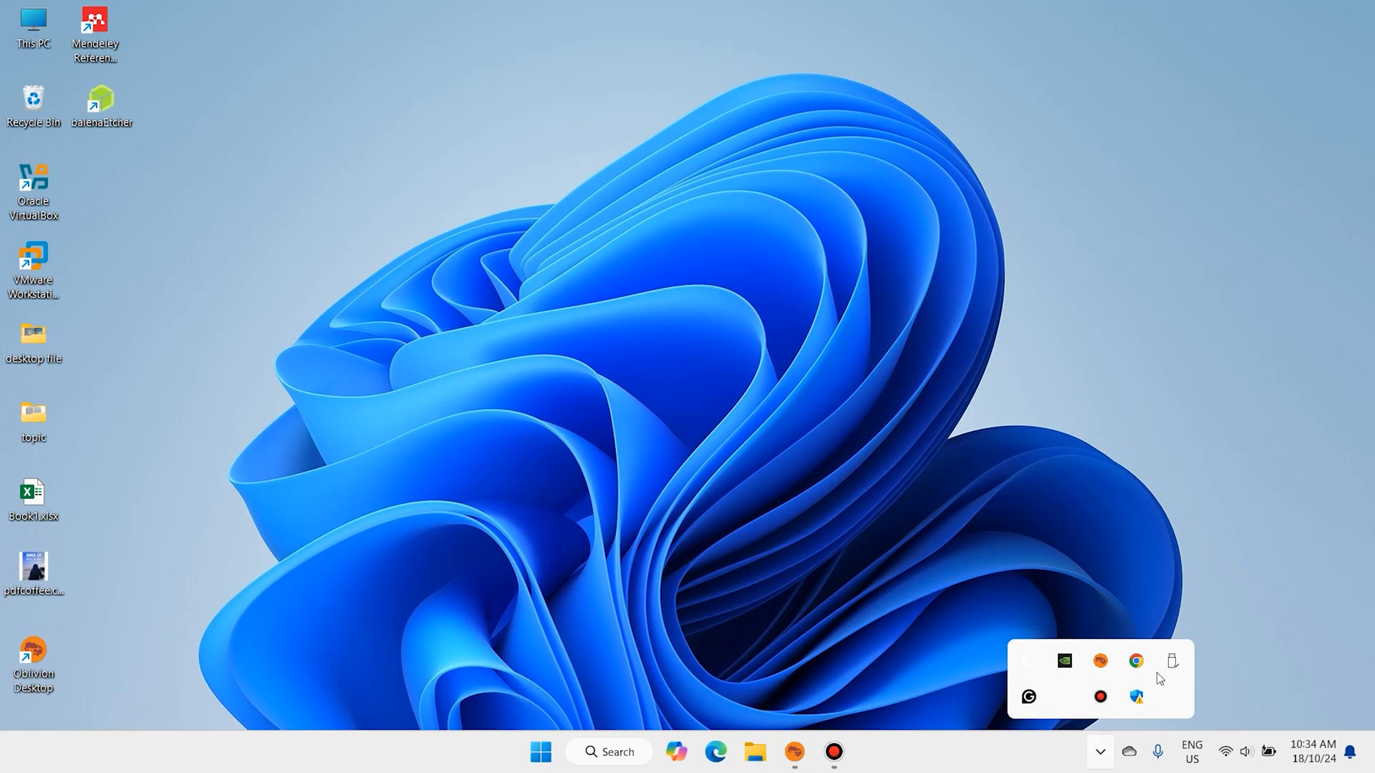
mouse_move(1172, 660)
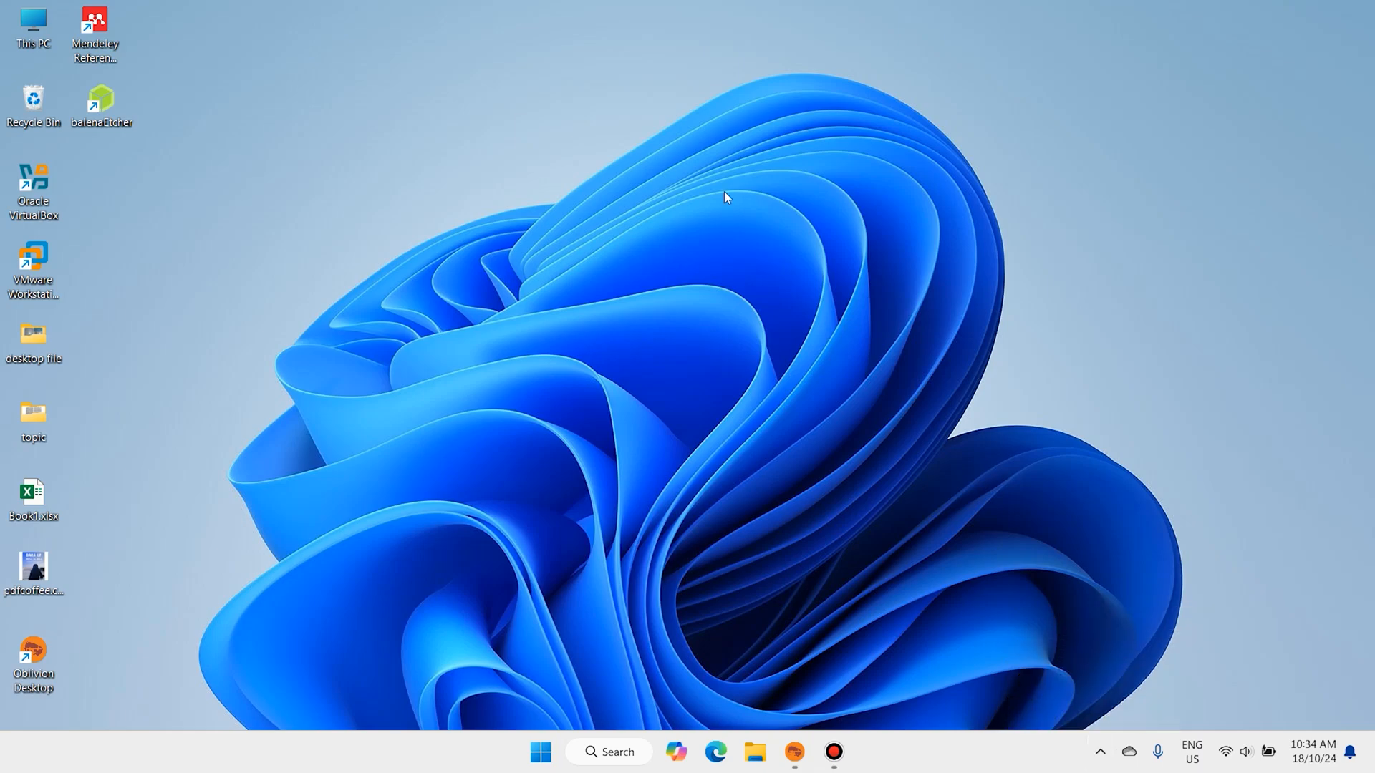
left_click(539, 751)
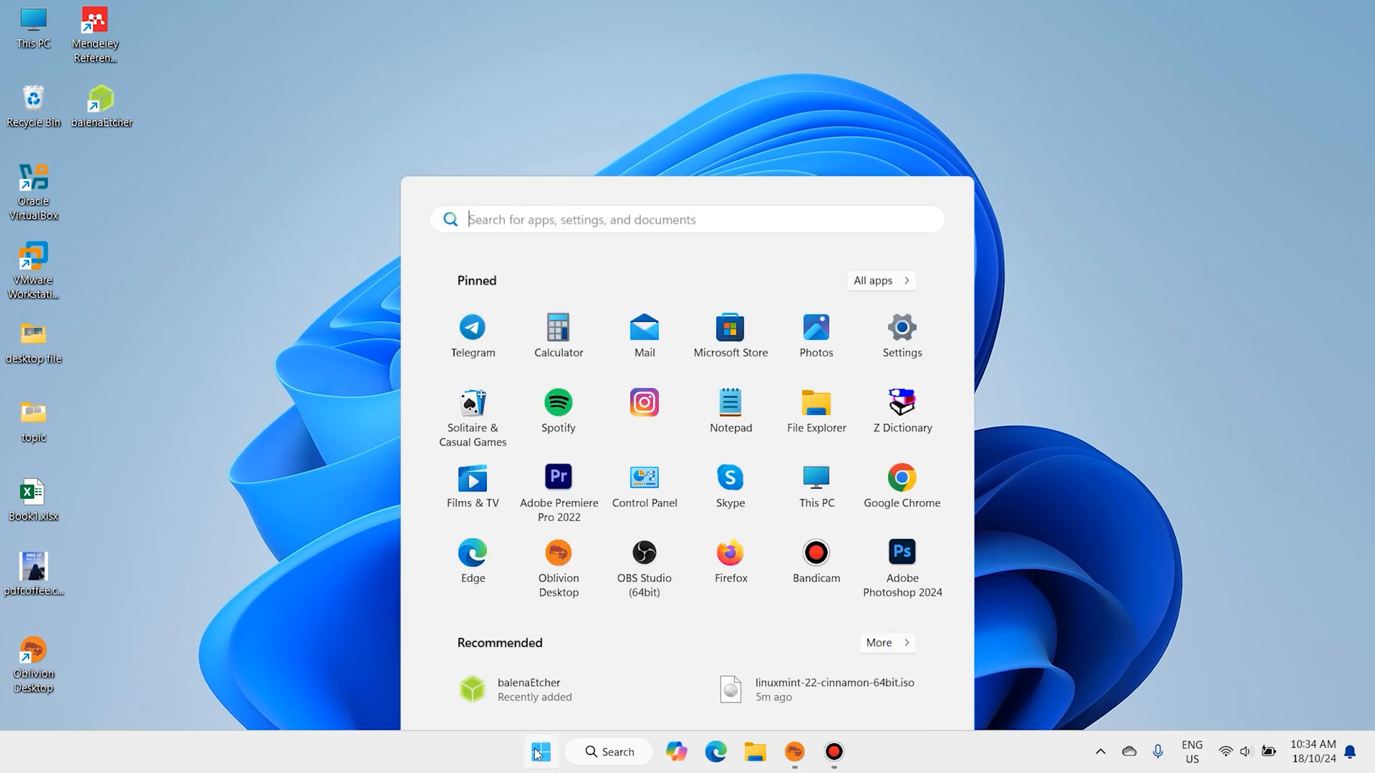
left_click(910, 690)
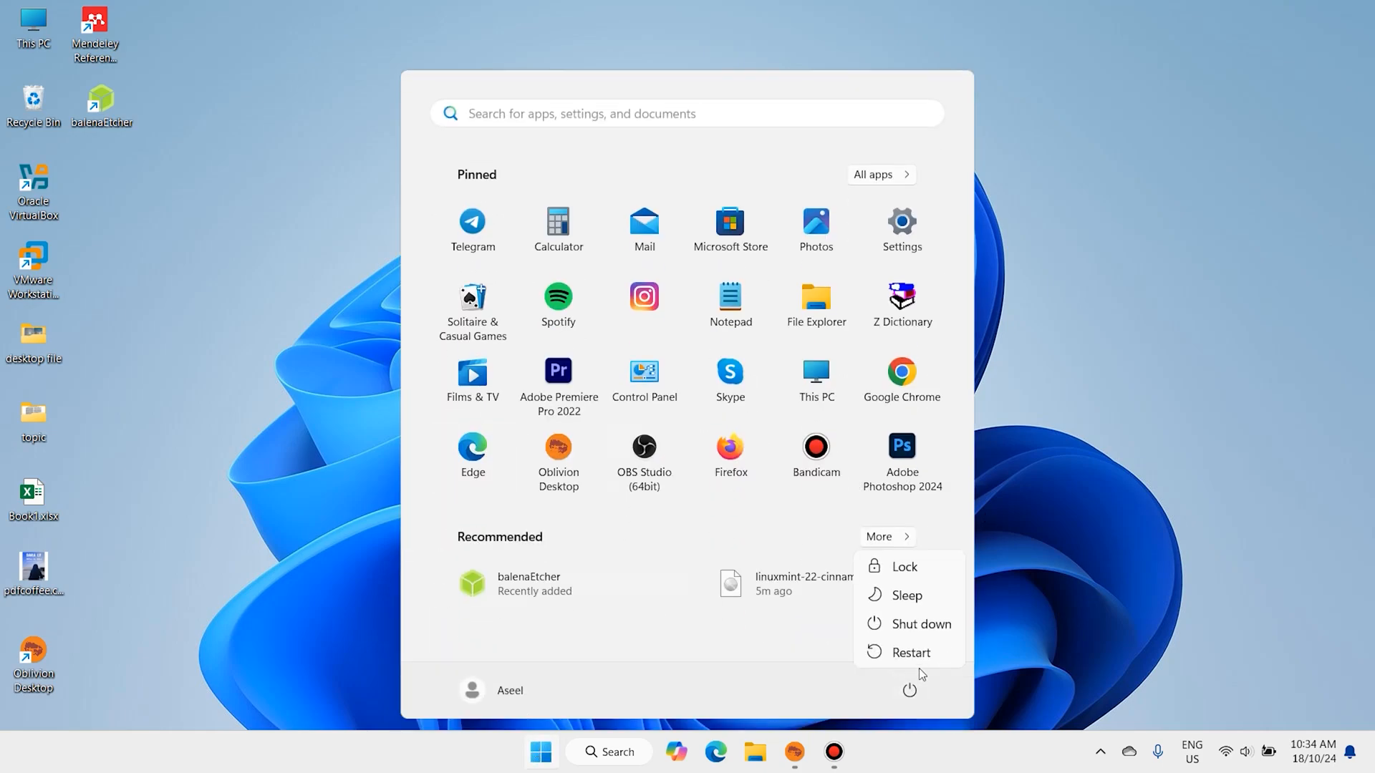
left_click(910, 653)
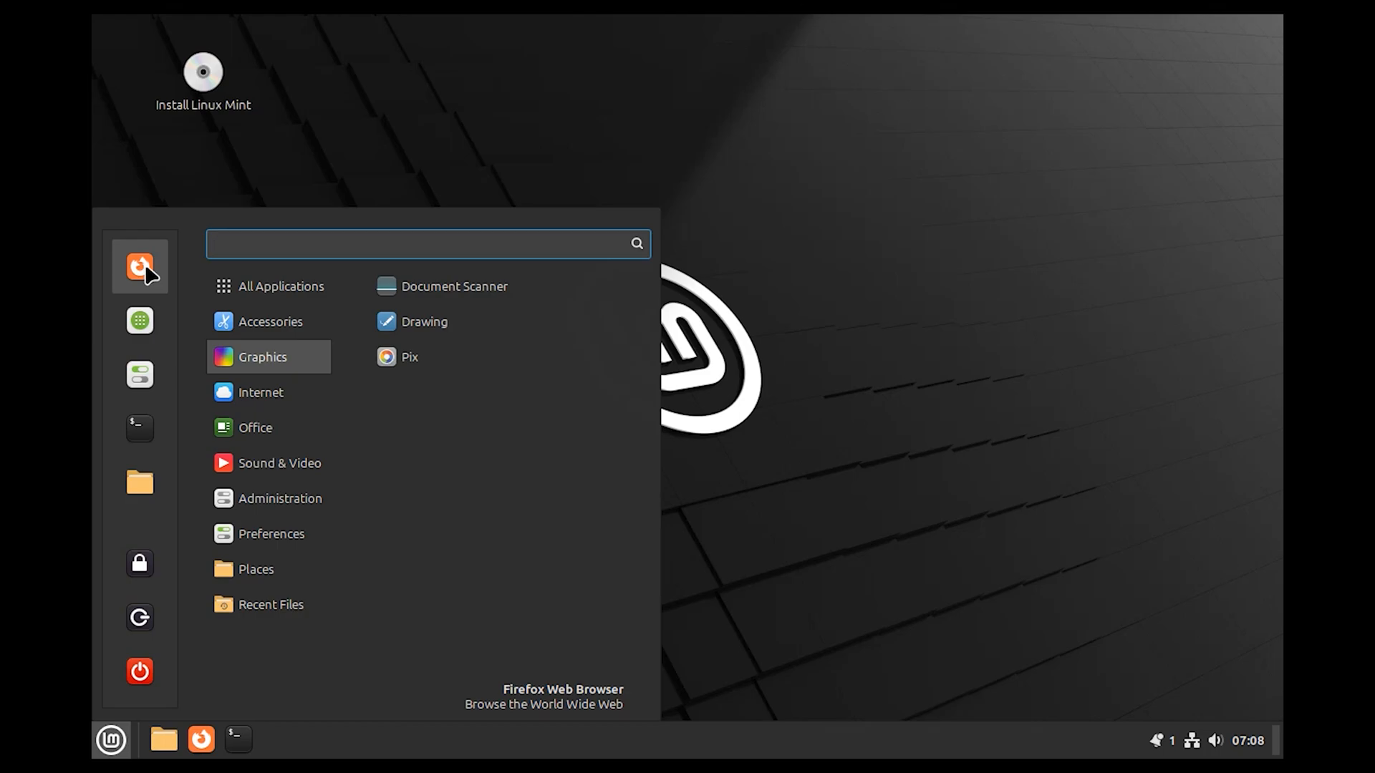
- Launch Install Linux Mint from the live desktop icon
left_click(428, 243)
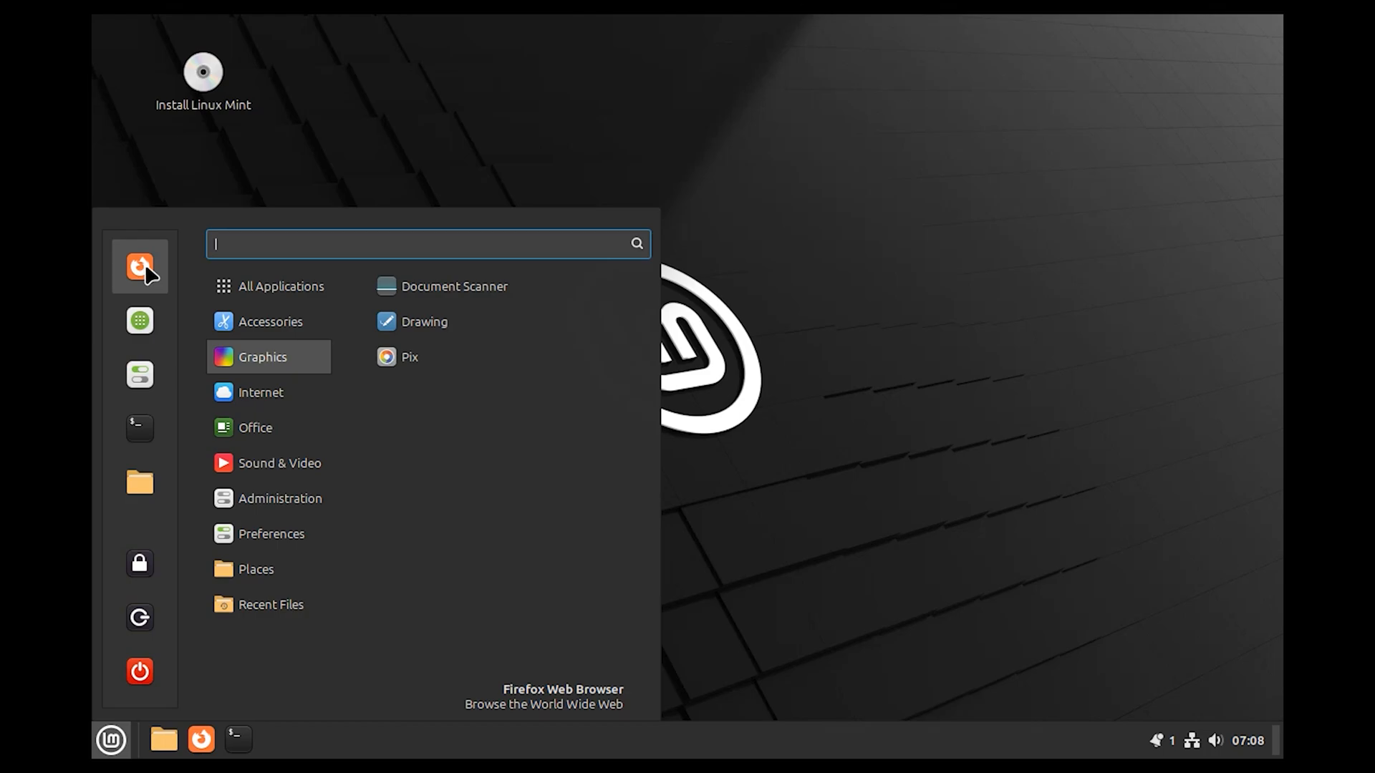
mouse_move(137, 314)
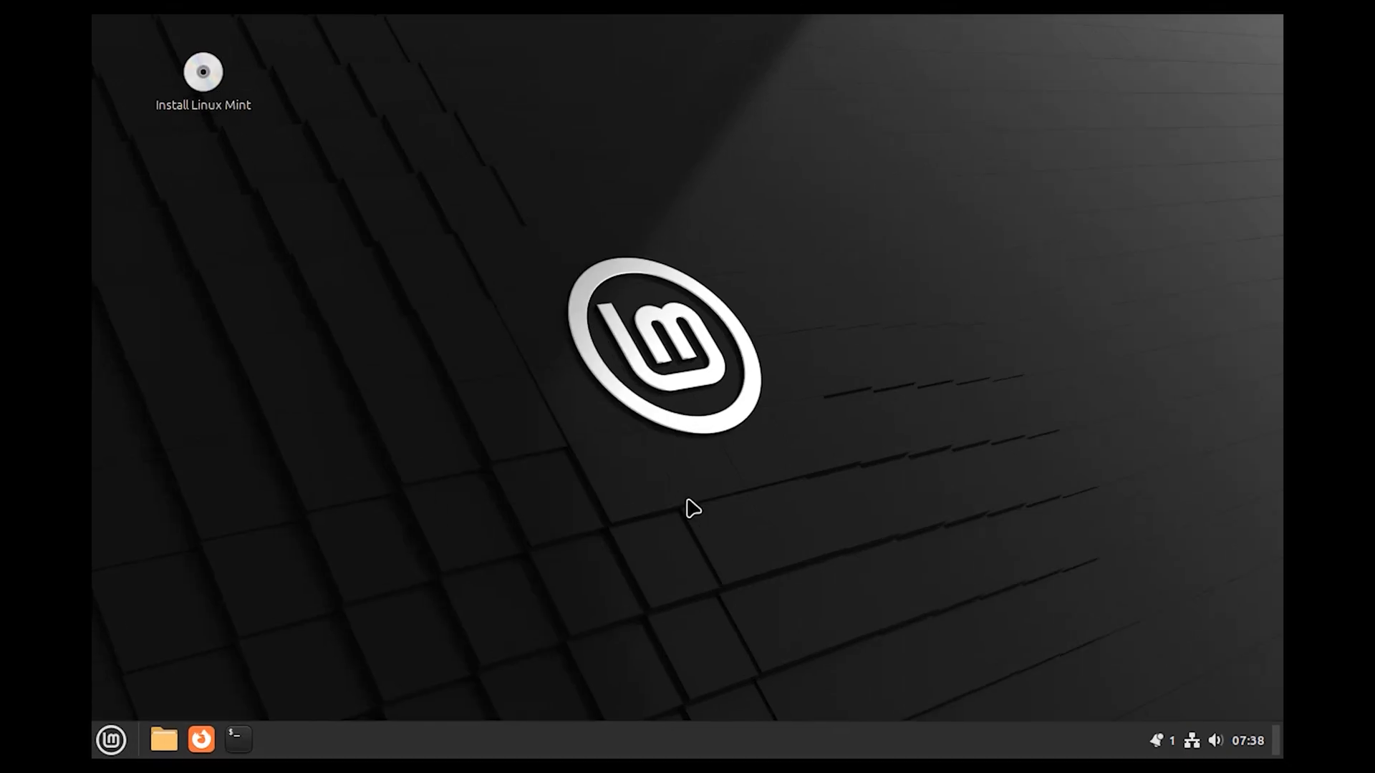
mouse_move(1008, 315)
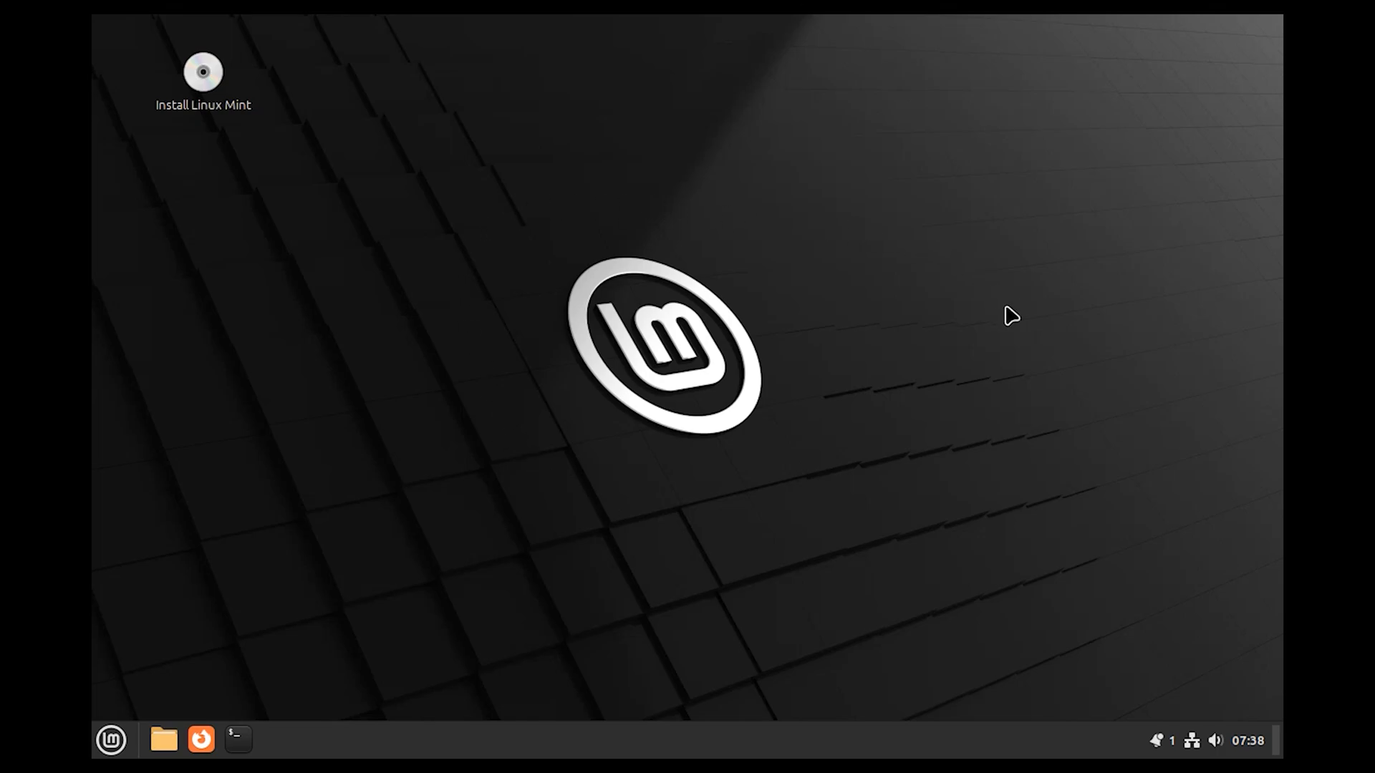
left_click(1191, 739)
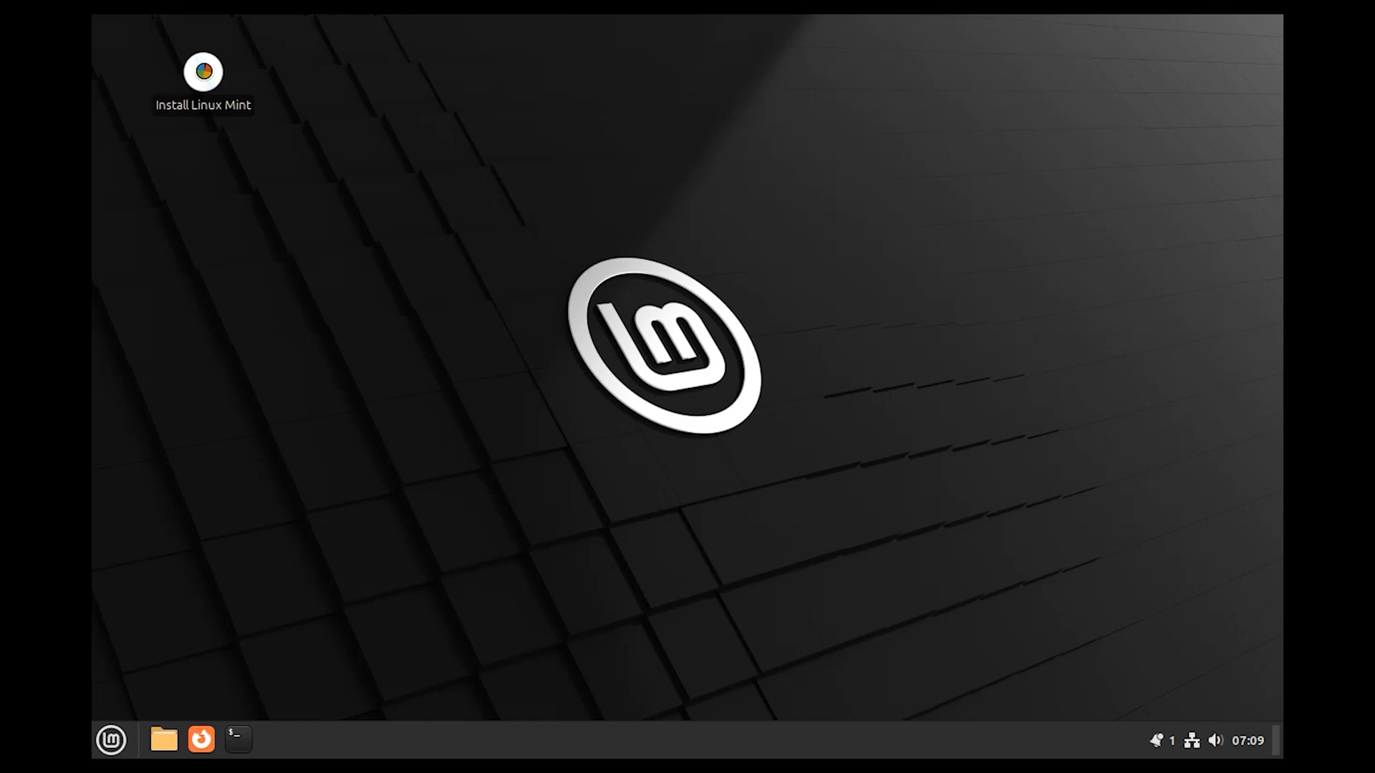
double_click(202, 72)
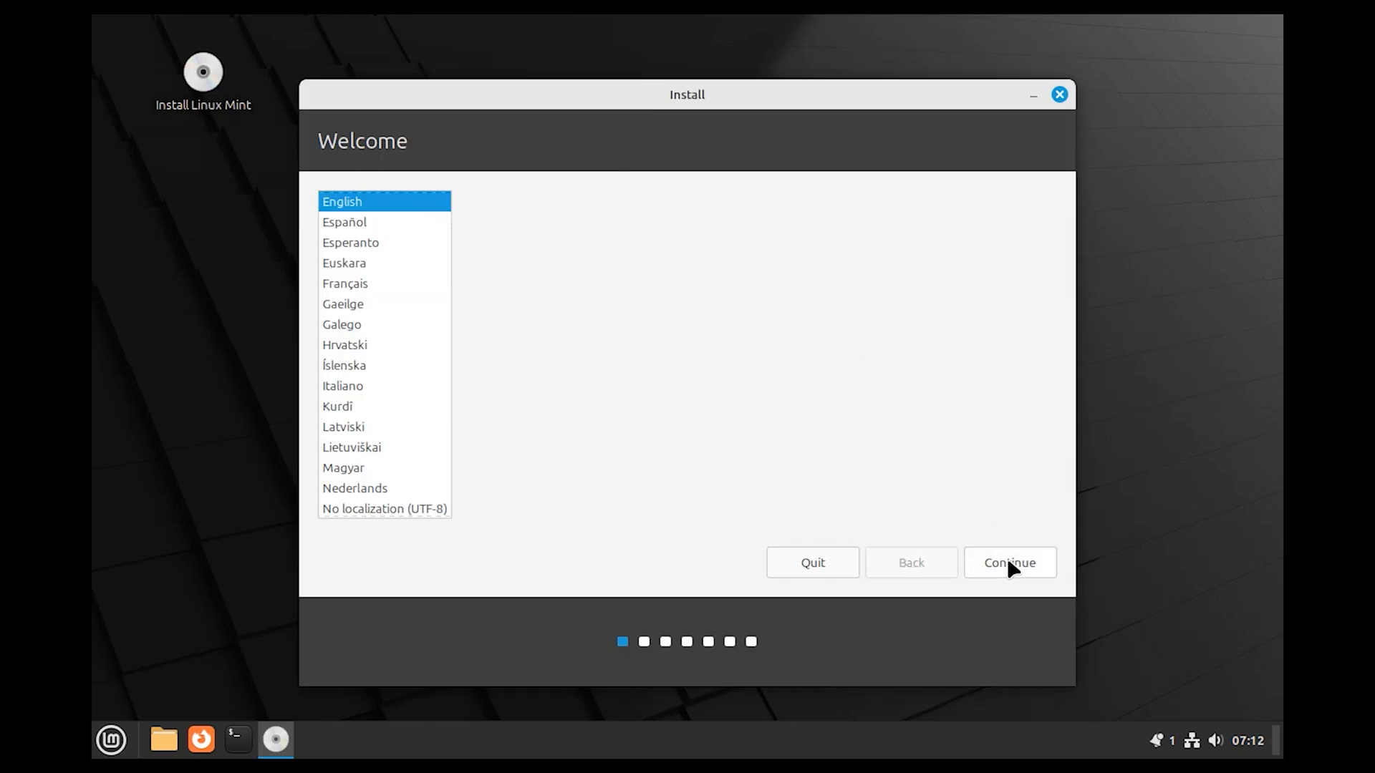
- Keep English and the English (US) keyboard, tick 'Install multimedia codecs' and continue to Installation type
left_click(1008, 562)
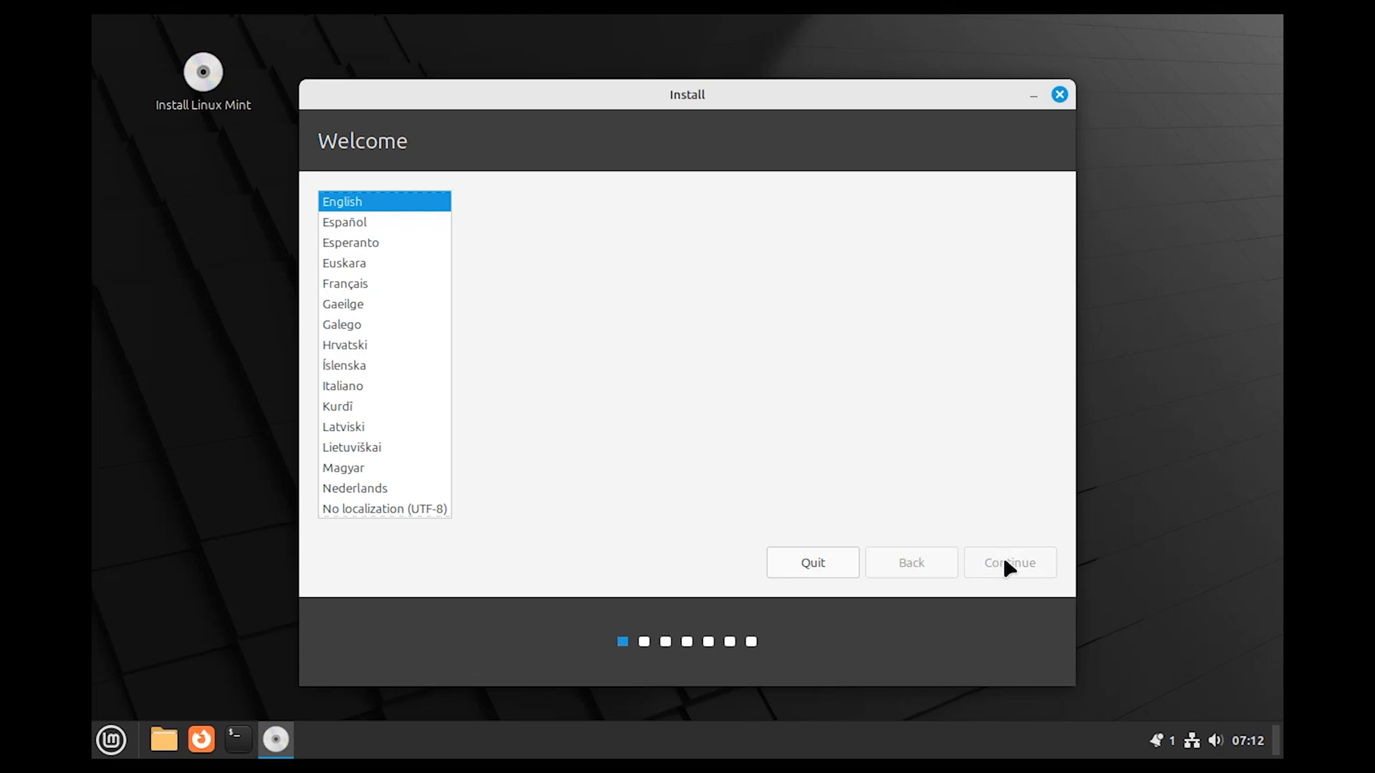
left_click(1008, 562)
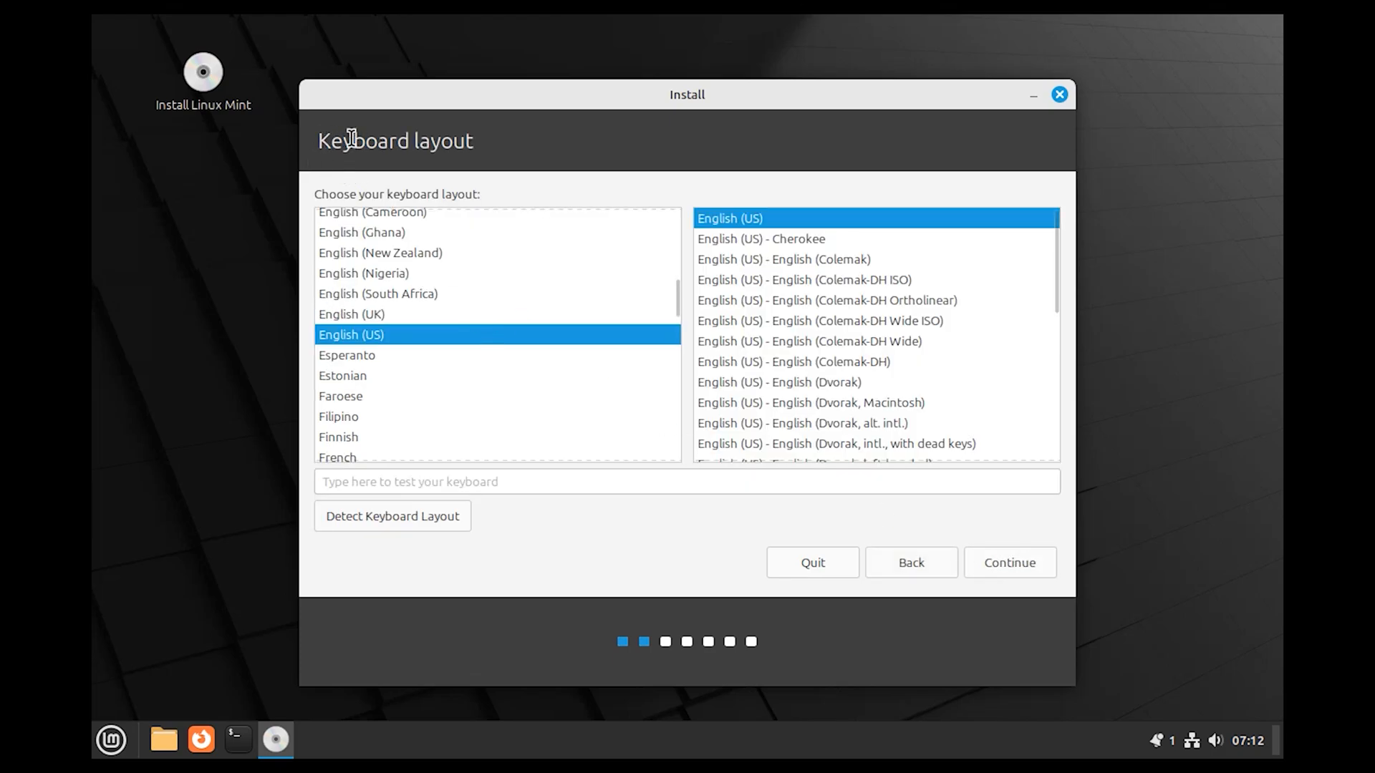
mouse_move(1008, 562)
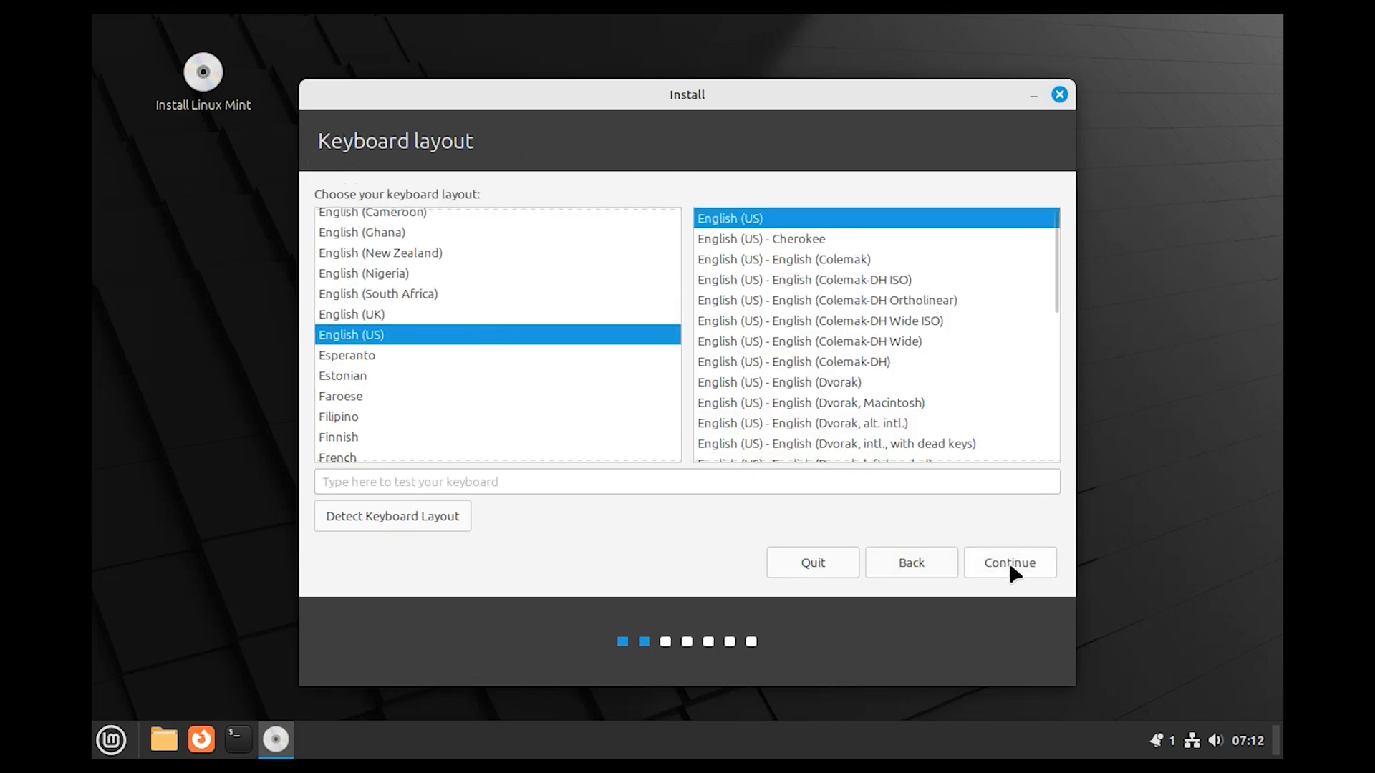
left_click(1008, 562)
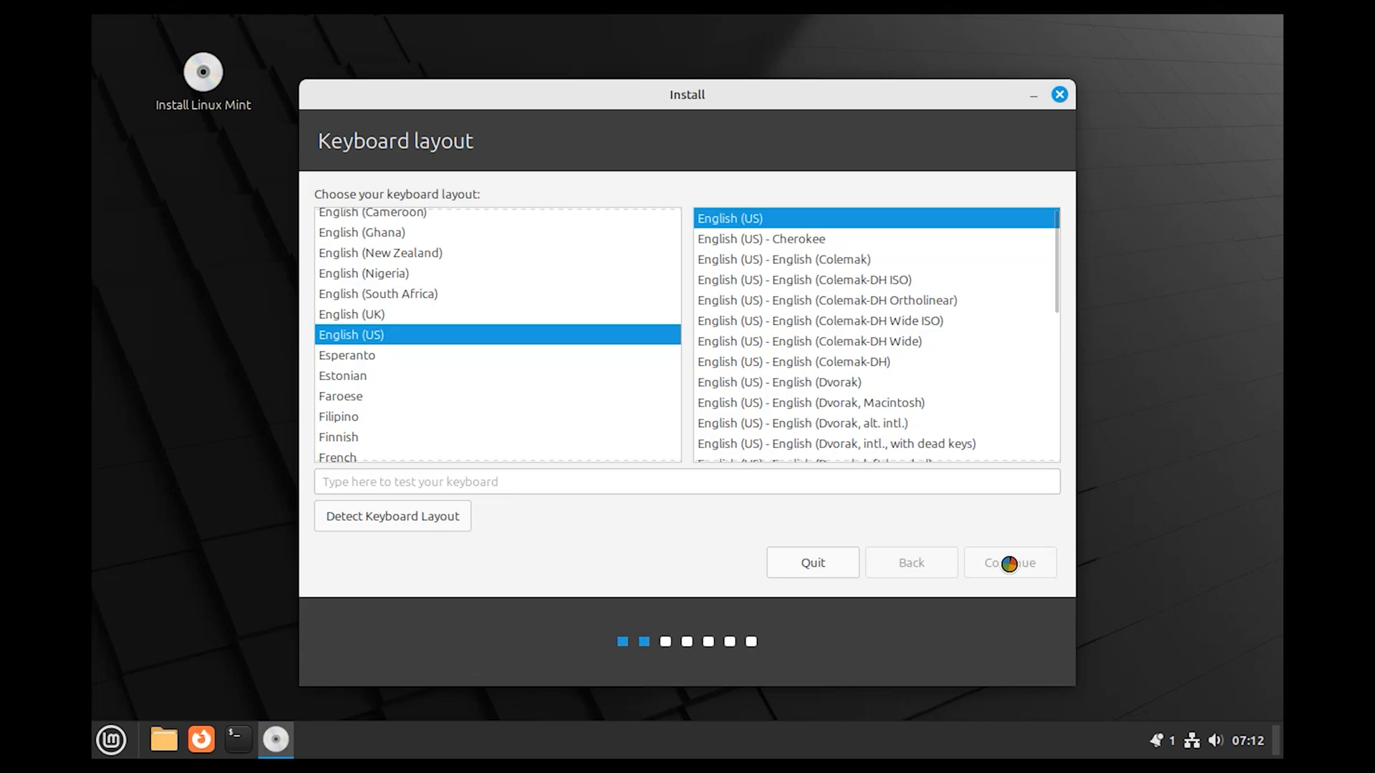
left_click(1008, 563)
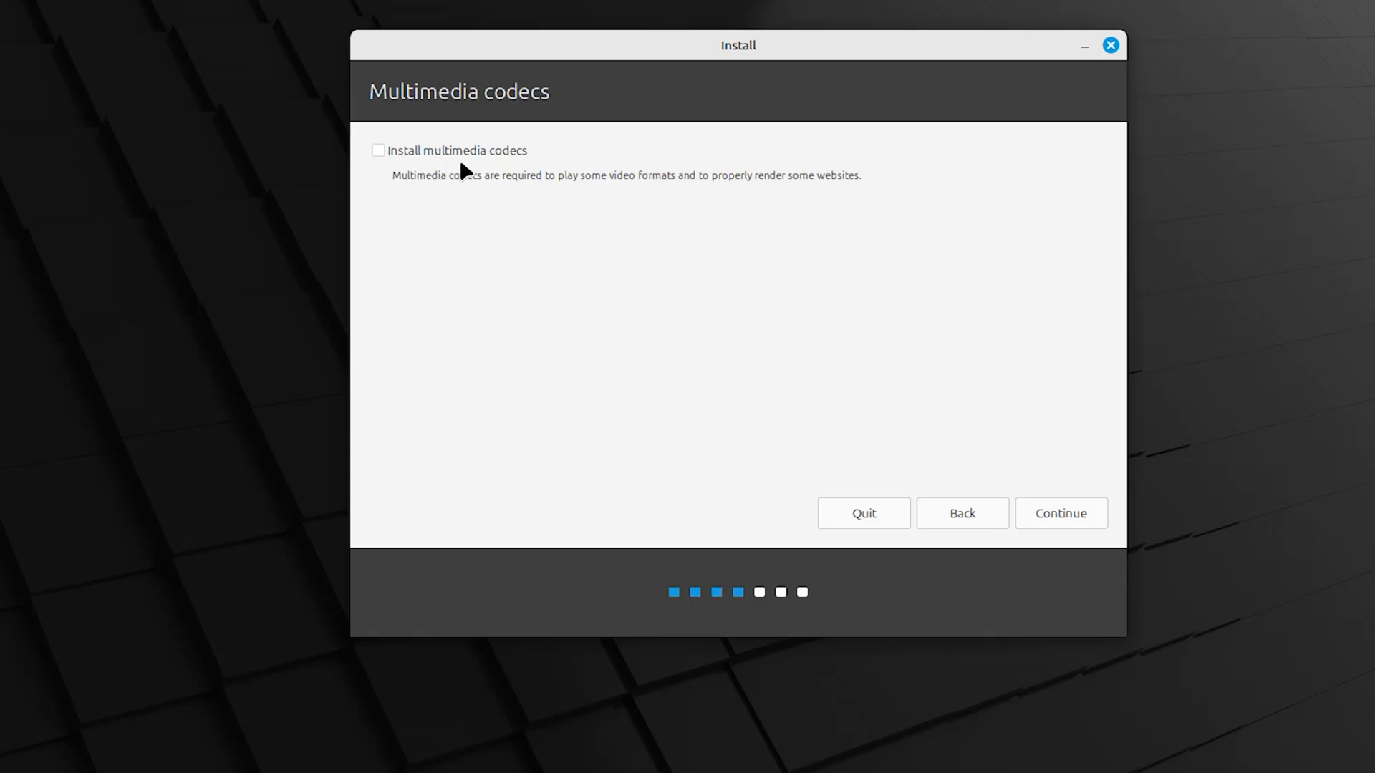
left_click(378, 150)
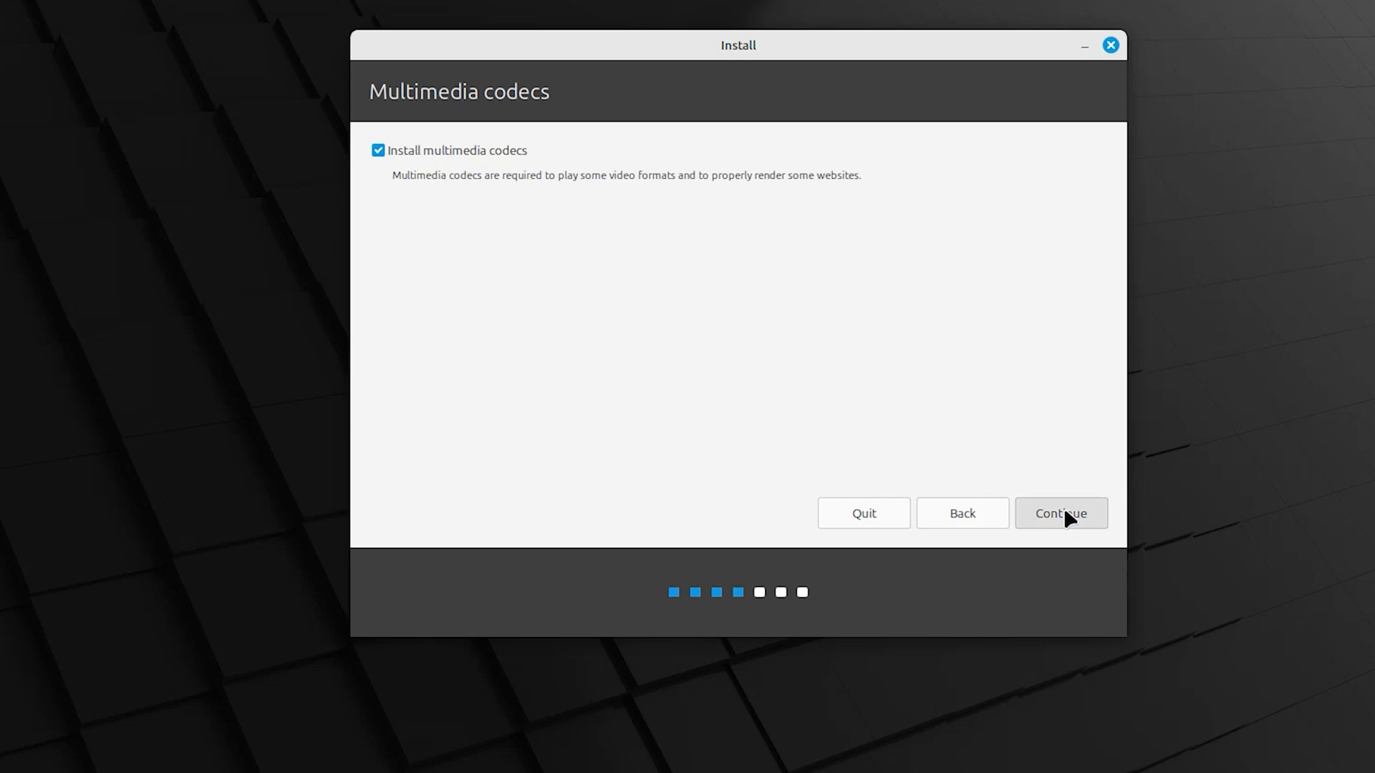
left_click(1058, 512)
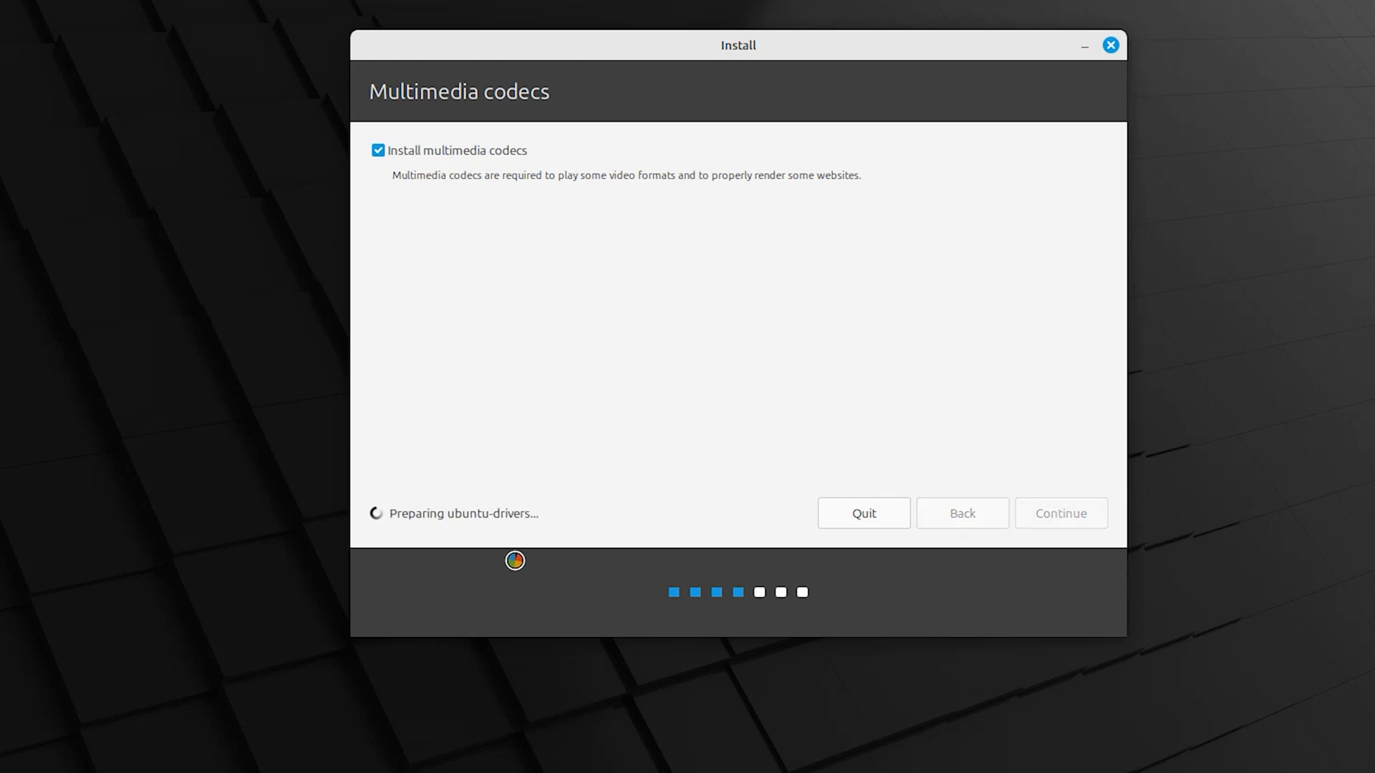
left_click(1059, 512)
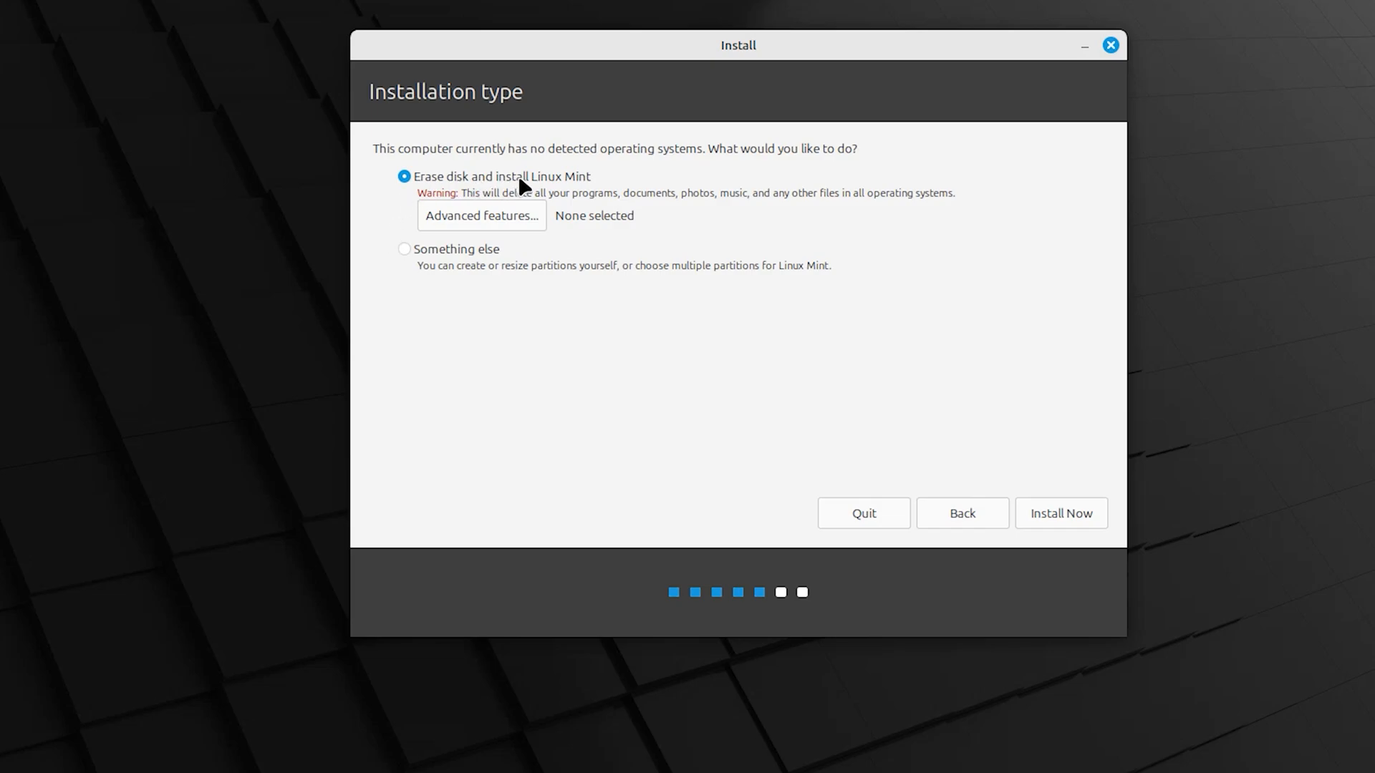
mouse_move(425, 262)
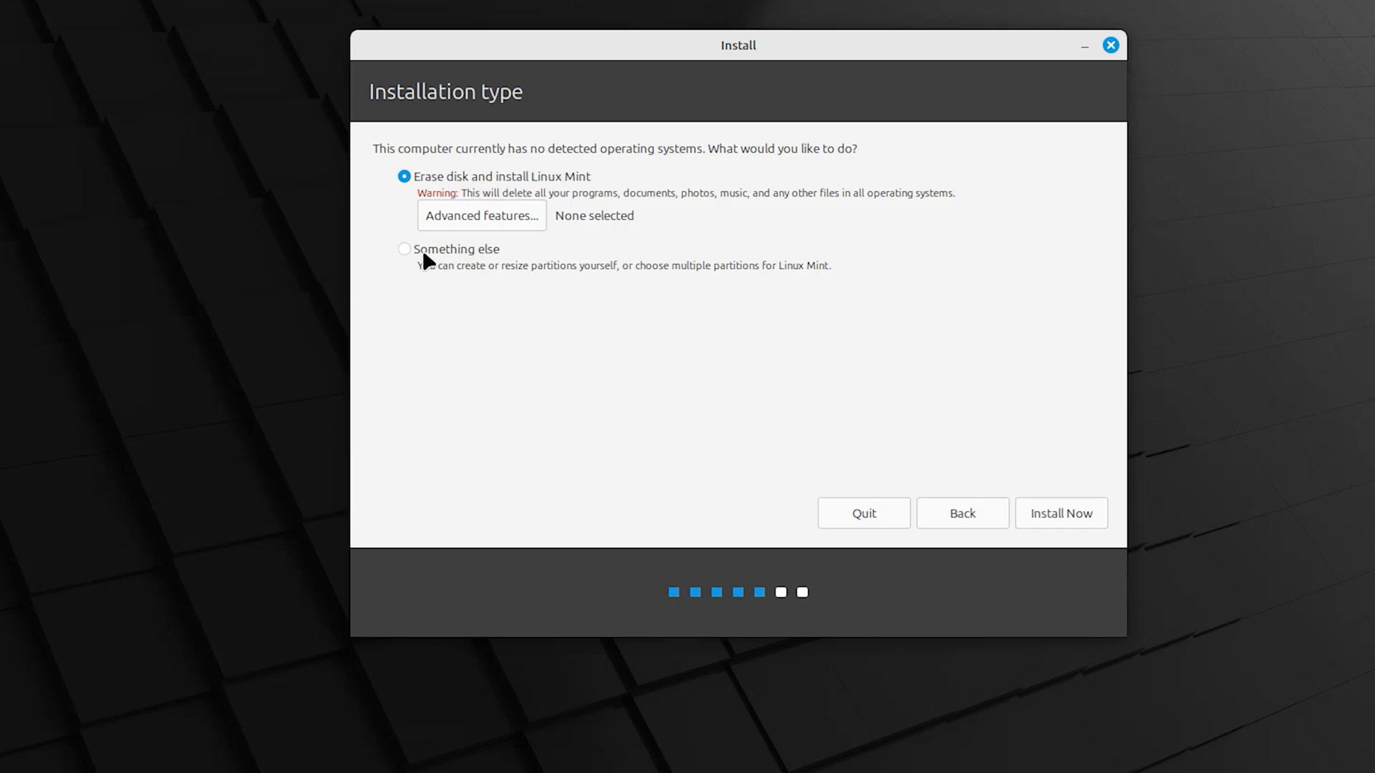
mouse_move(415, 257)
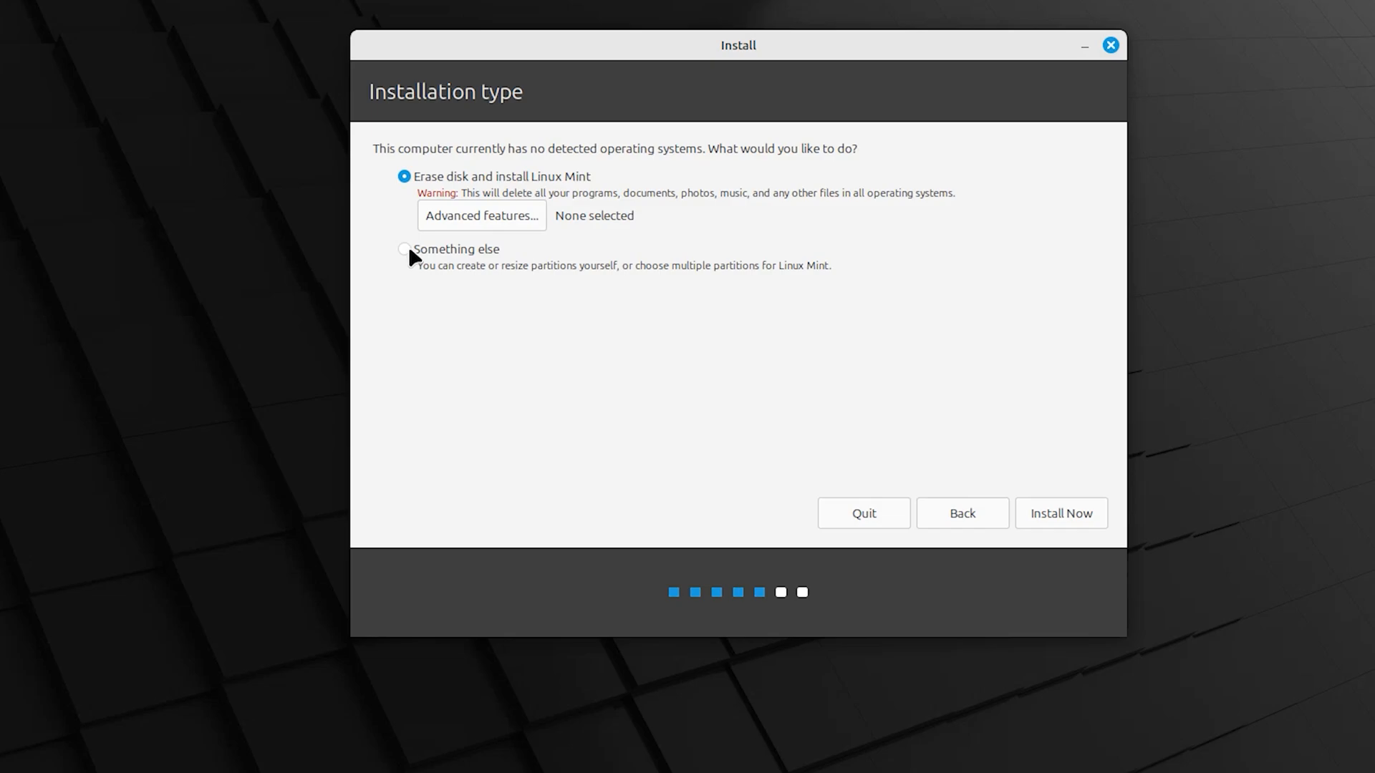
- Look over the installation type options, highlighting the data-loss warning text
left_click(403, 249)
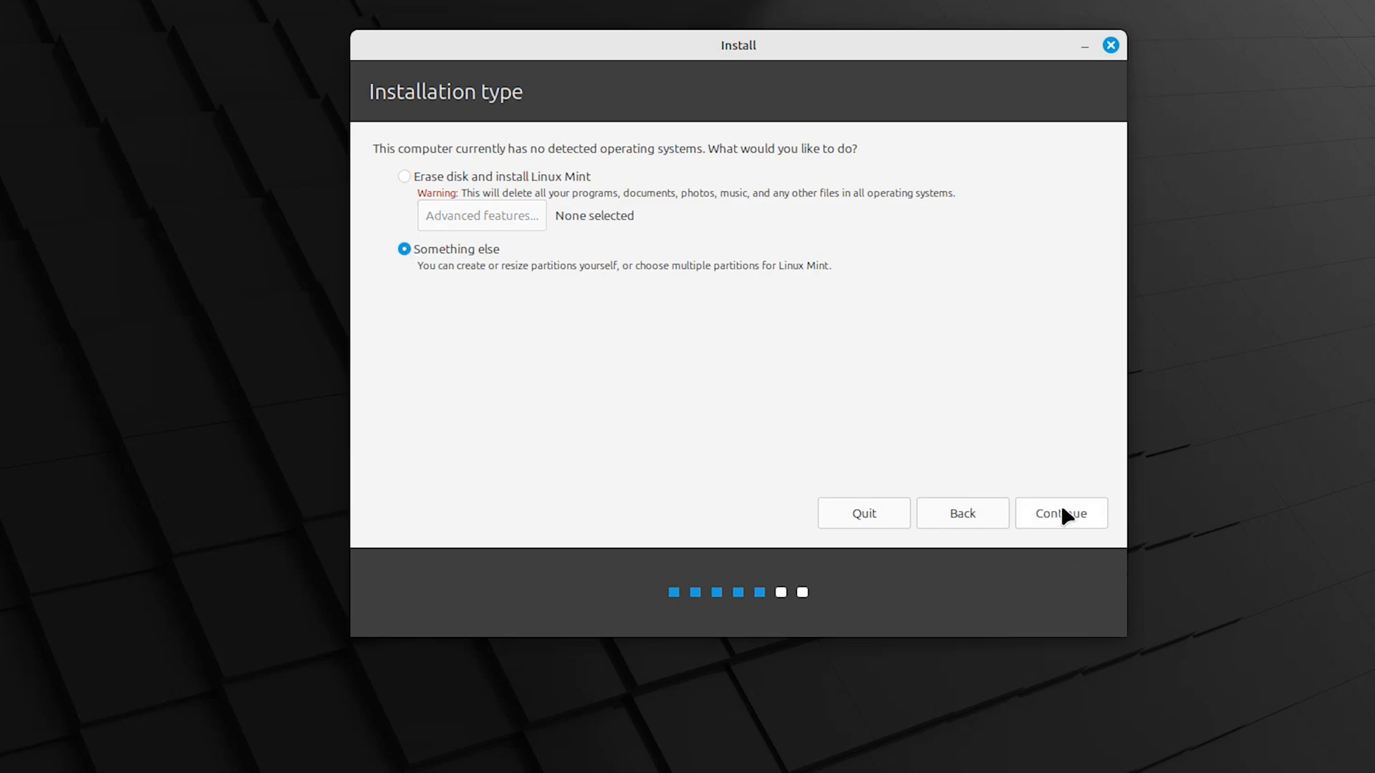
left_click(1058, 513)
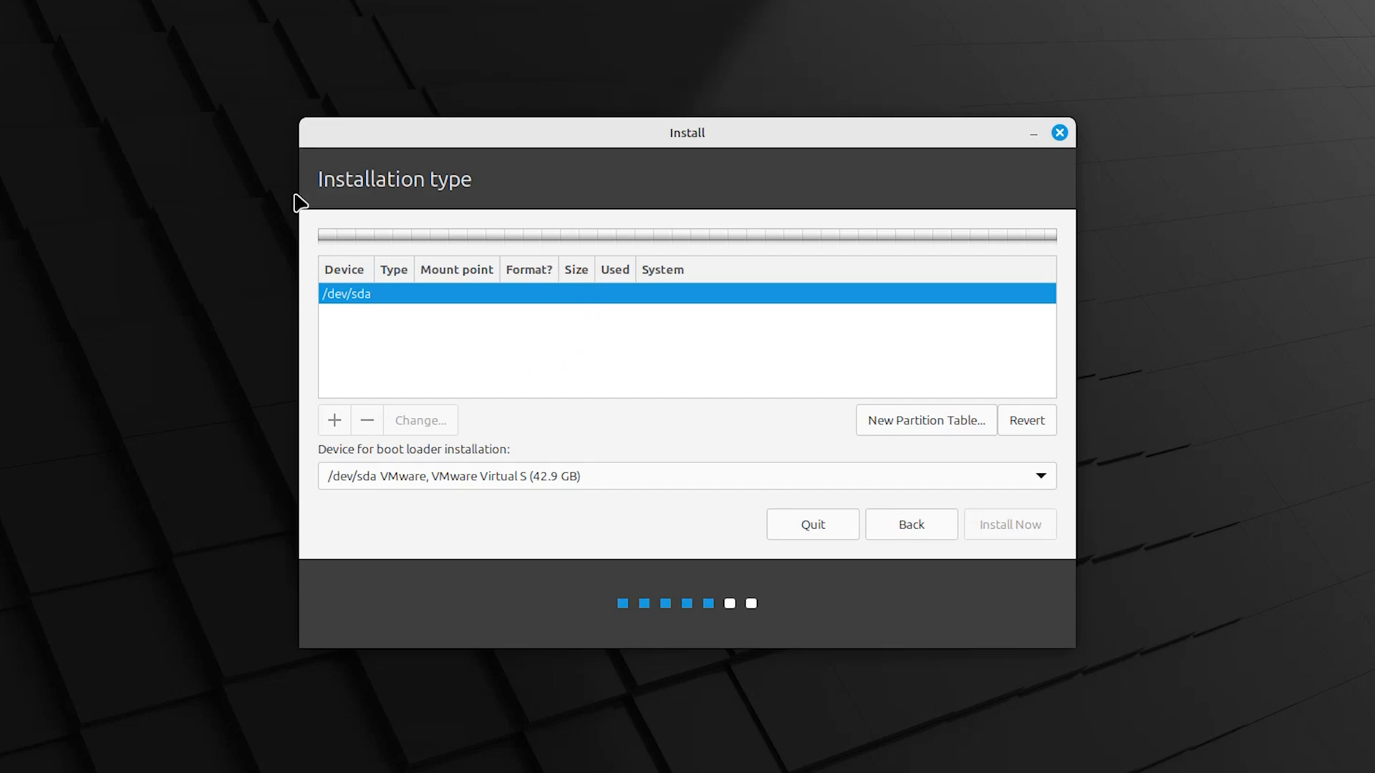
mouse_move(657, 448)
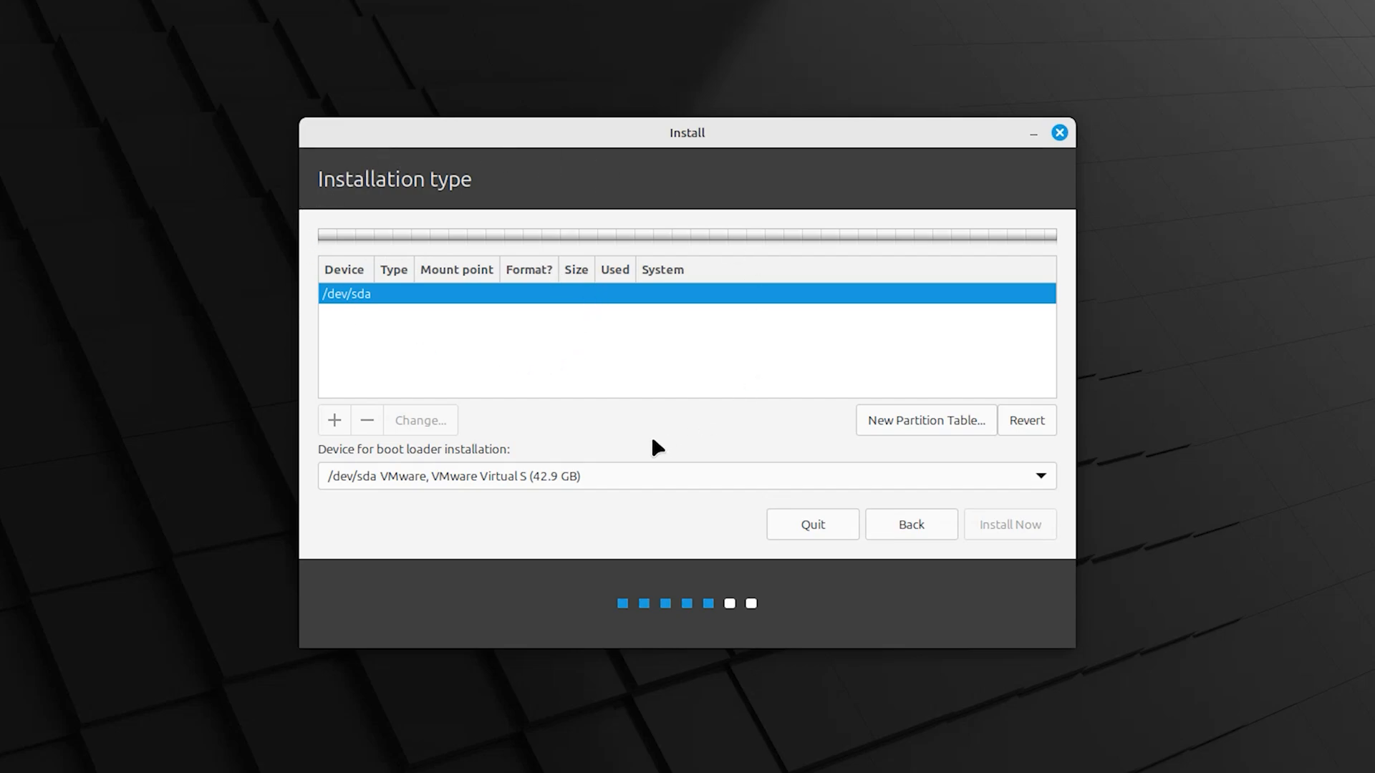
mouse_move(527, 381)
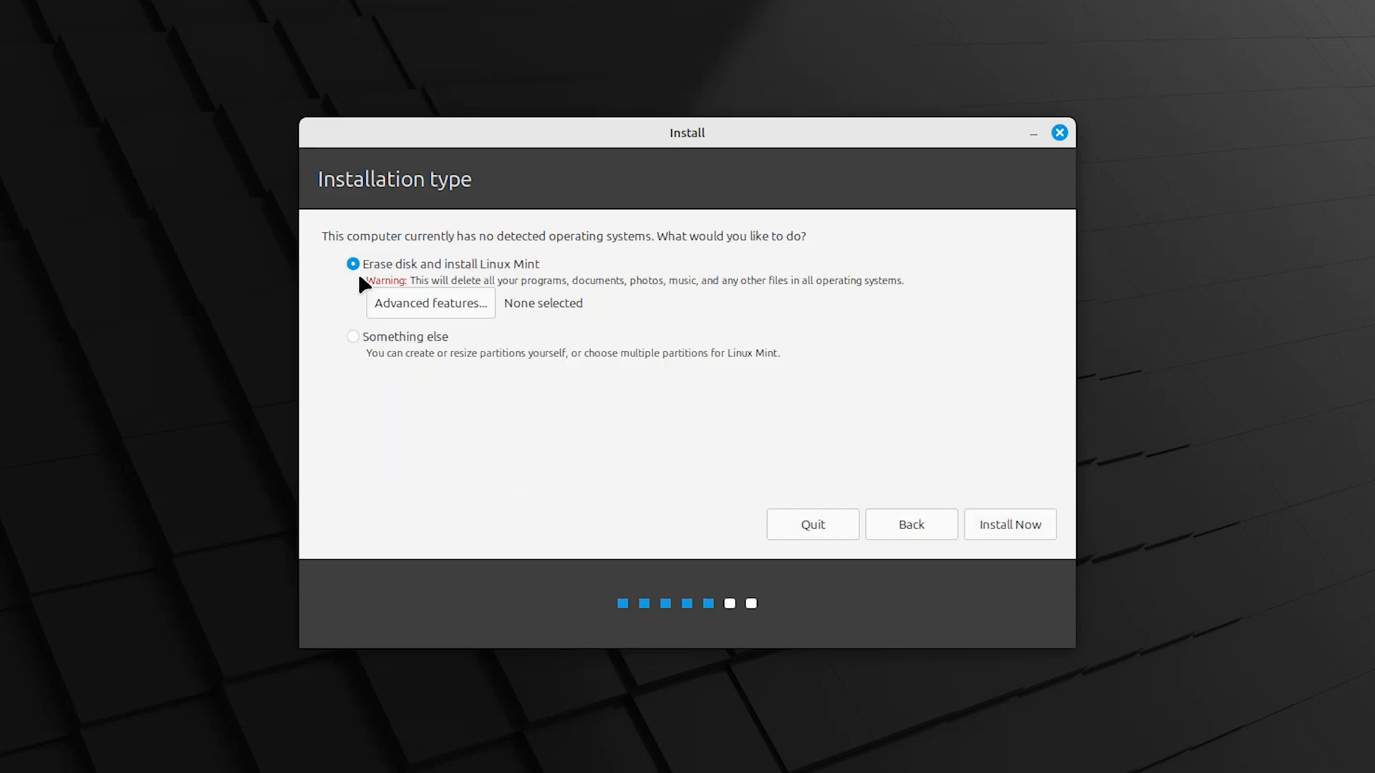
mouse_move(454, 226)
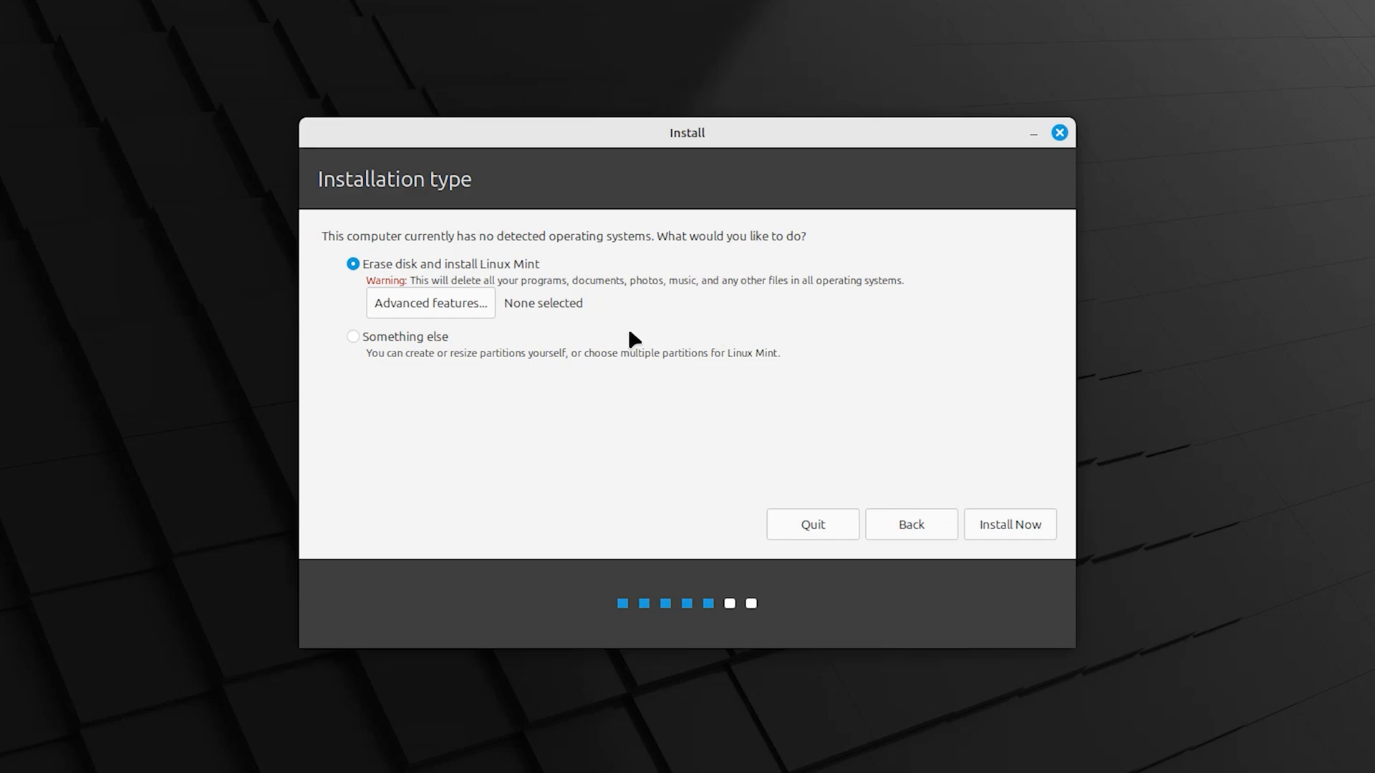
mouse_move(402, 282)
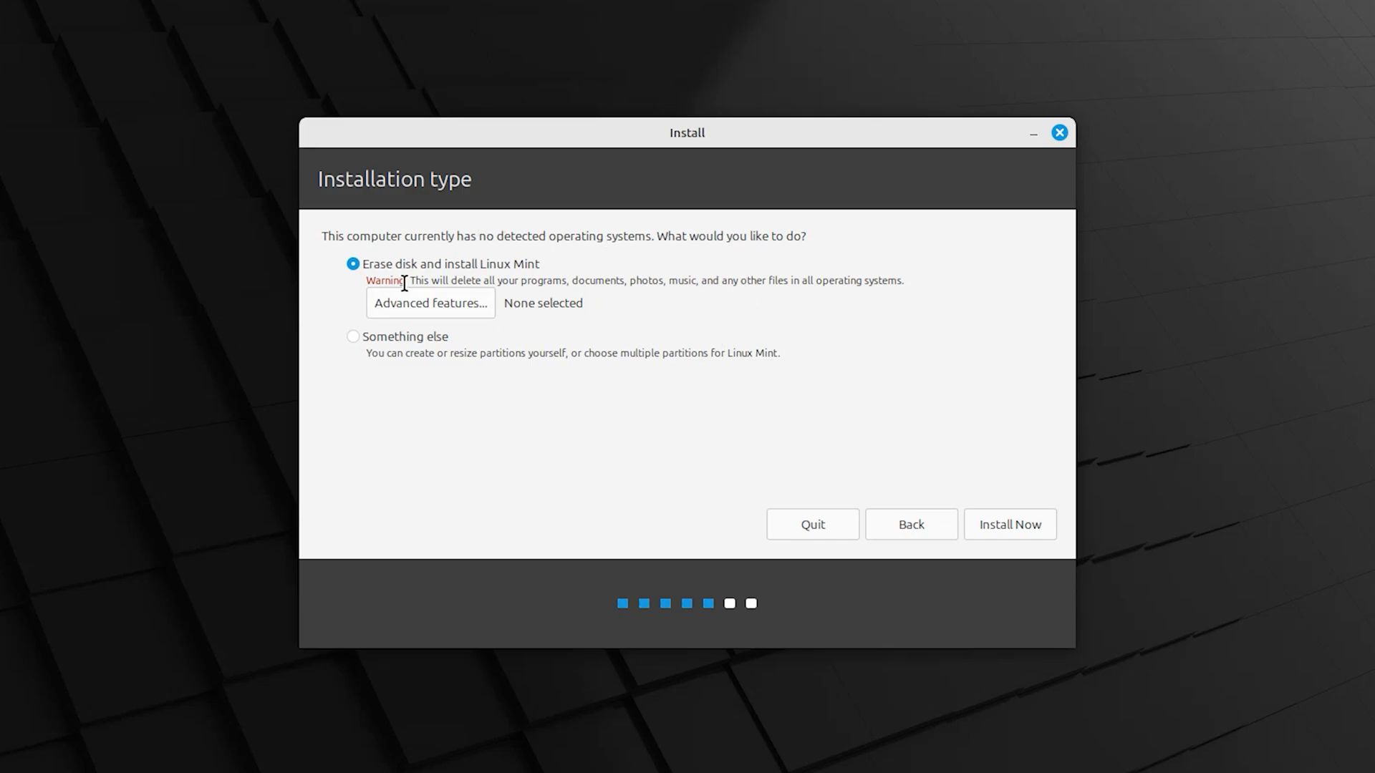
left_click_drag(407, 281, 481, 280)
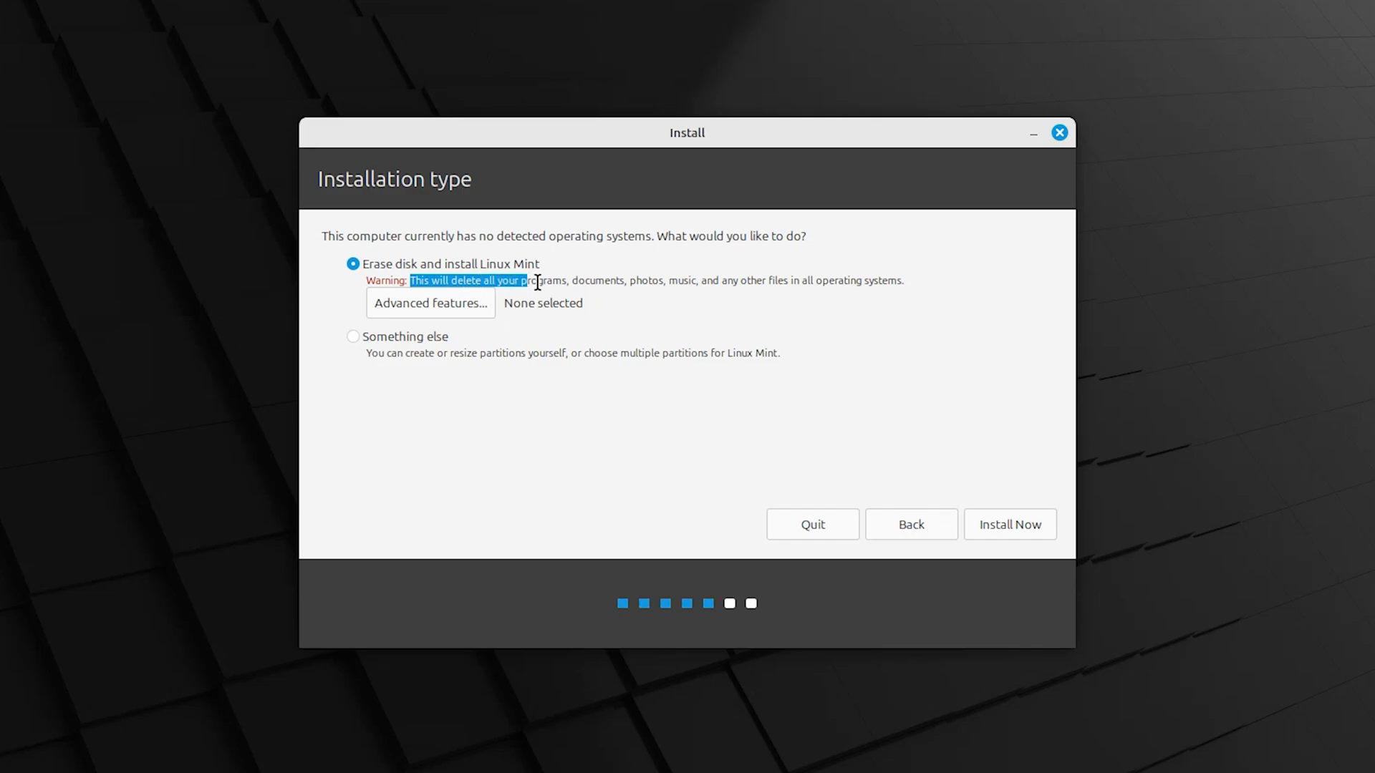
left_click_drag(534, 281, 622, 281)
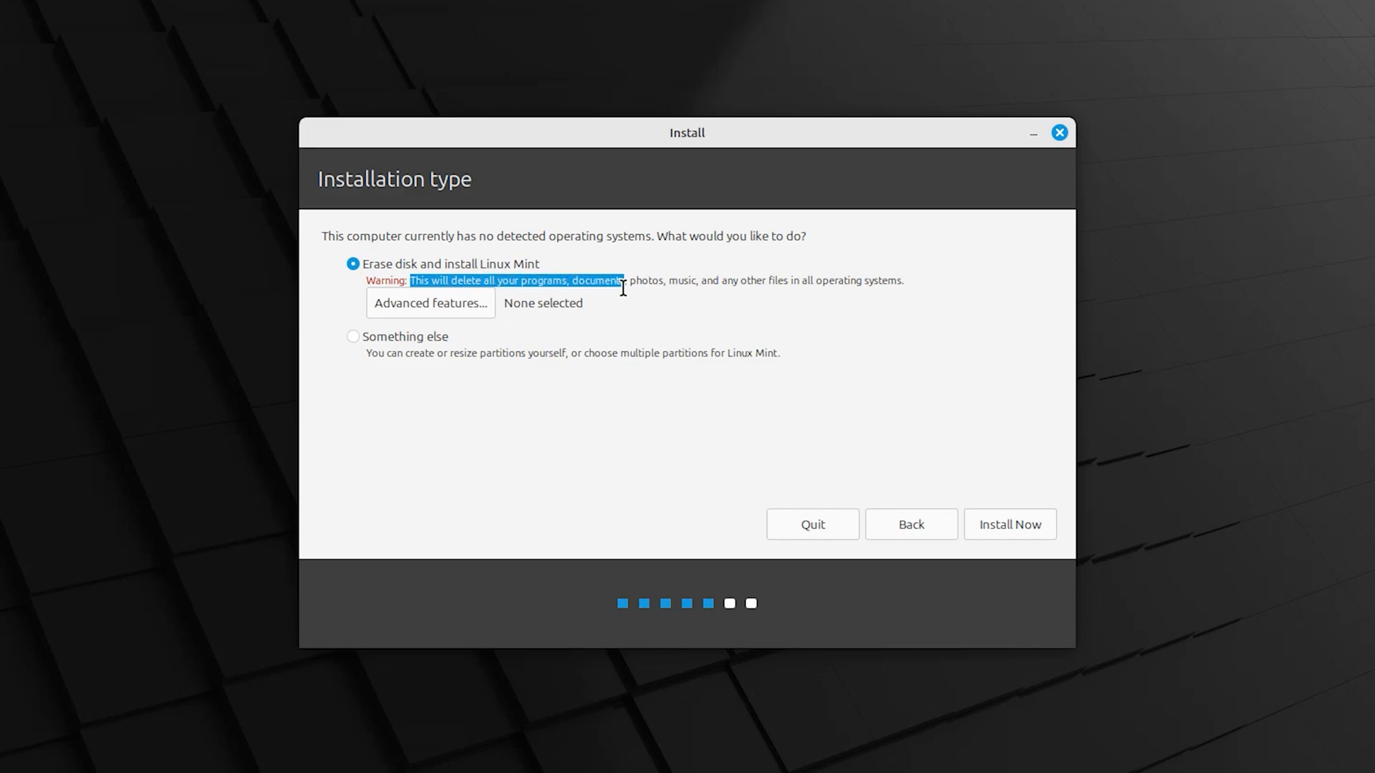
left_click_drag(621, 280, 702, 288)
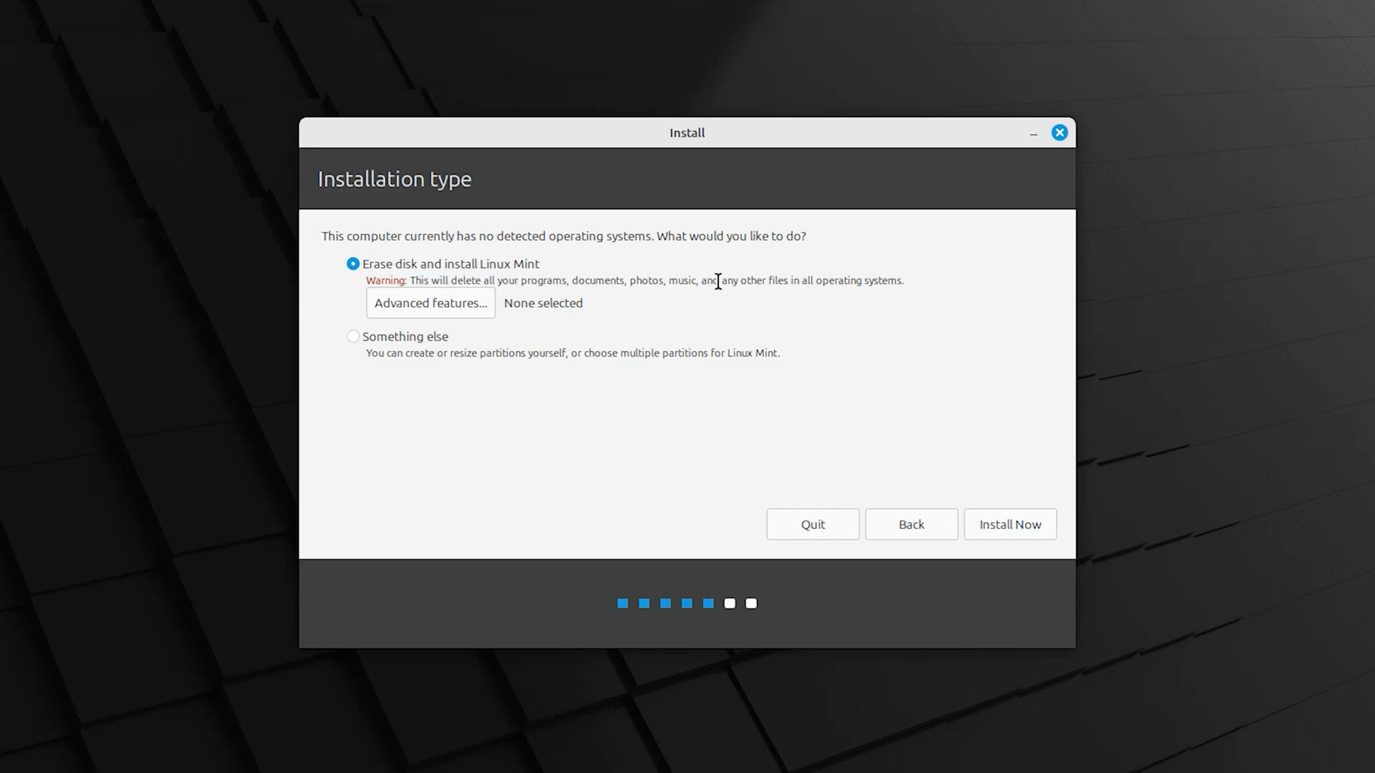
mouse_move(715, 281)
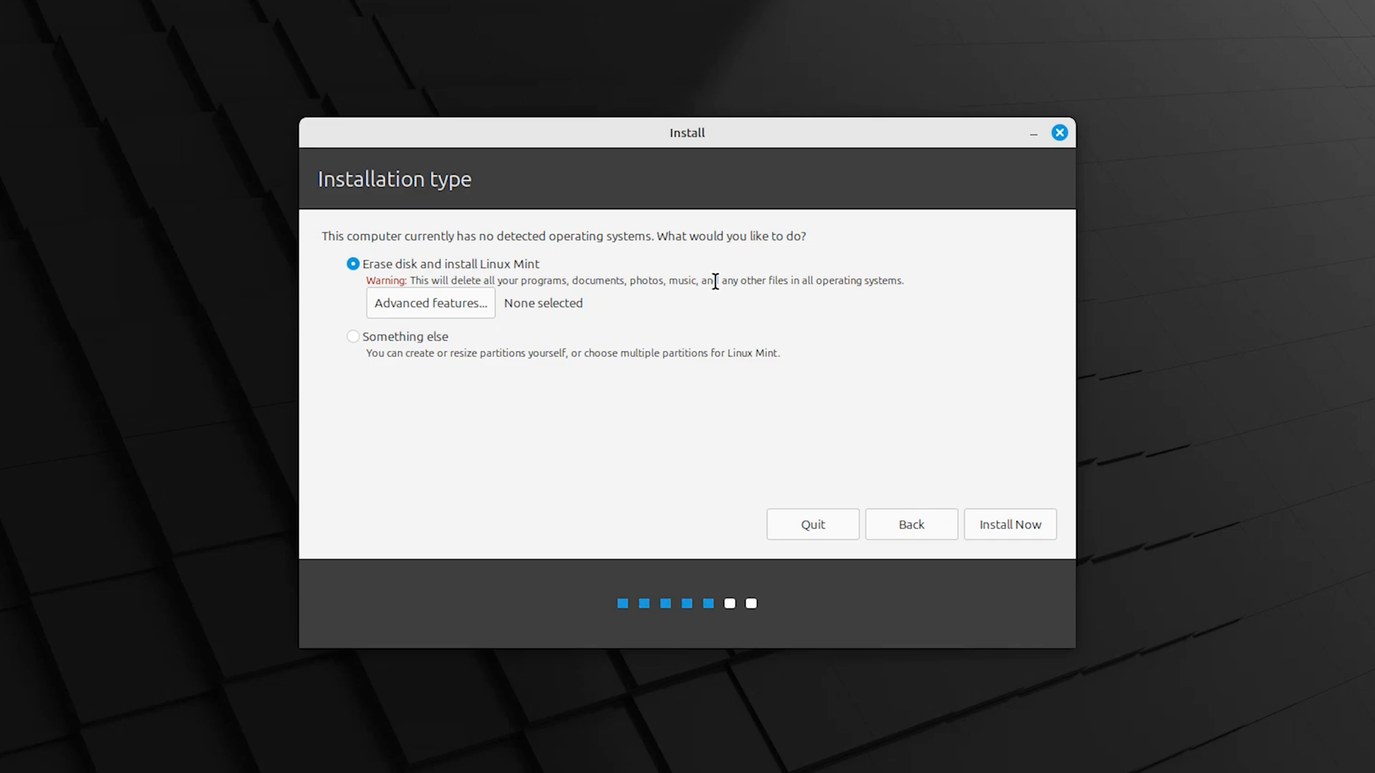
mouse_move(993, 542)
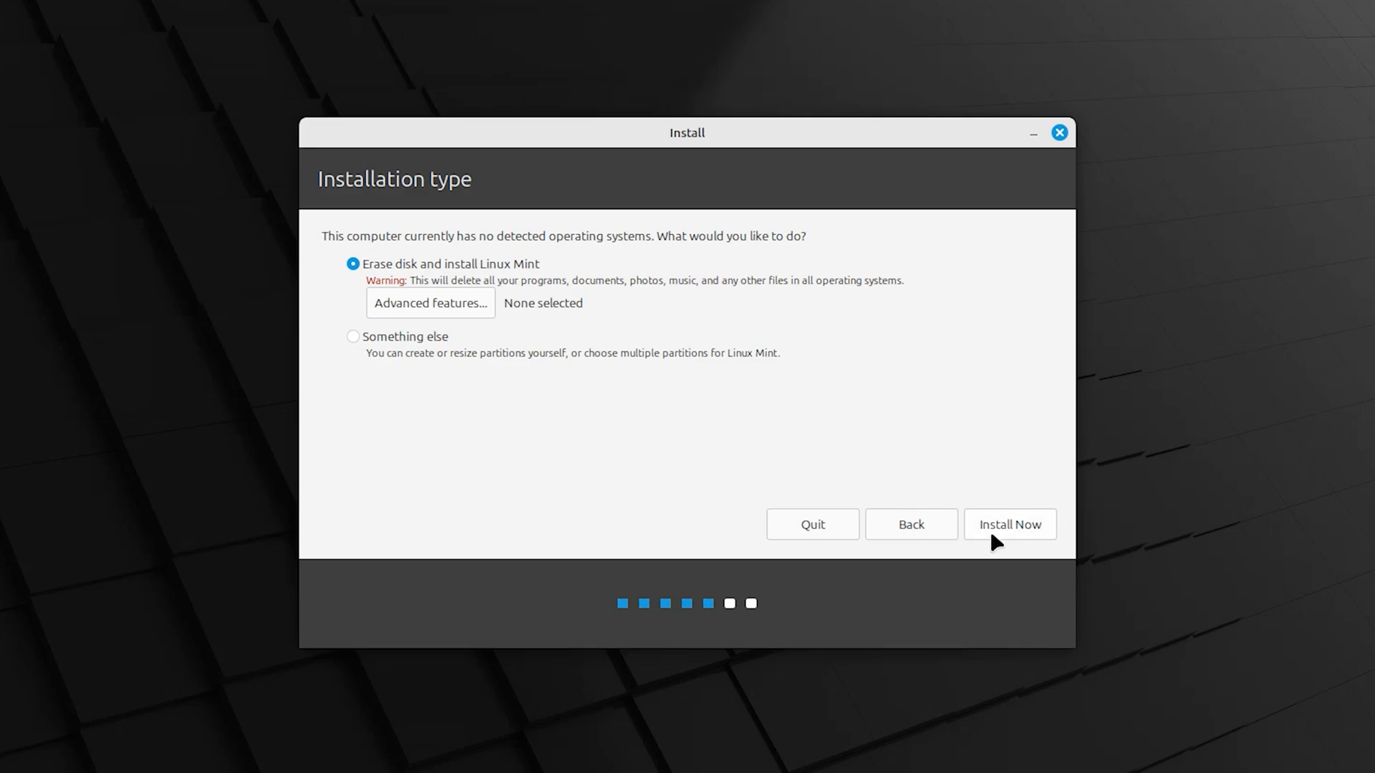
- Start the erase-disk installation and approve writing the partition changes to disk
left_click(1008, 523)
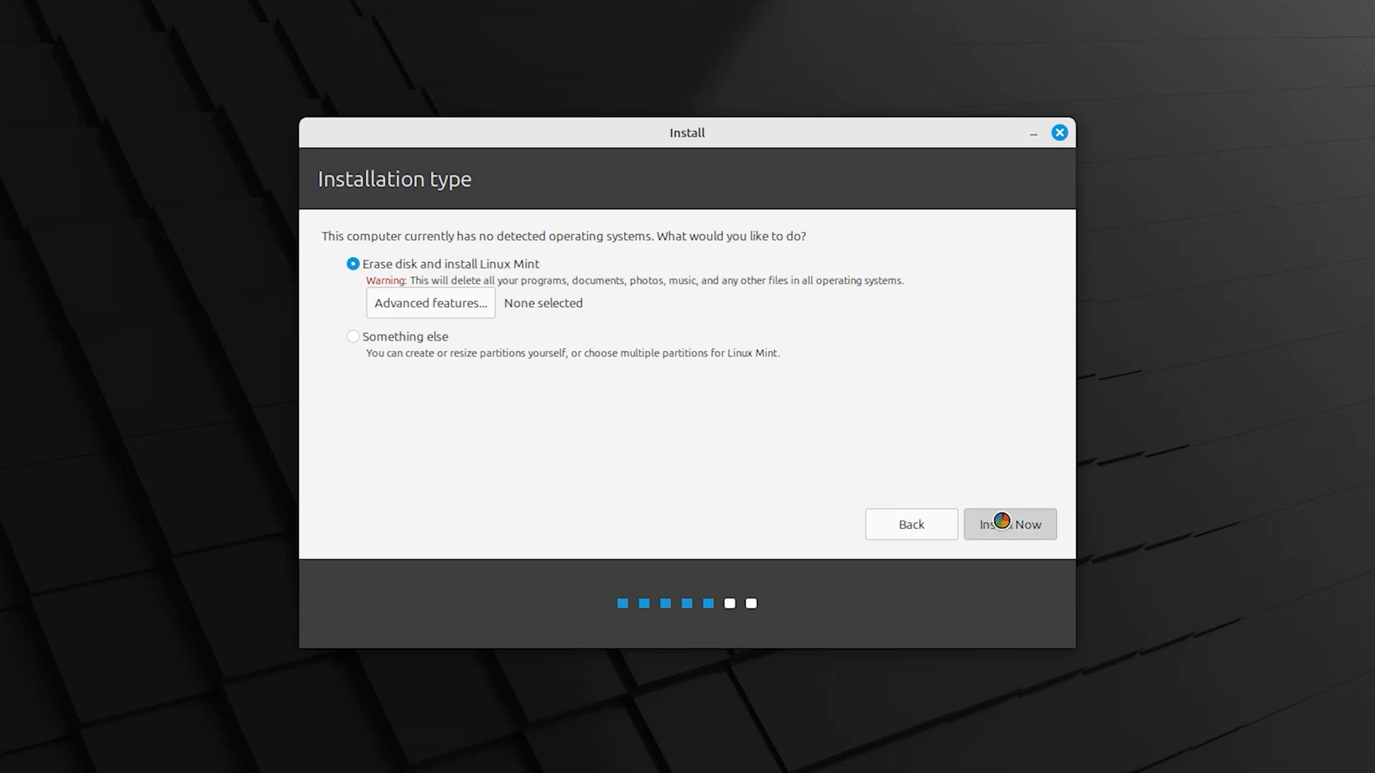
left_click(1009, 524)
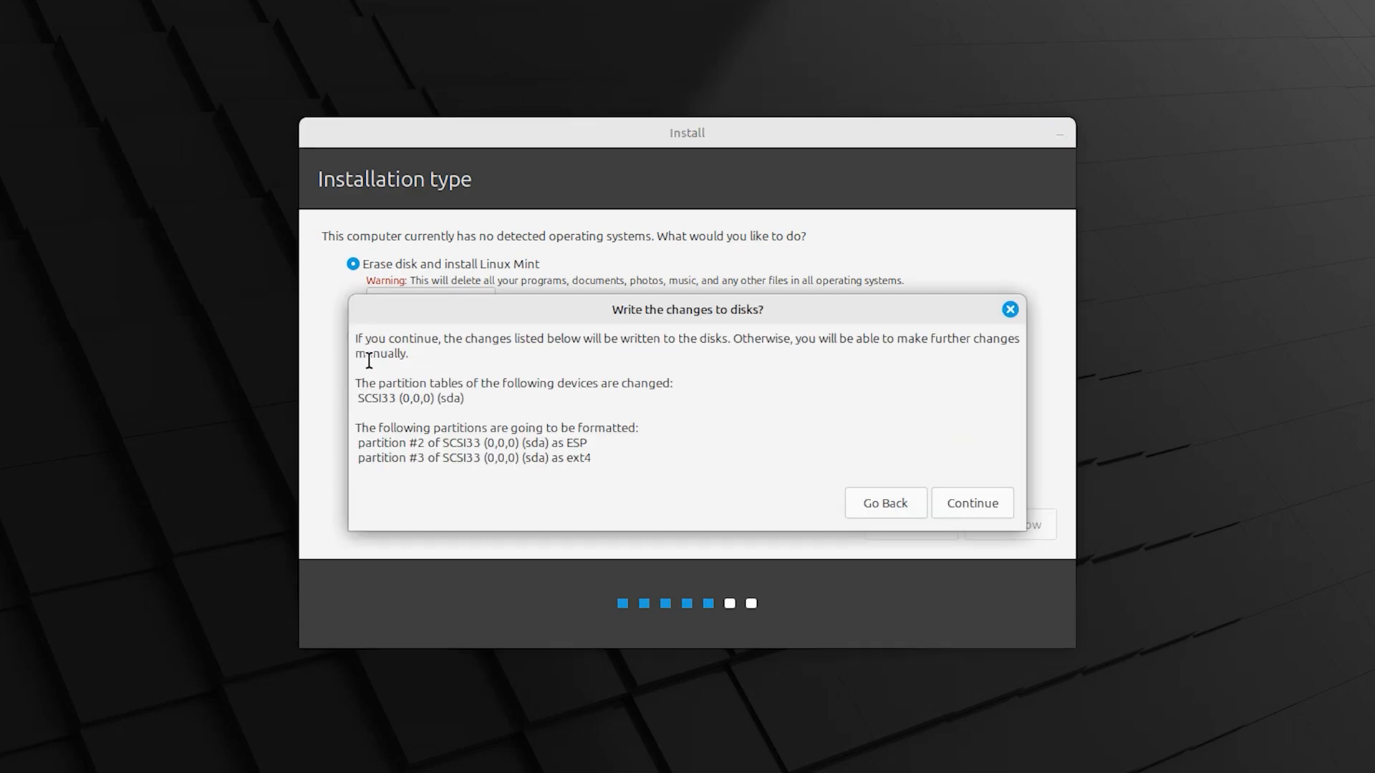
mouse_move(1028, 512)
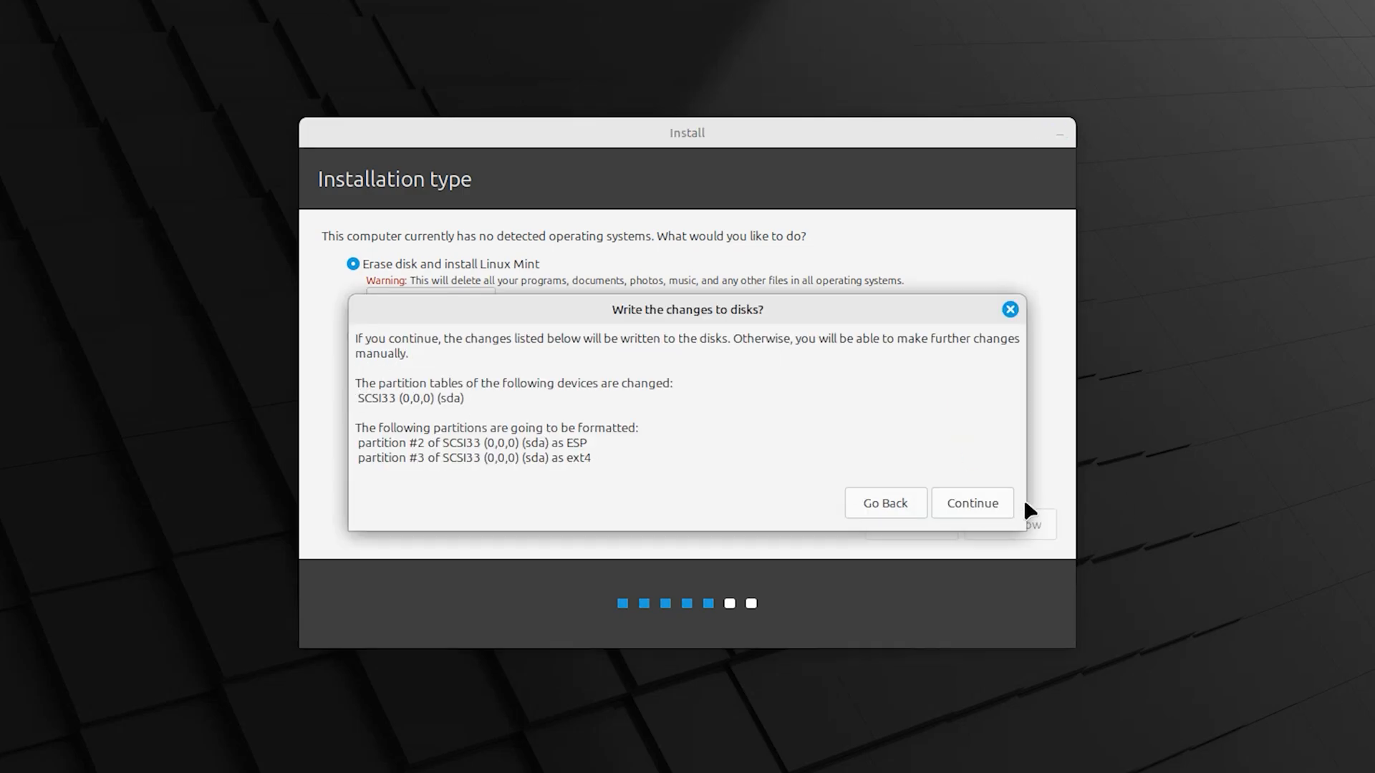
left_click(971, 502)
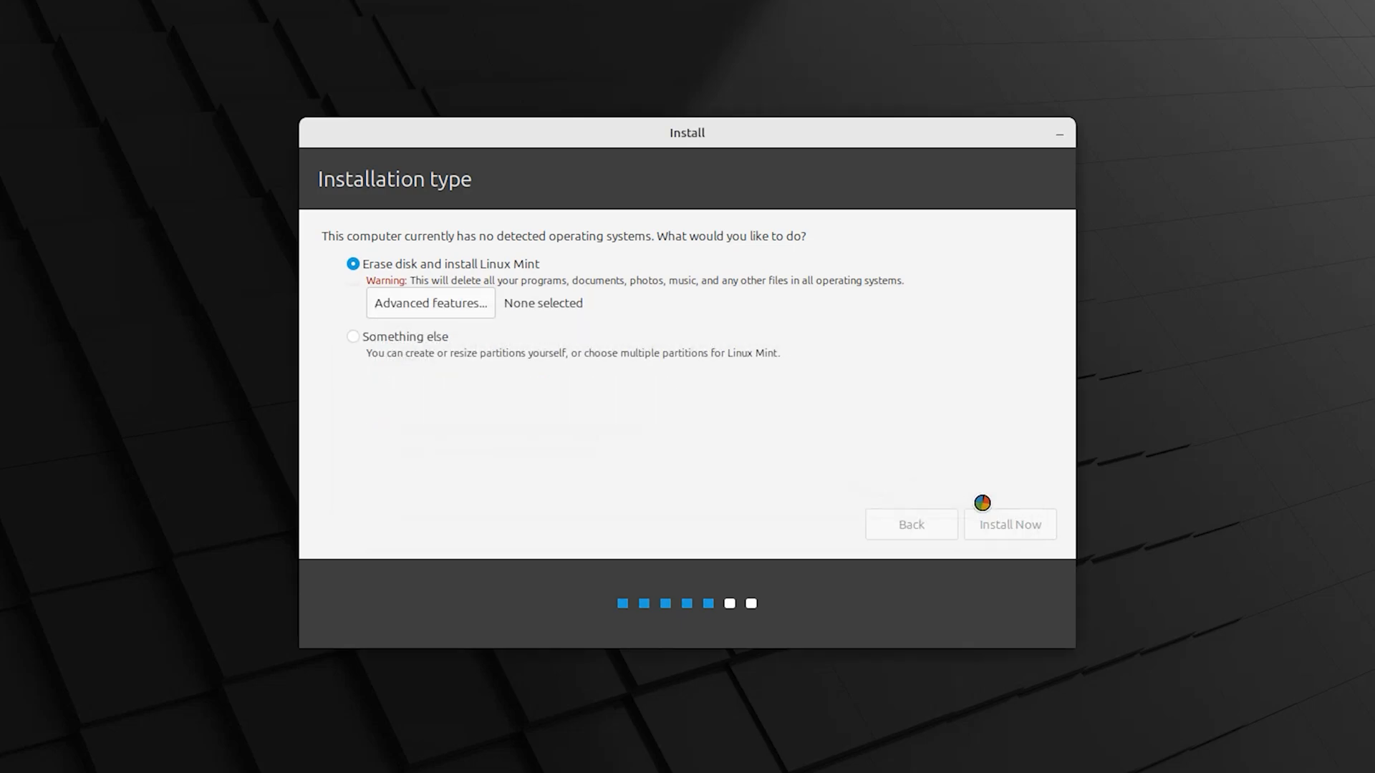
left_click(1008, 524)
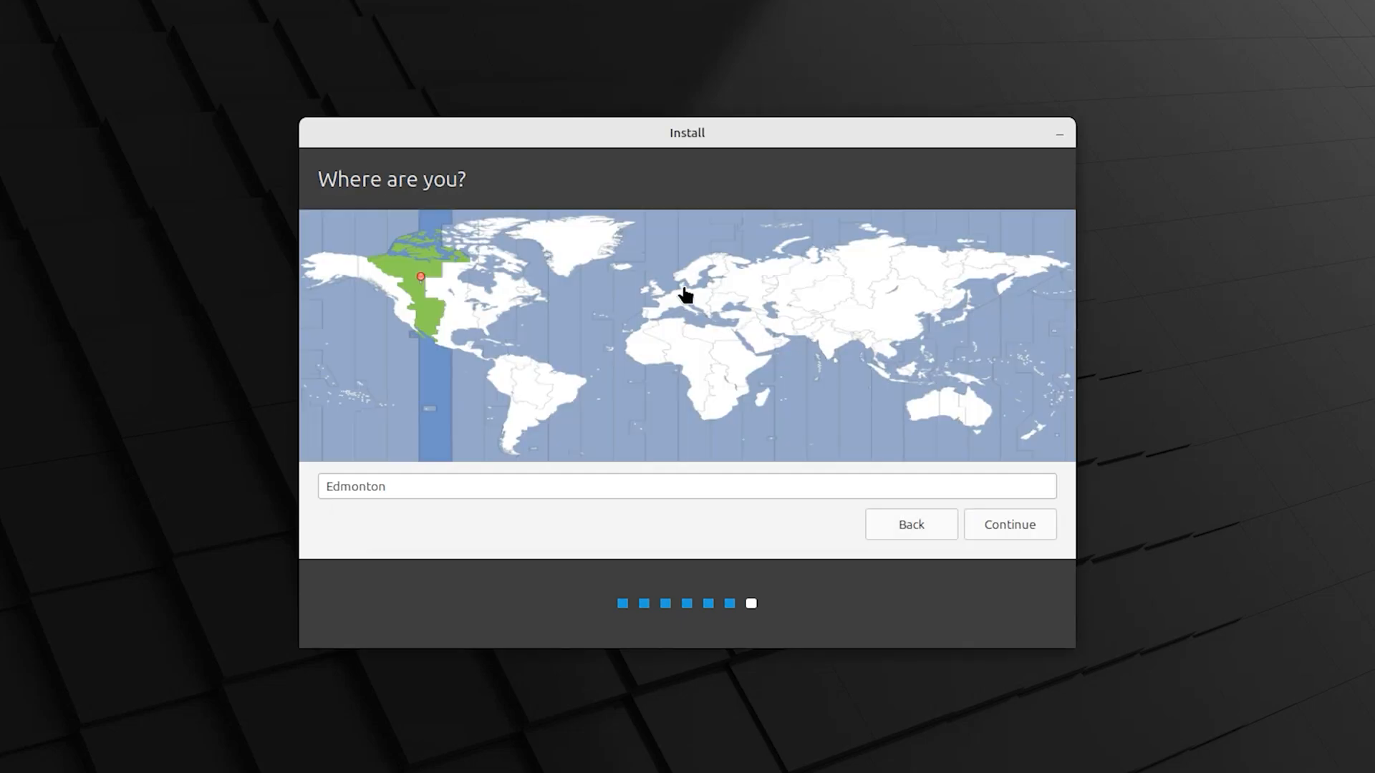
- Pick Brisbane on the time zone map and continue to the account setup step
left_click(673, 331)
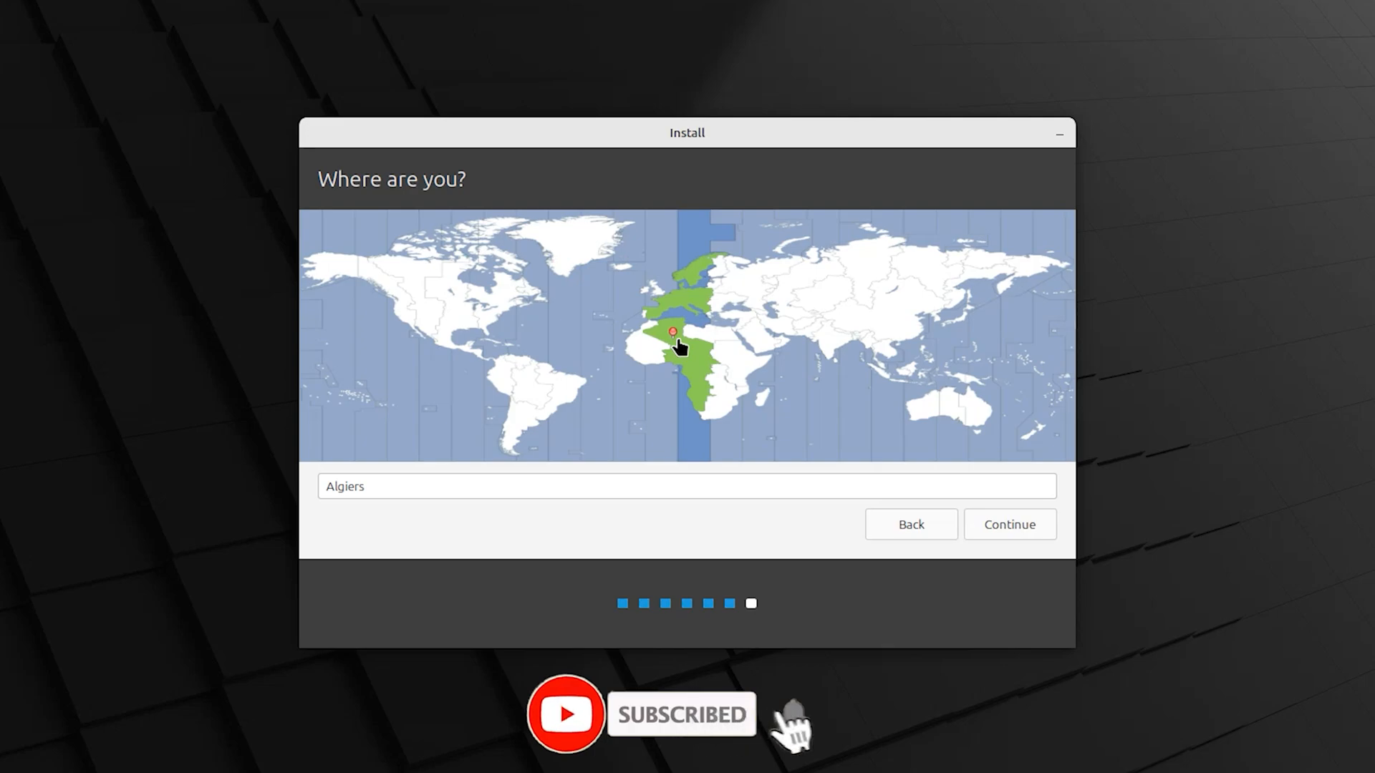
mouse_move(1034, 536)
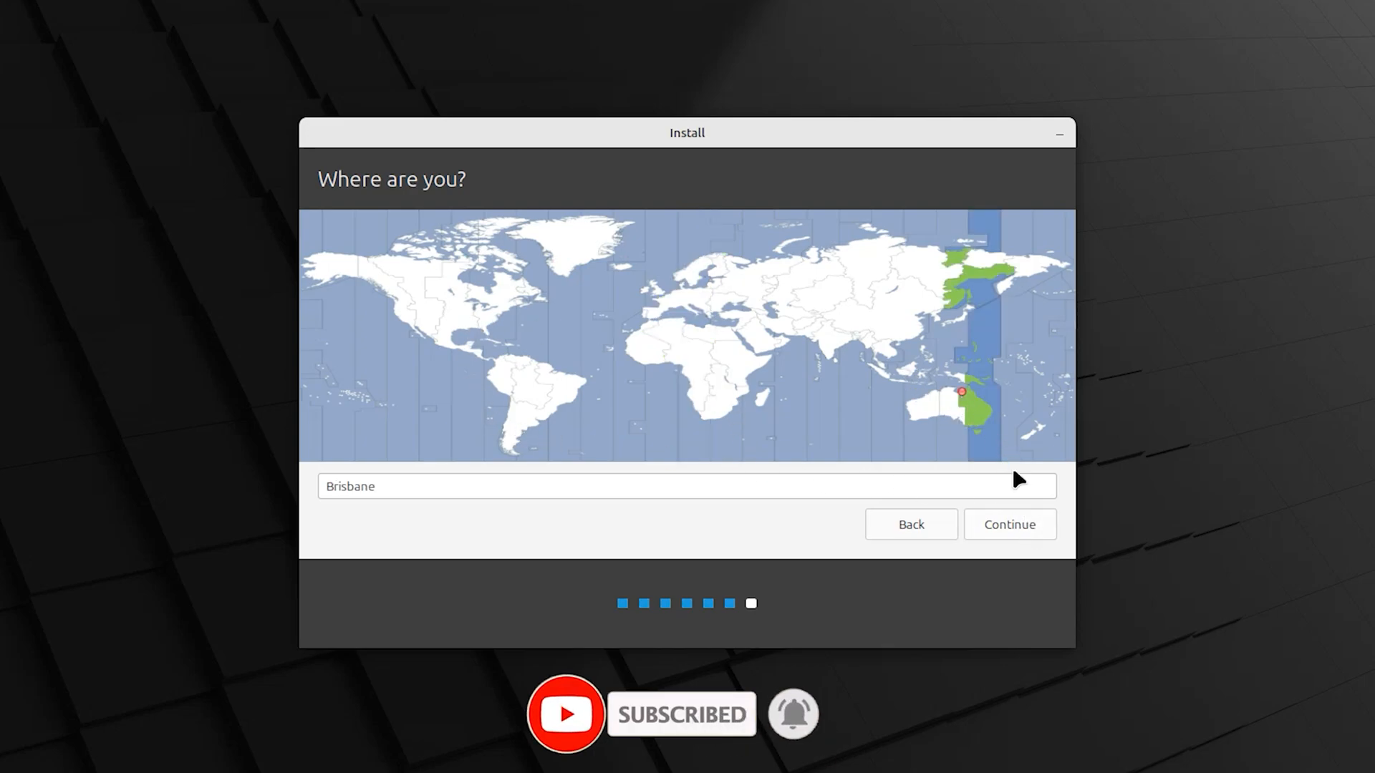
left_click(1009, 524)
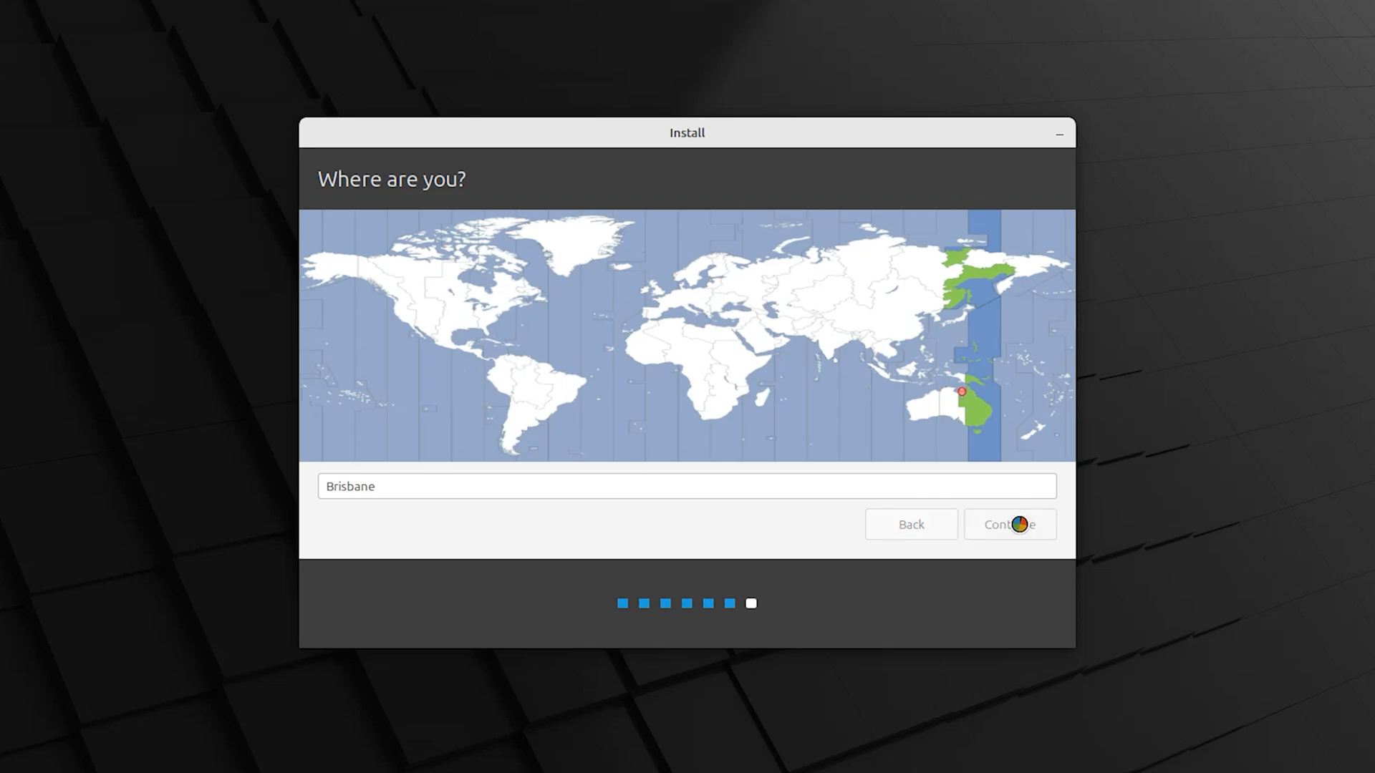
left_click(1008, 524)
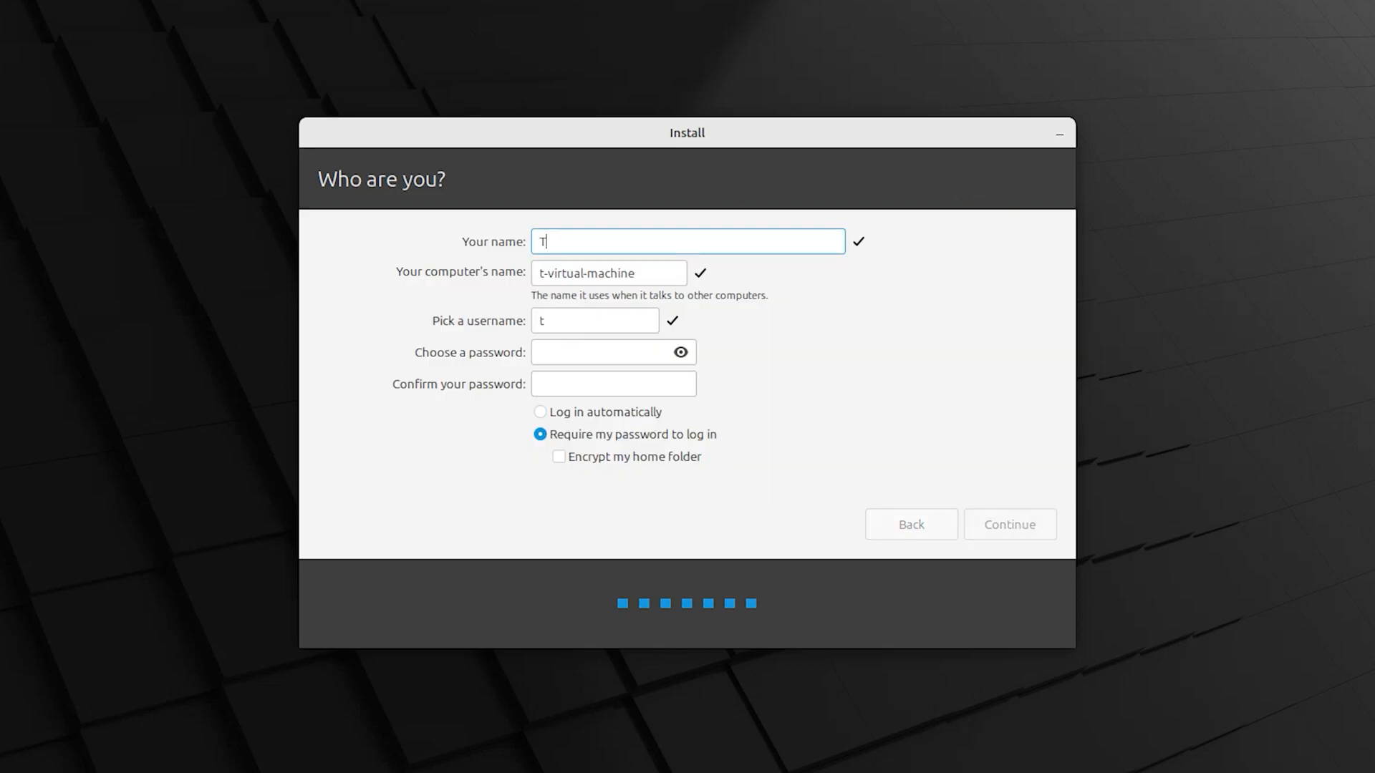
- Fill in the name, computer name, username and password fields
type("ec")
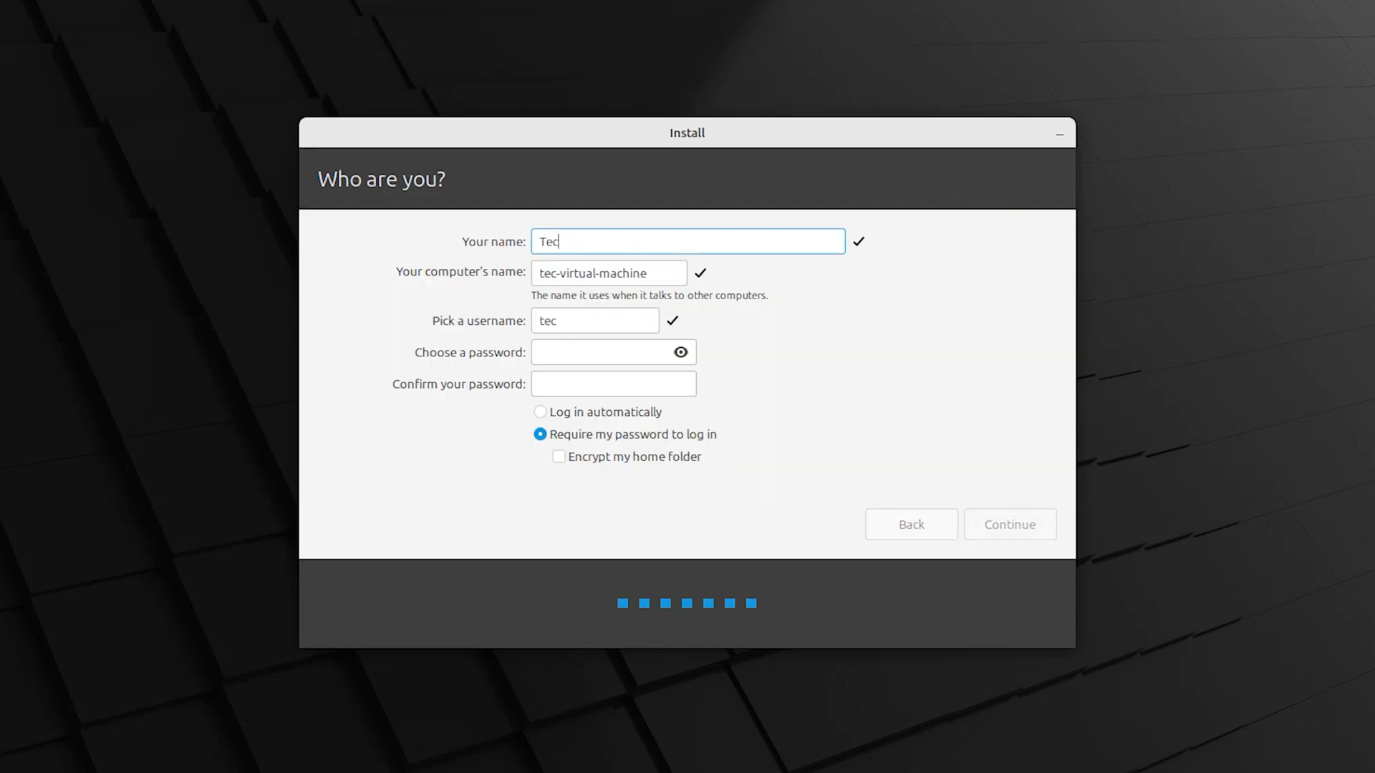
type("h")
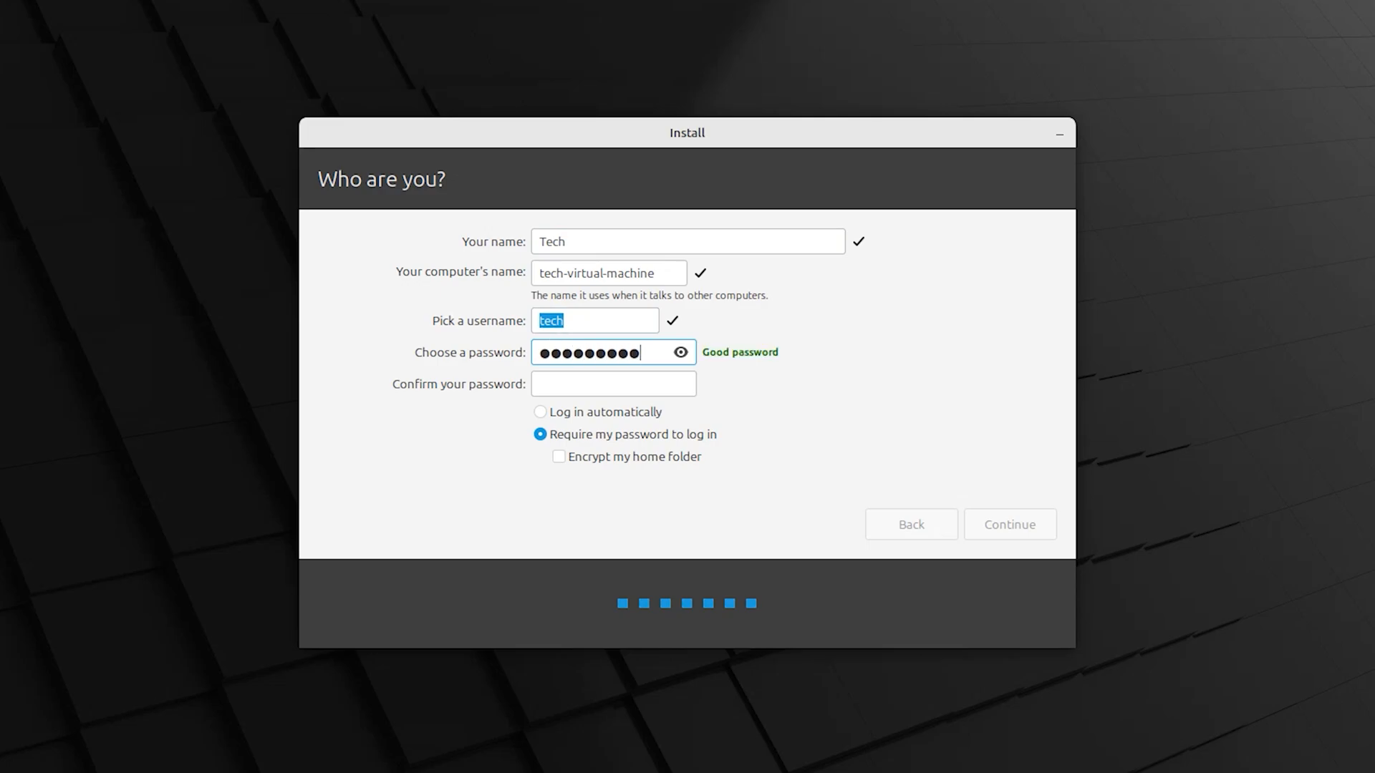
left_click(613, 383)
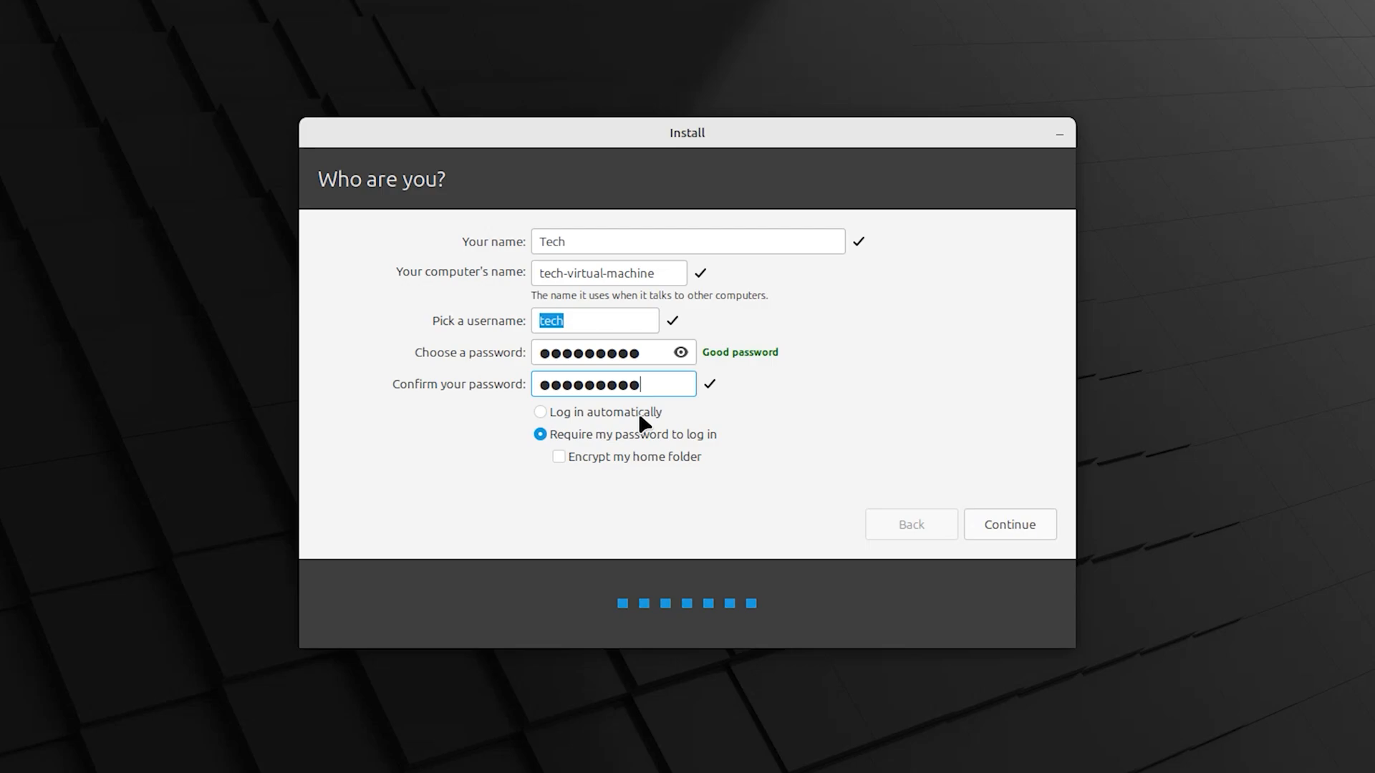
- Keep 'Require my password to log in' selected and continue to begin copying files
left_click(539, 412)
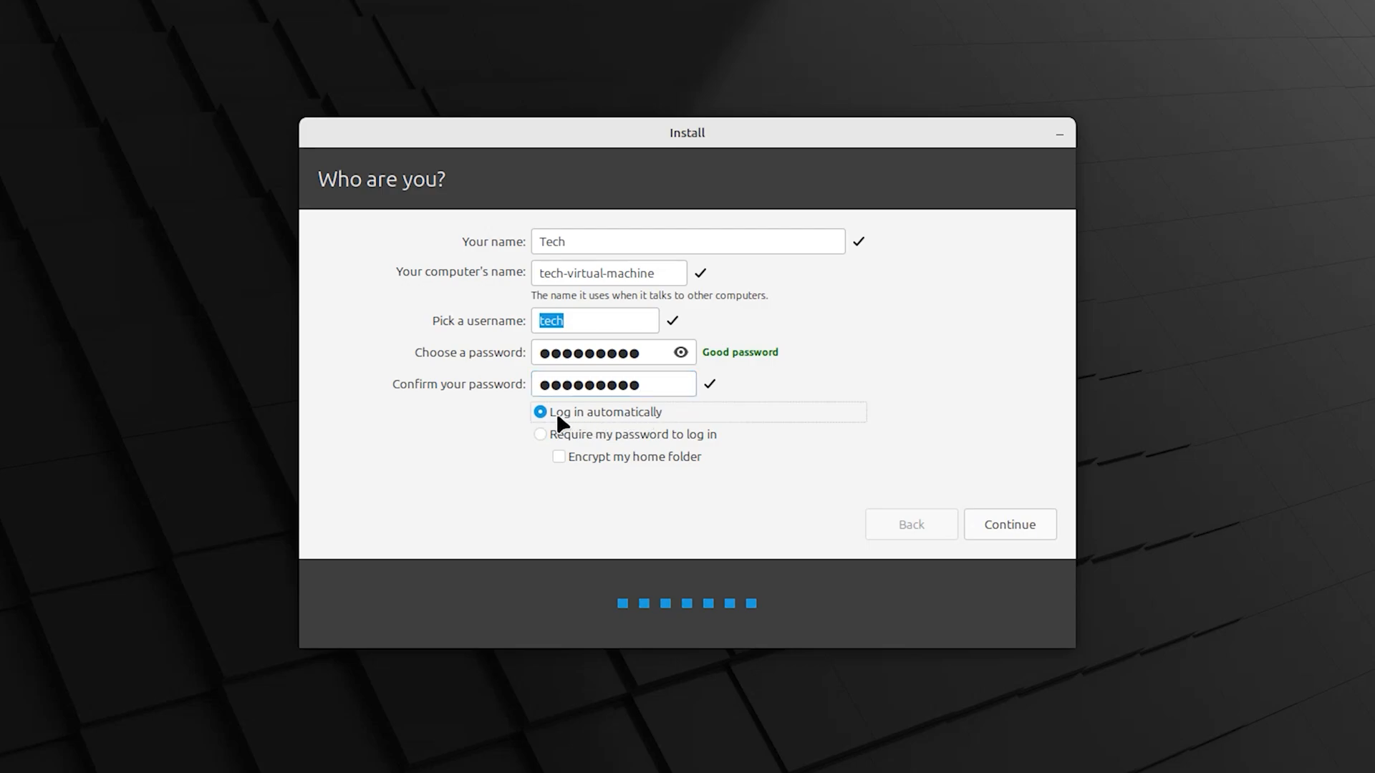
mouse_move(622, 426)
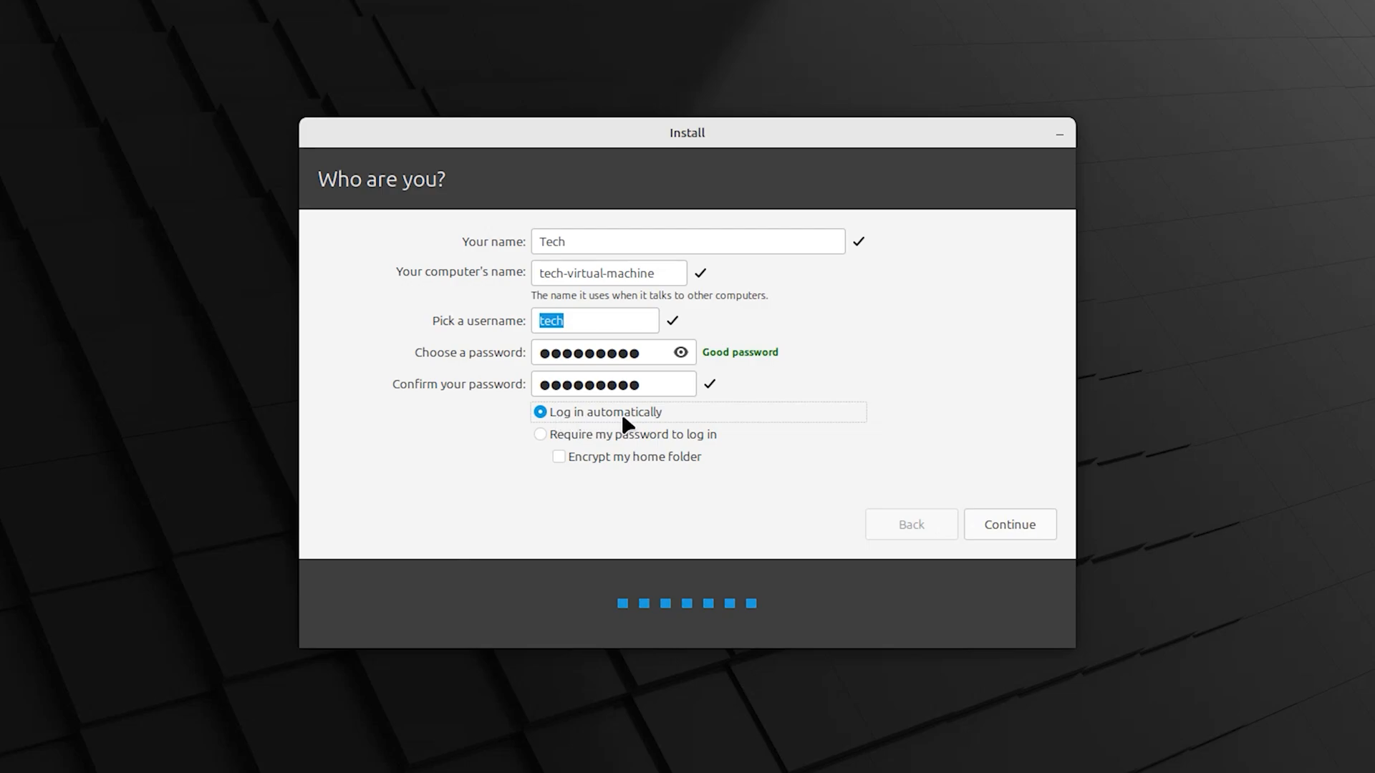
left_click(540, 434)
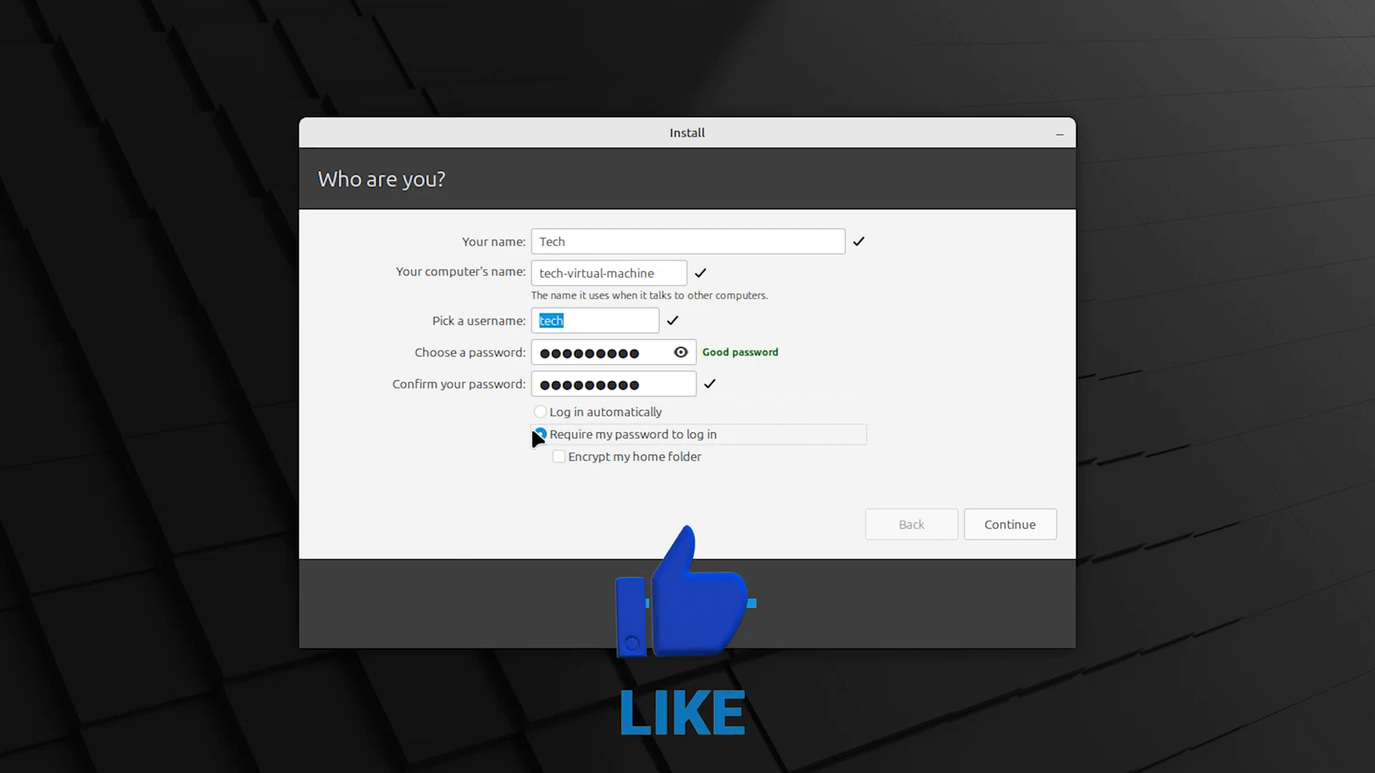
left_click(540, 434)
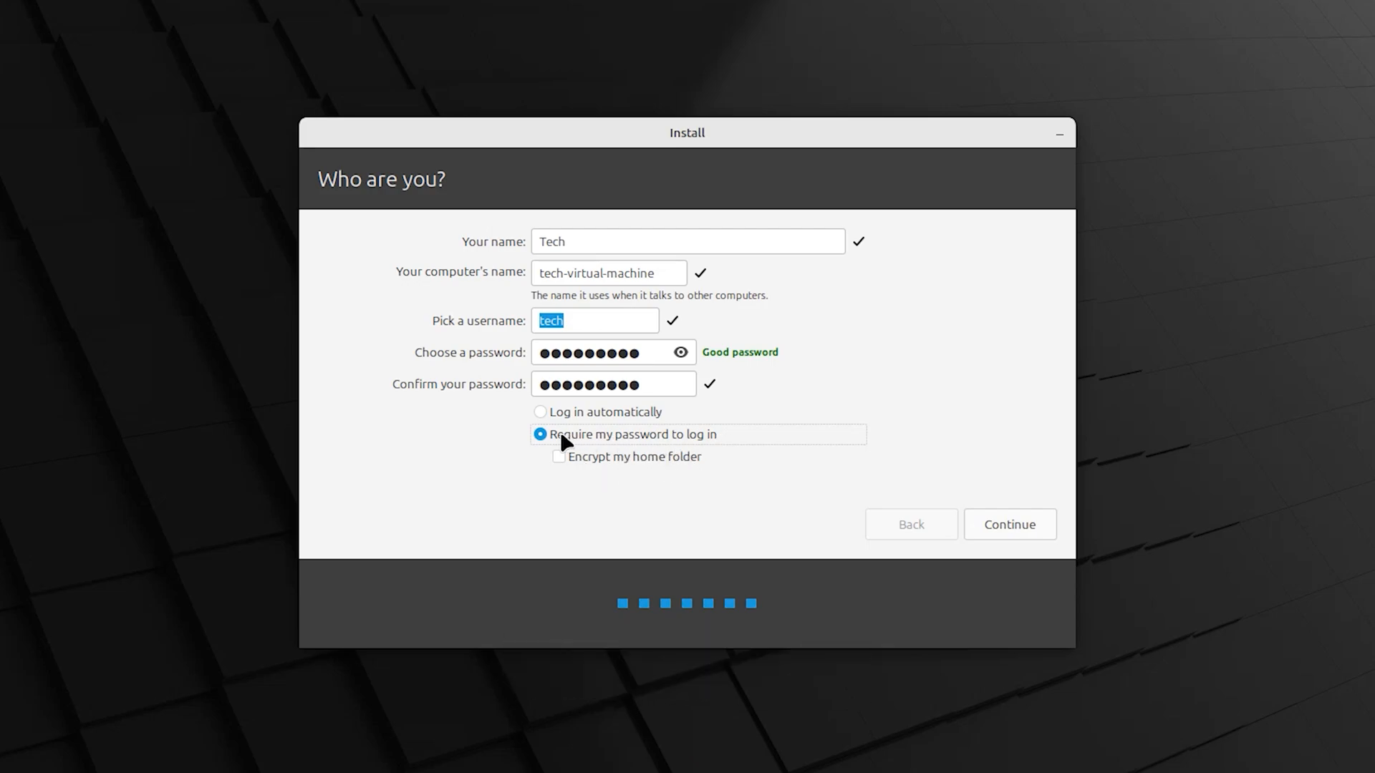
mouse_move(575, 441)
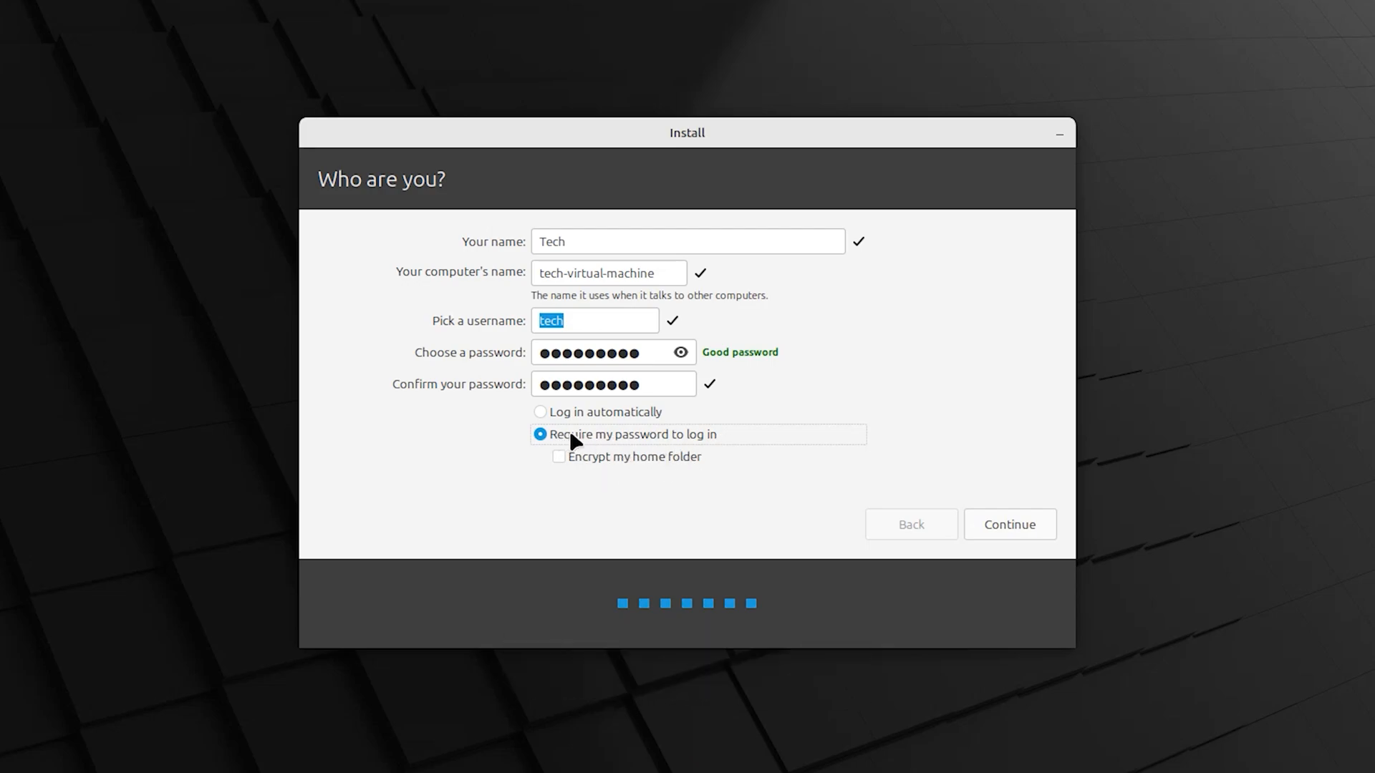
left_click(1009, 524)
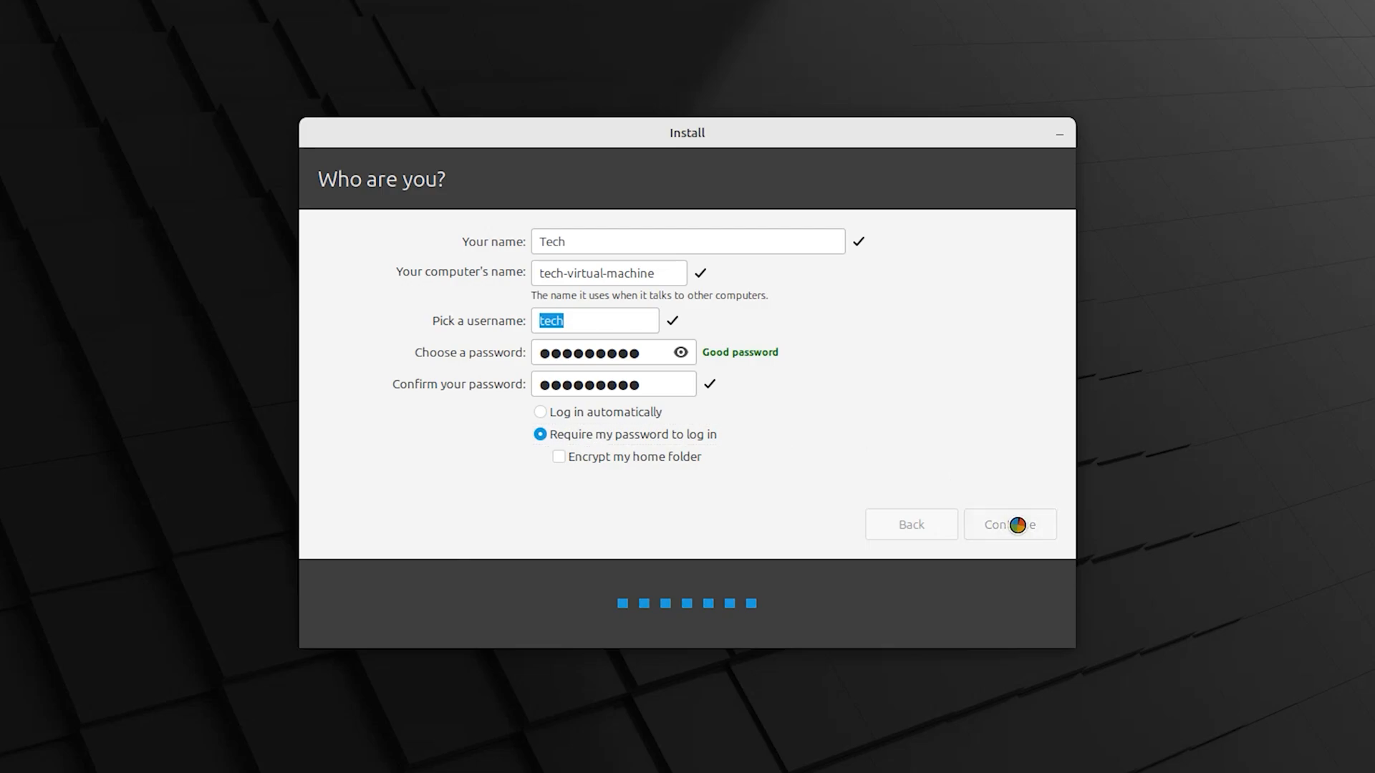
left_click(1009, 524)
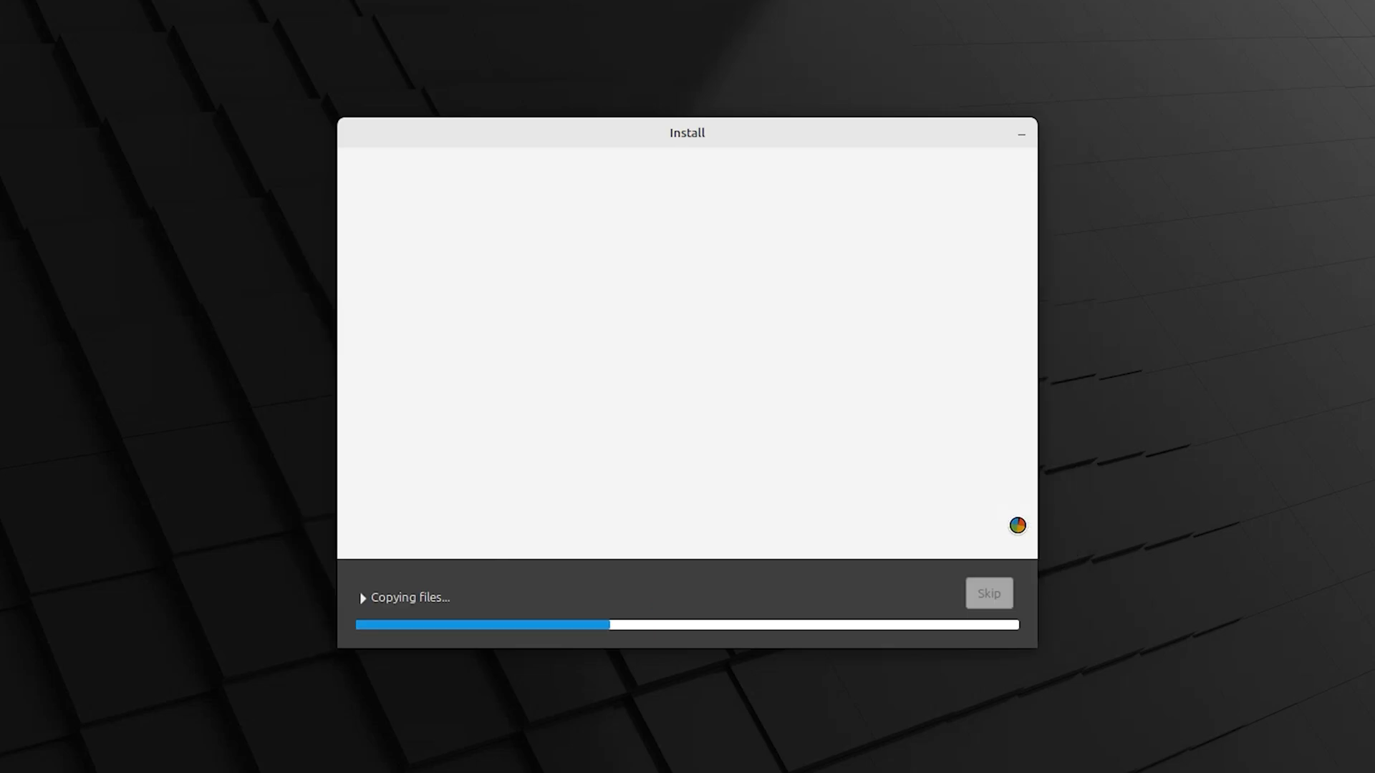